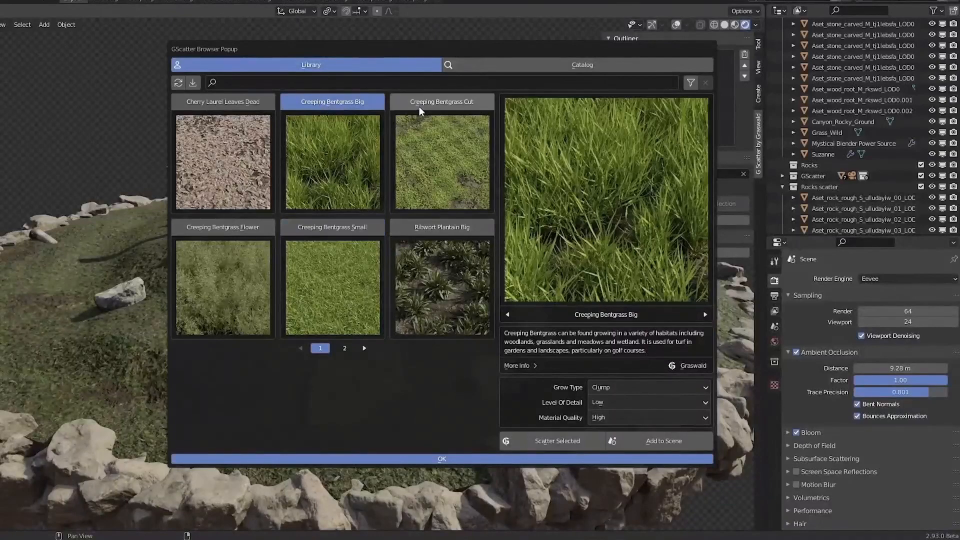
Reach the Add-ons section of Blender Preferences via the Edit menu.
left_click(440, 459)
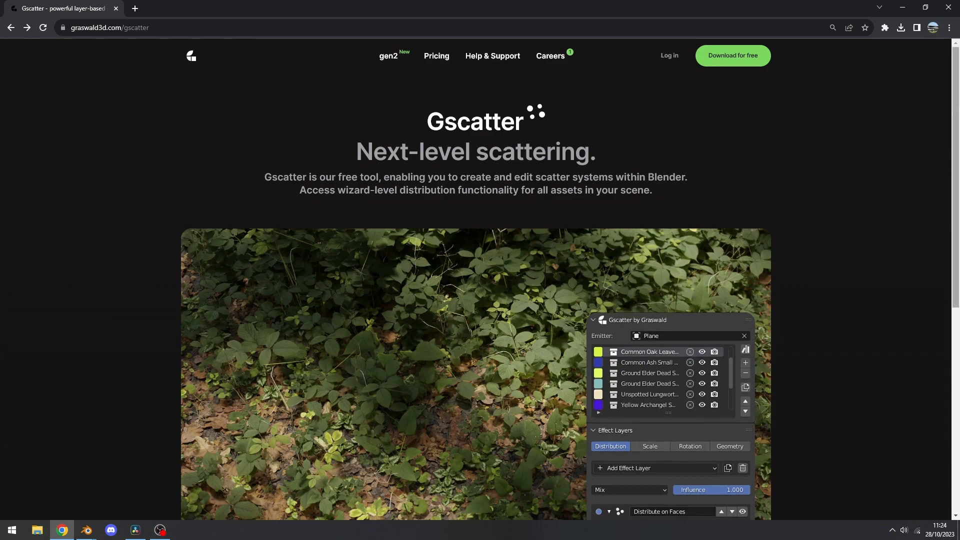
scroll("down", 3)
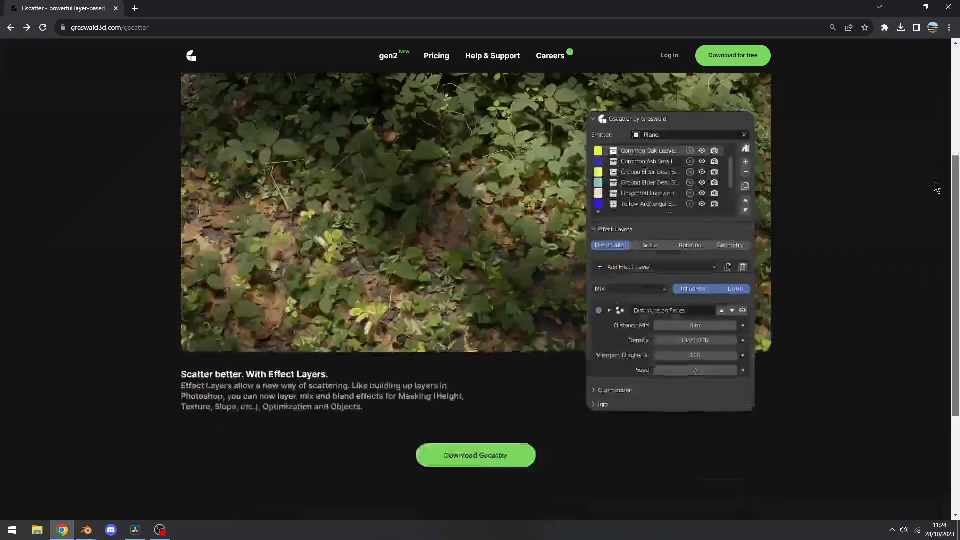
scroll("up", 3)
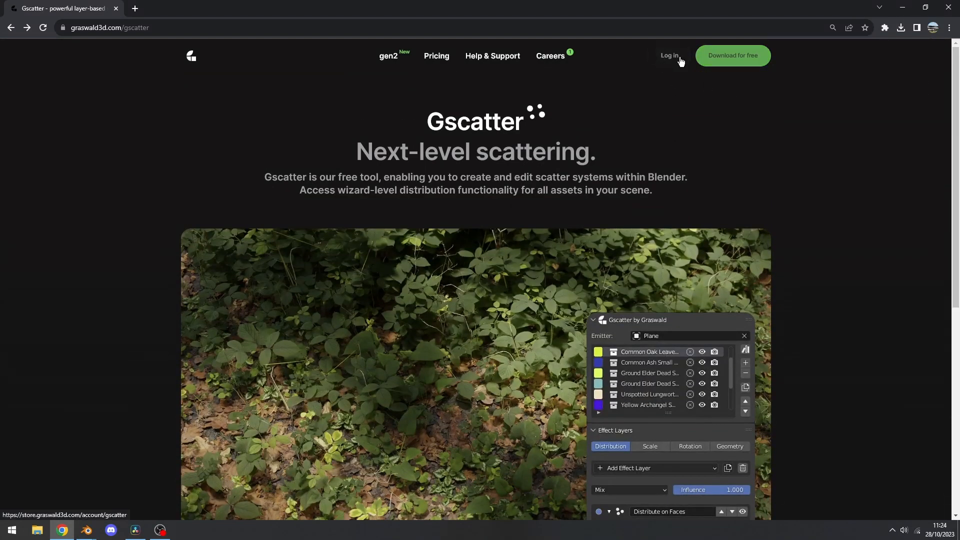
mouse_move(664, 130)
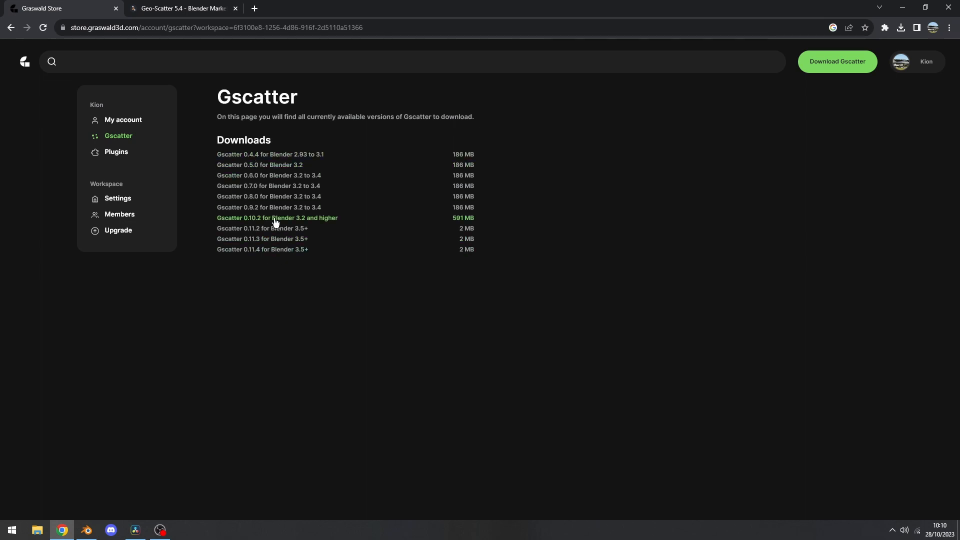
mouse_move(233, 267)
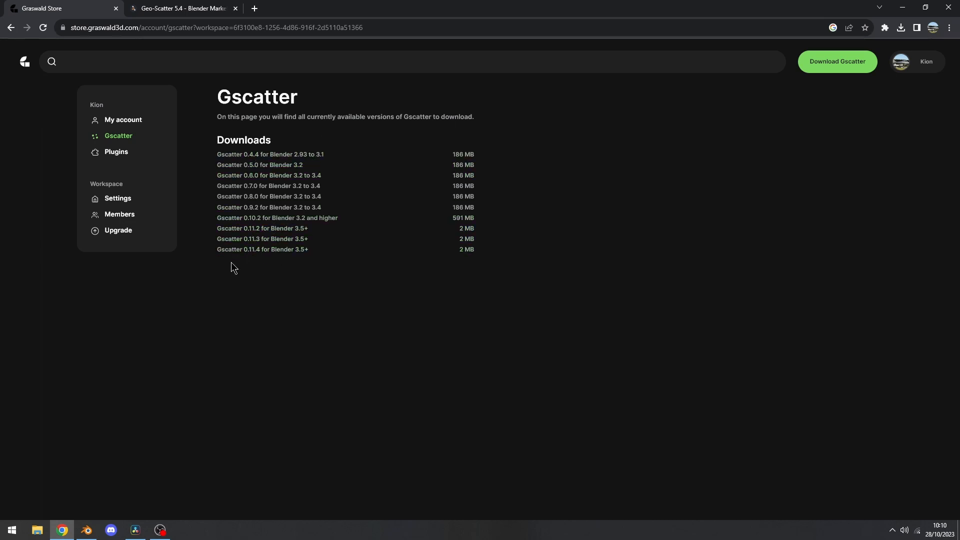
mouse_move(261, 249)
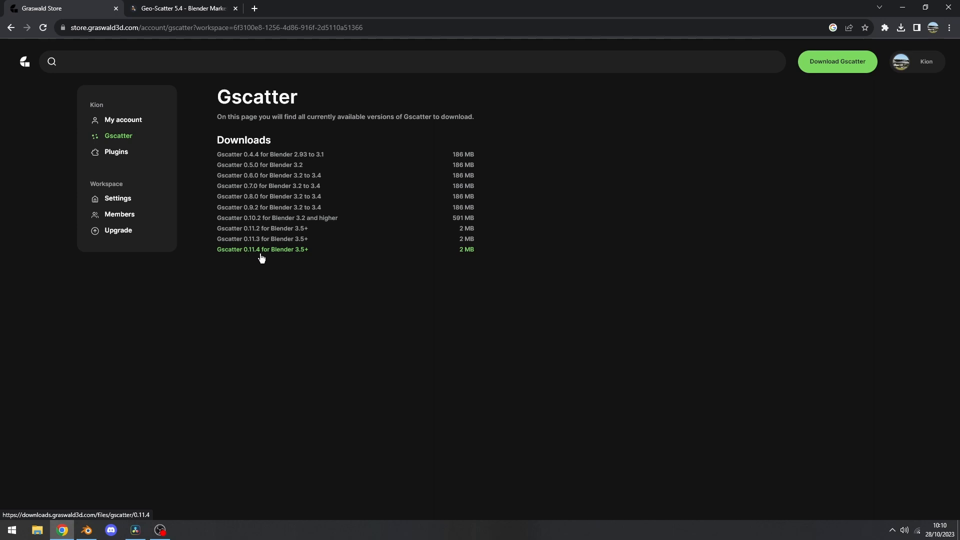
mouse_move(281, 274)
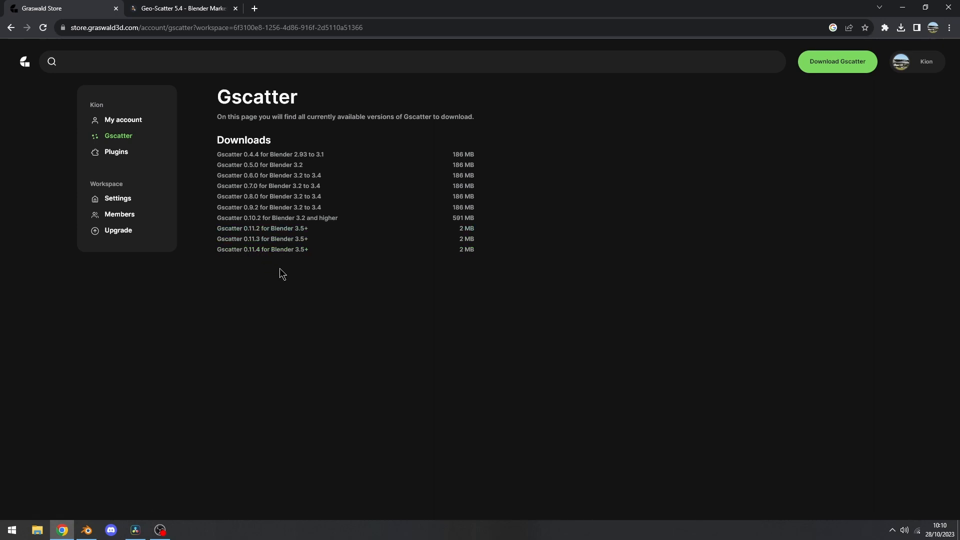
mouse_move(209, 185)
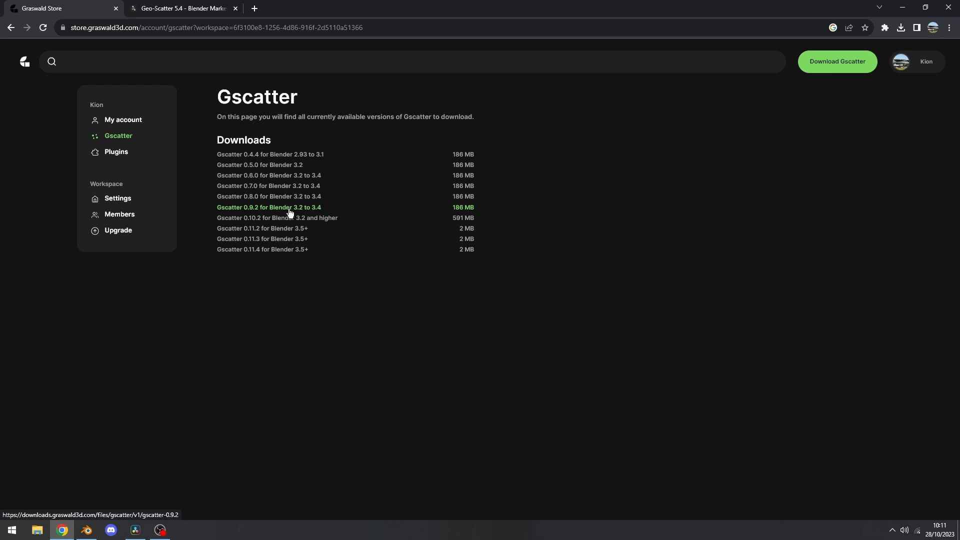
left_click(83, 530)
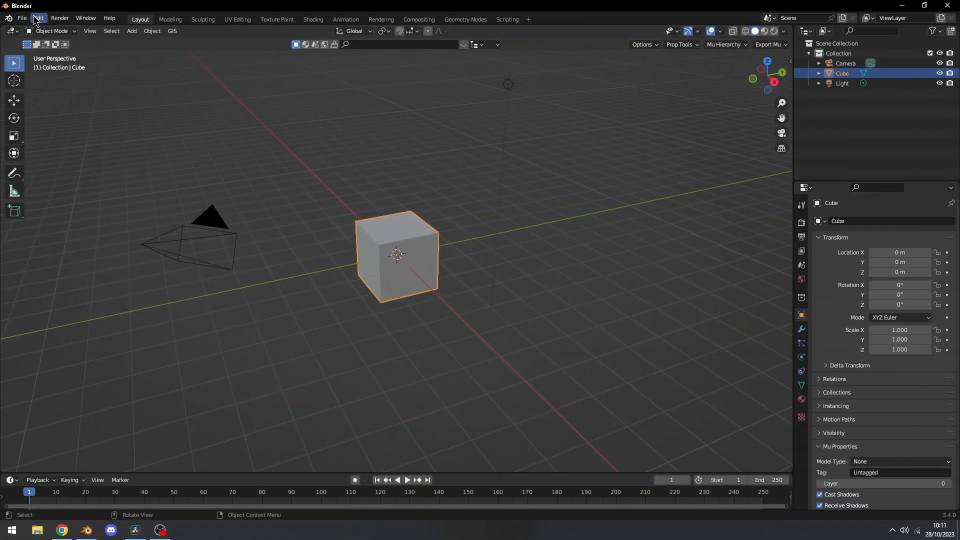
left_click(37, 18)
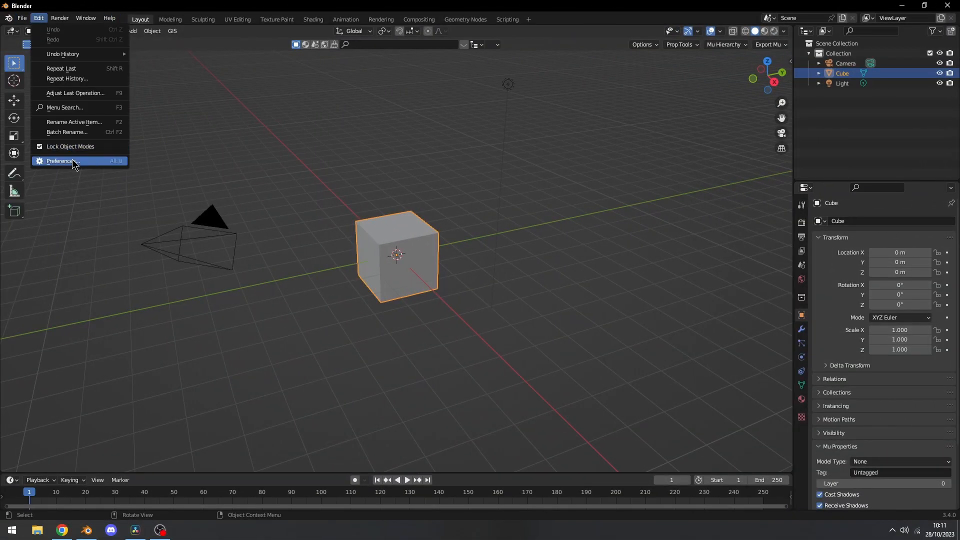
left_click(61, 161)
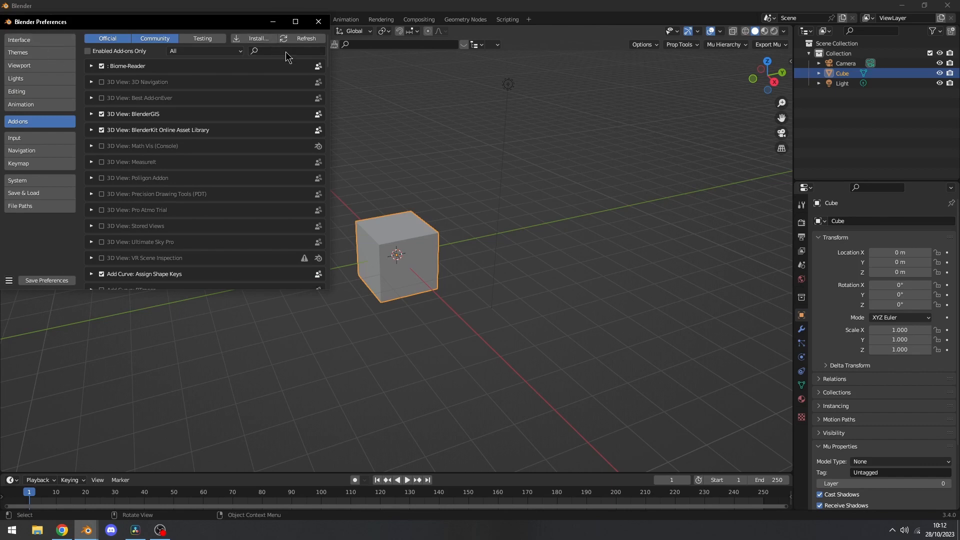
mouse_move(256, 39)
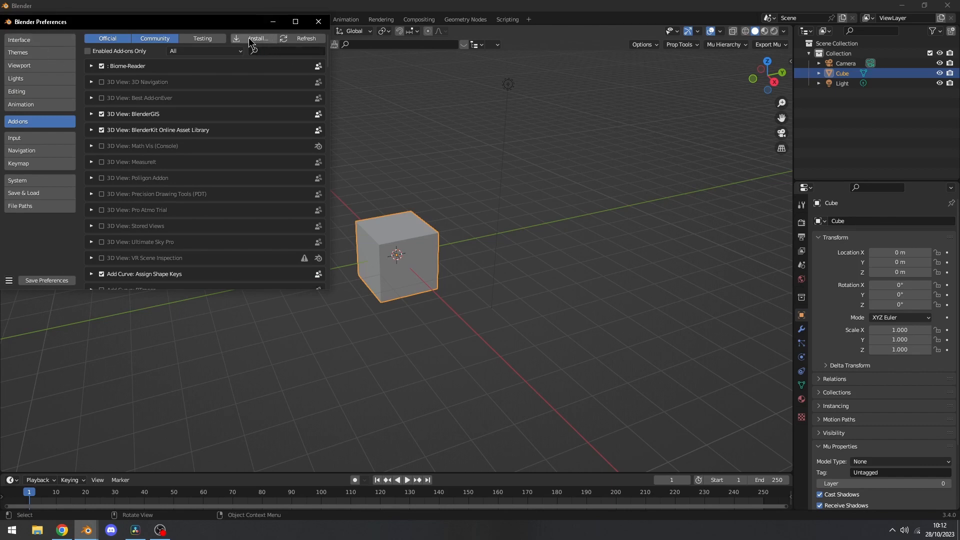
Start installing an add-on from file and pick the gscatter-0.9.2.zip archive.
left_click(257, 39)
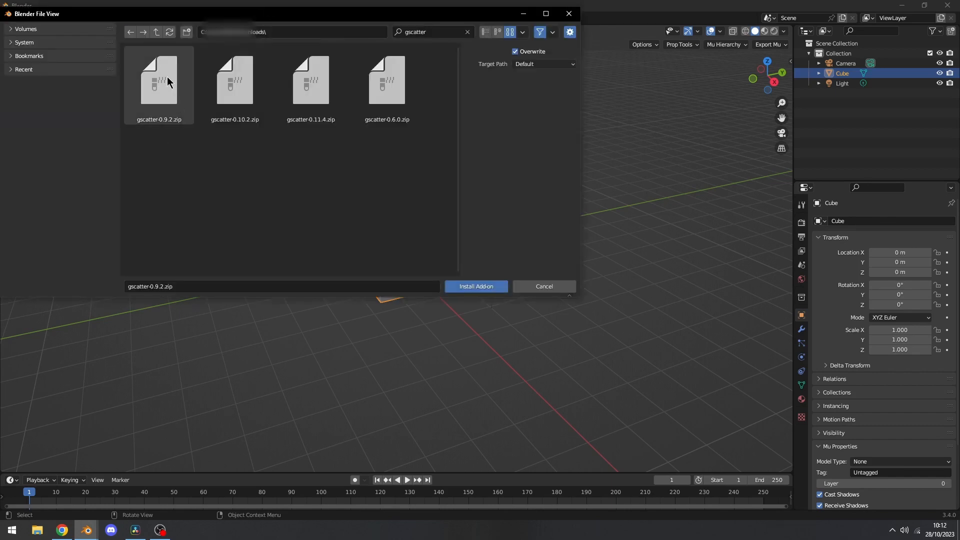
left_click(158, 81)
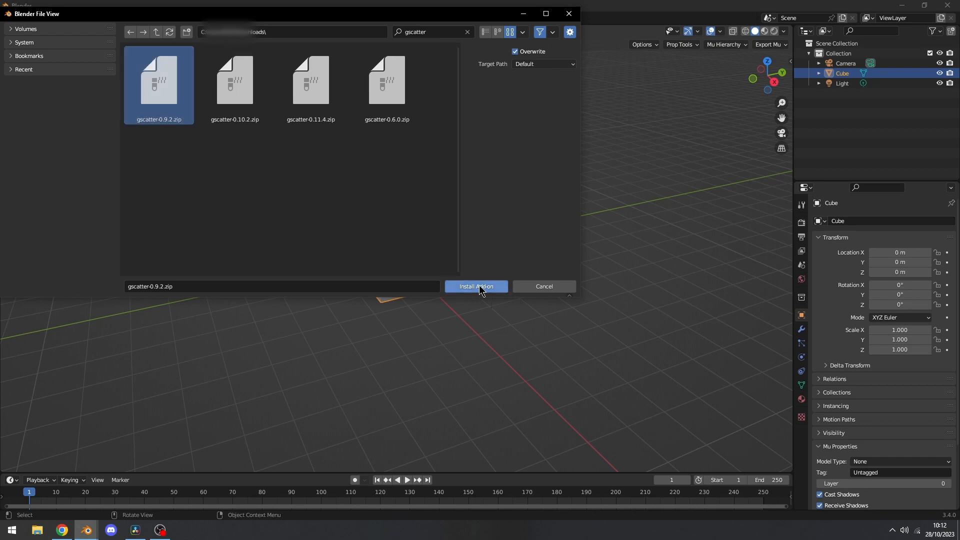
mouse_move(476, 287)
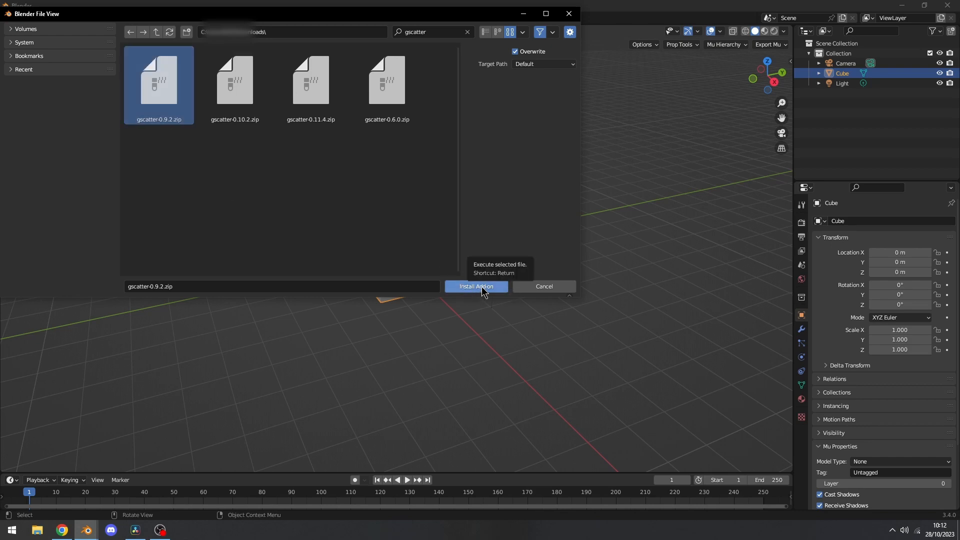
Install GScatter by Graswald, toggle it off and back on, and save the preferences.
left_click(475, 287)
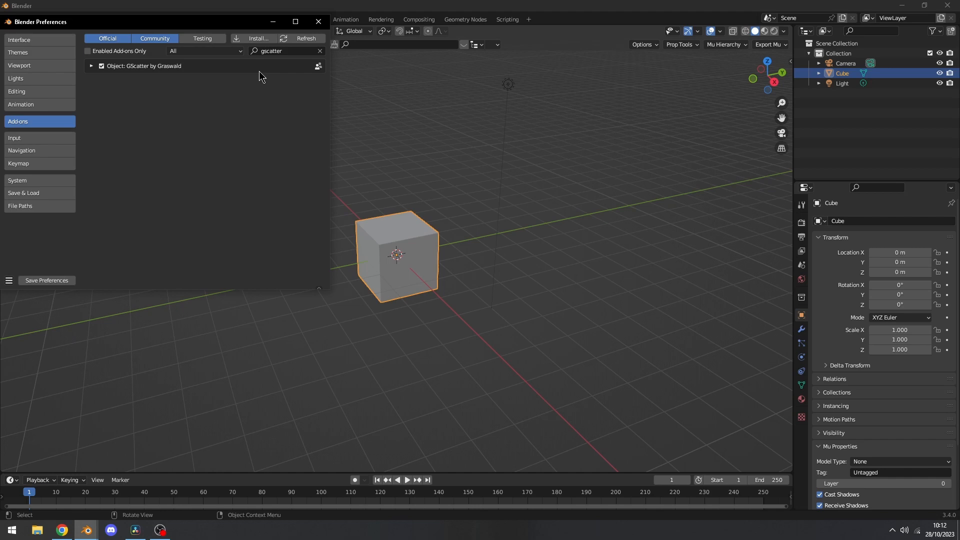
mouse_move(129, 72)
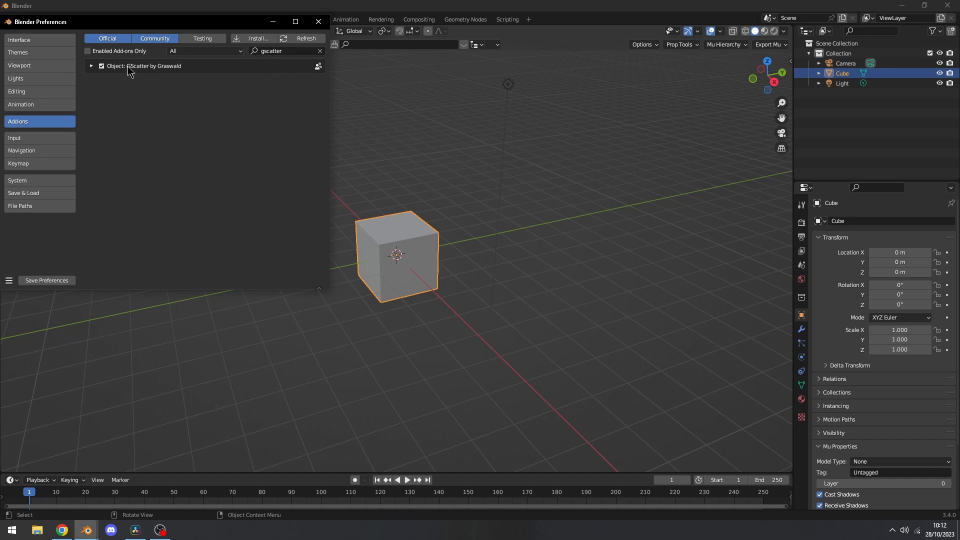
mouse_move(105, 72)
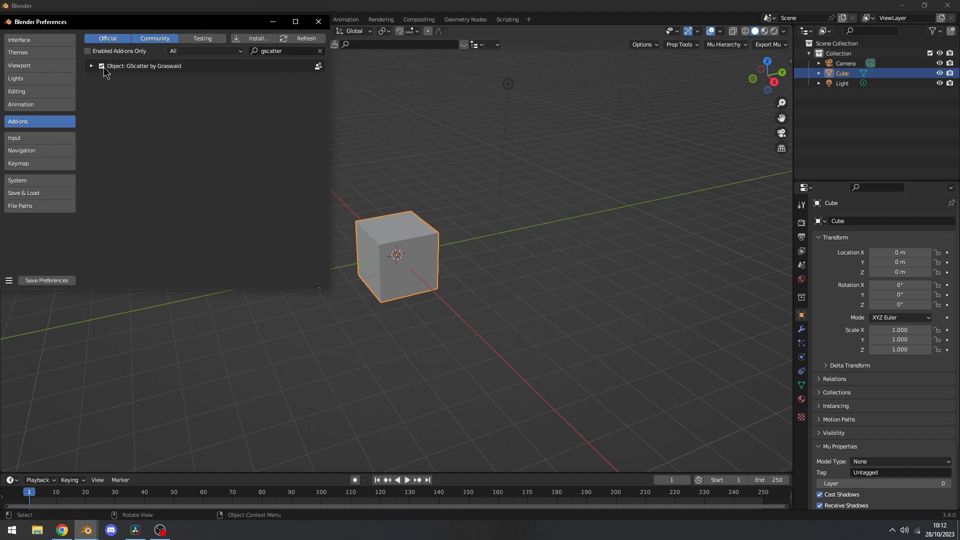
left_click(101, 66)
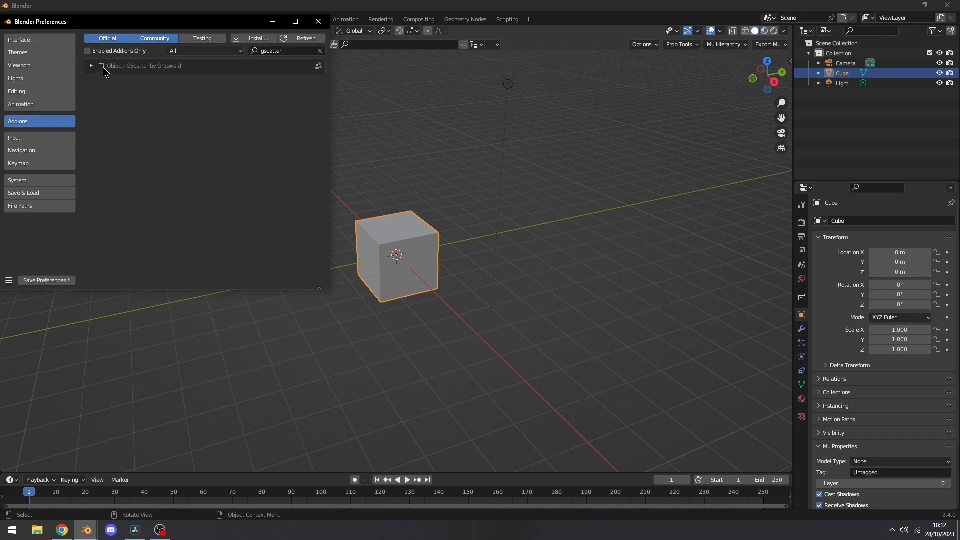
left_click(101, 66)
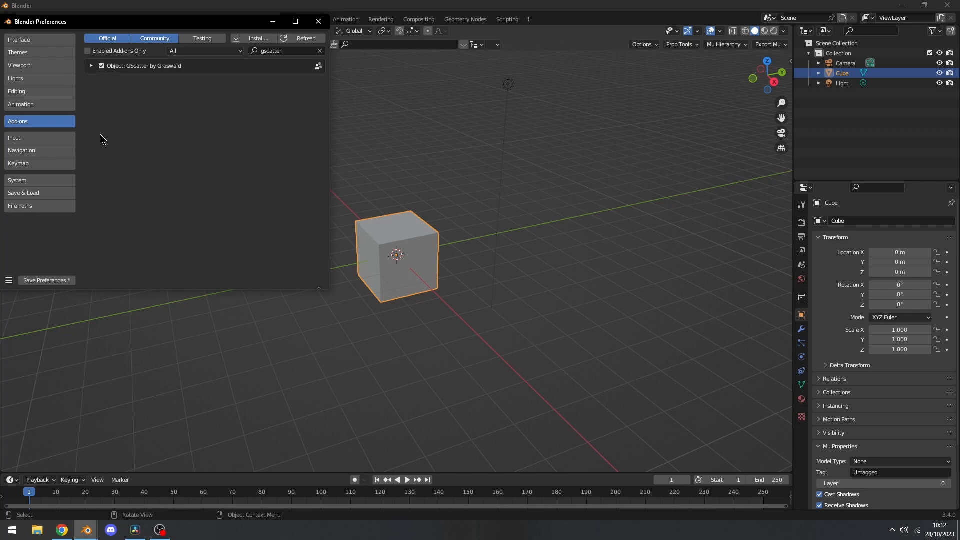
mouse_move(46, 280)
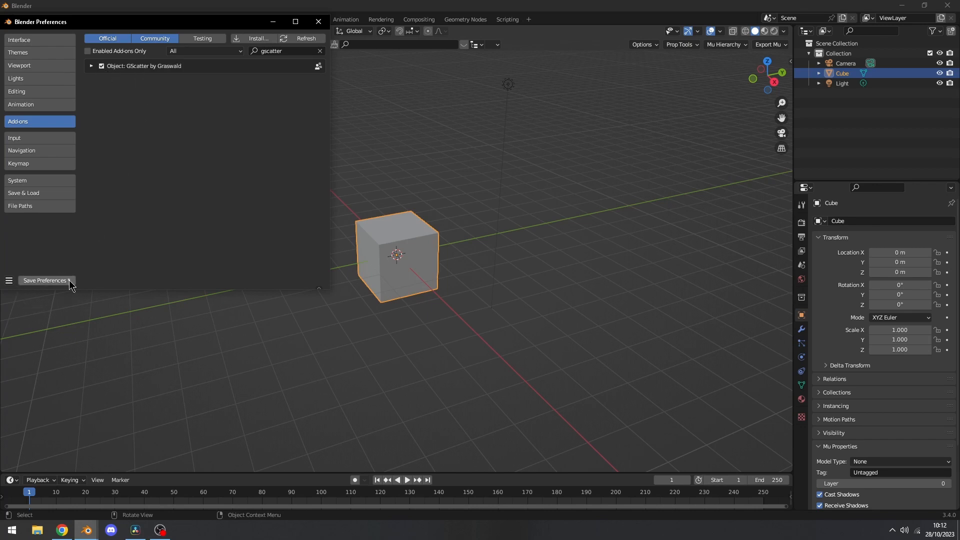
left_click(45, 280)
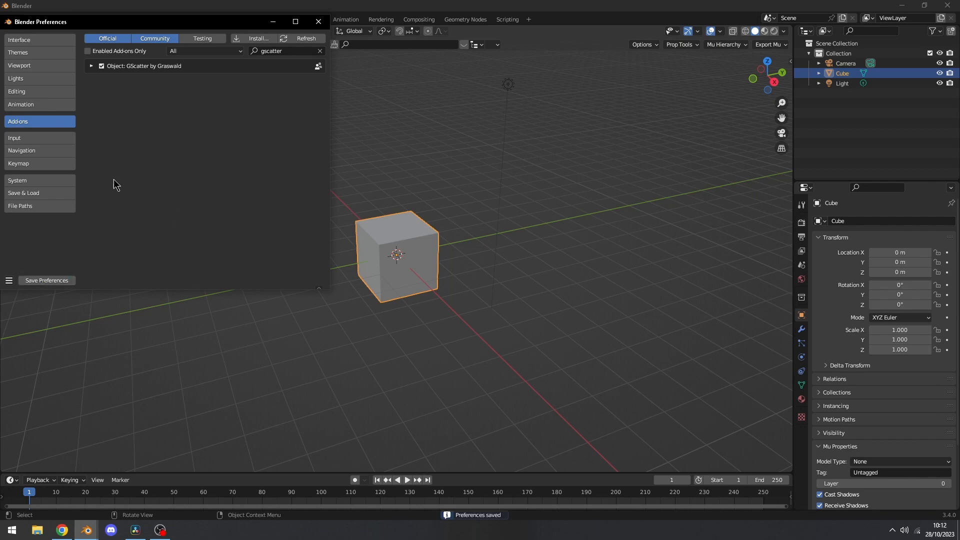
mouse_move(113, 92)
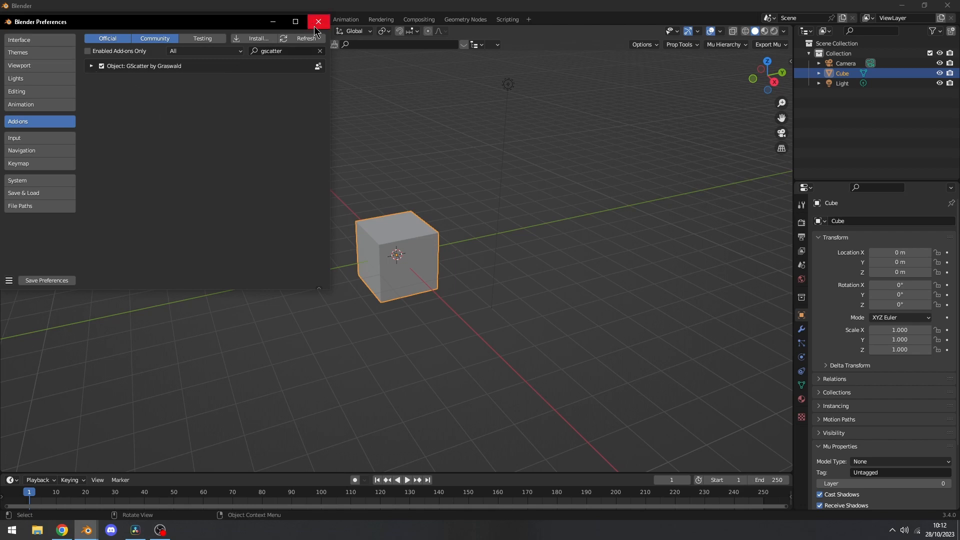
mouse_move(317, 22)
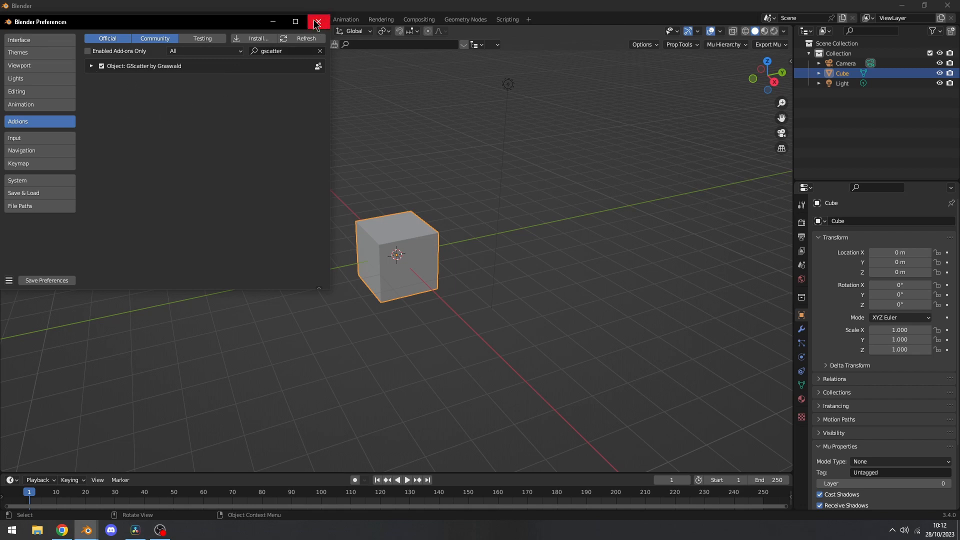
left_click(317, 21)
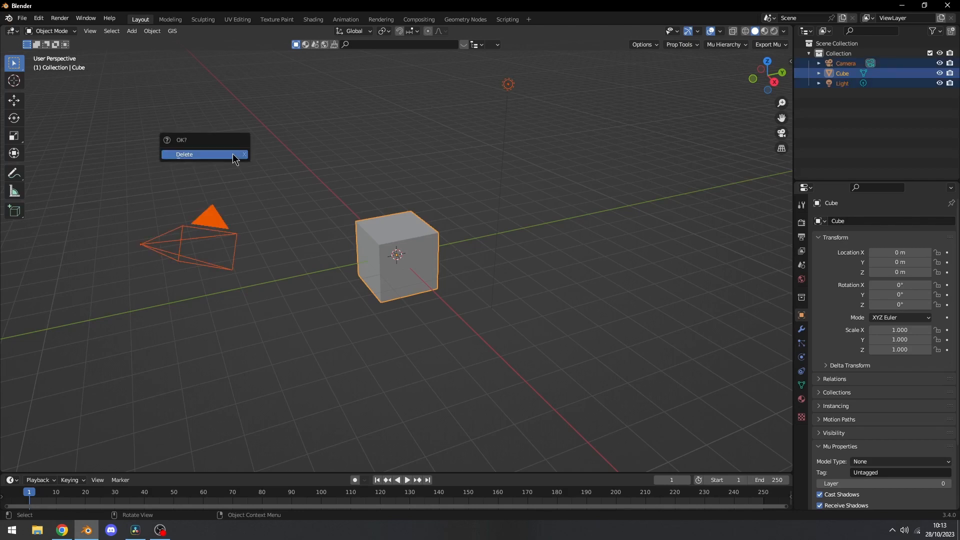
left_click(184, 154)
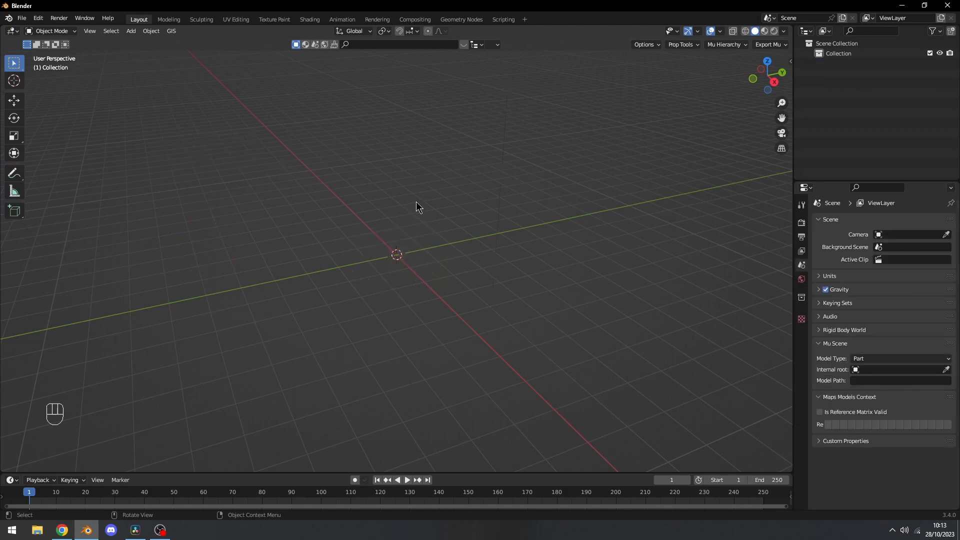
key("n")
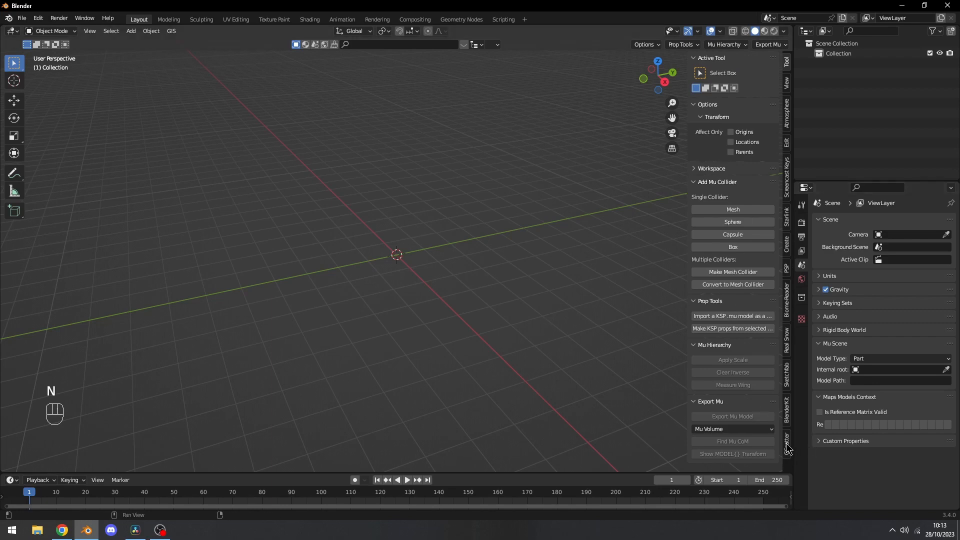
left_click(787, 438)
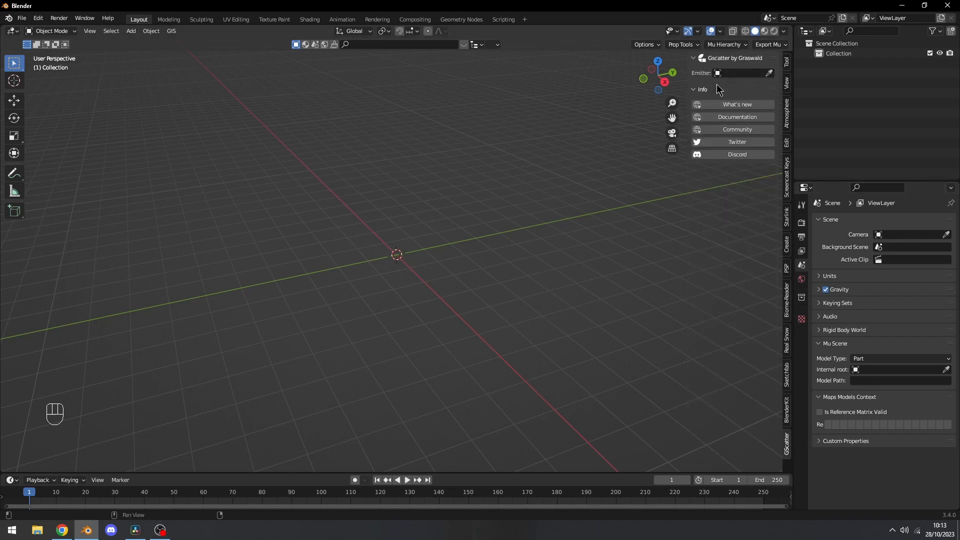
mouse_move(705, 84)
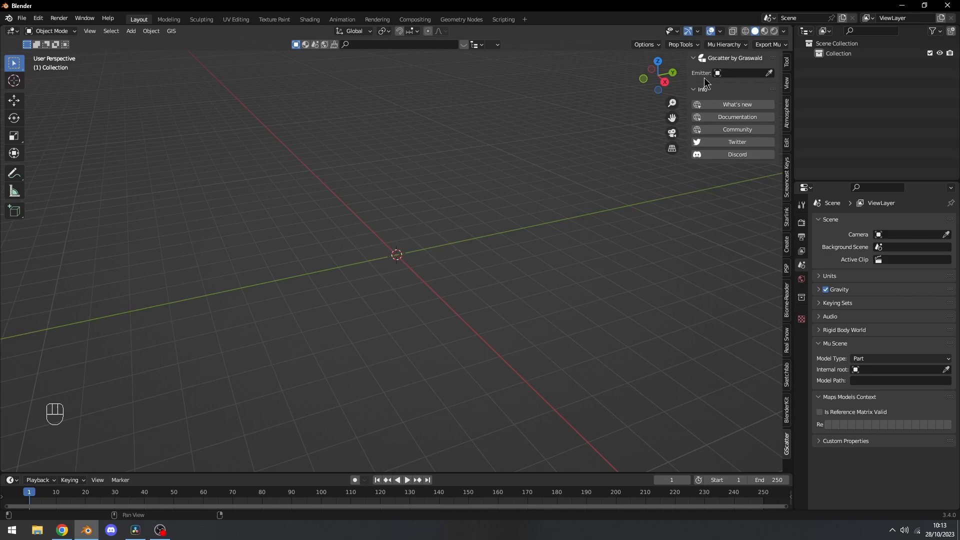
mouse_move(356, 238)
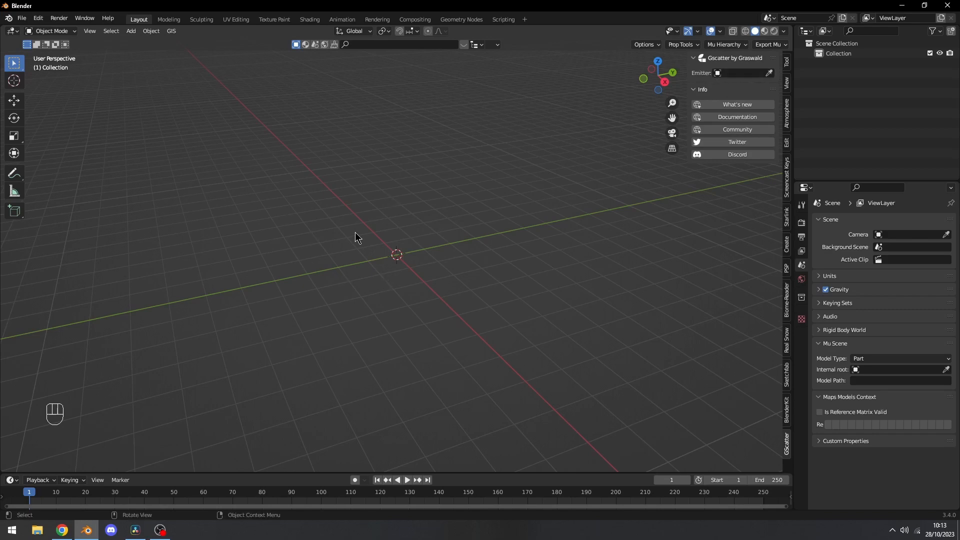
Add a plane, scale it by 5, and assign it as the Gscatter emitter.
key("shift+a")
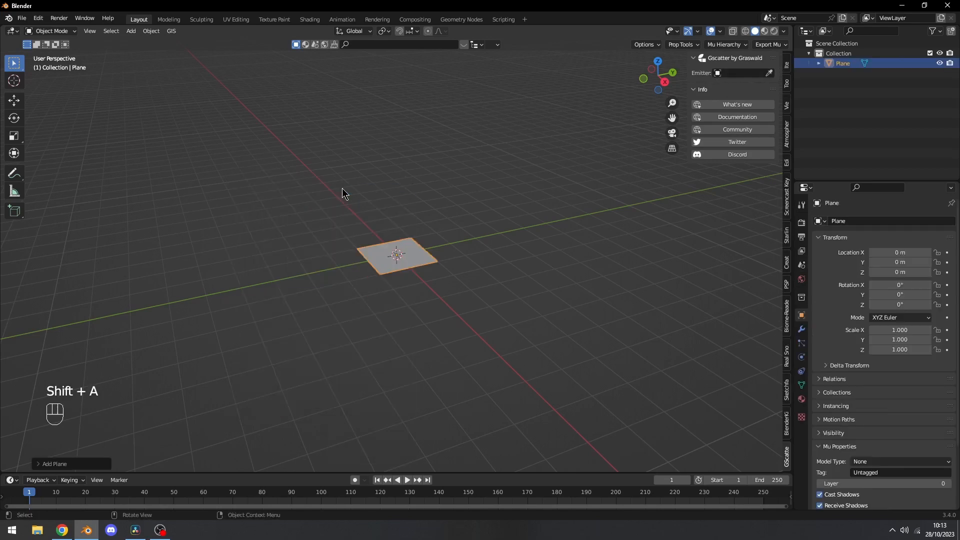
key("s")
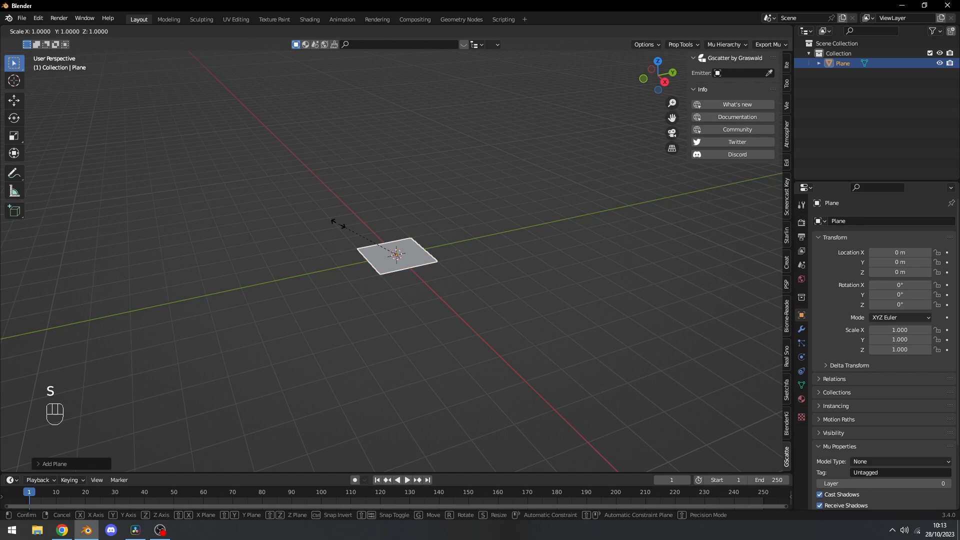
left_click(473, 169)
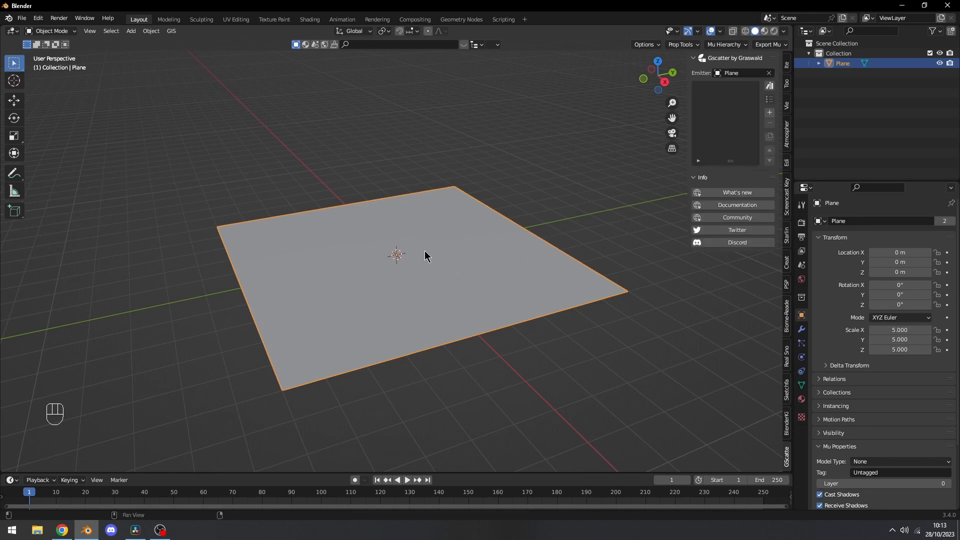
left_click(729, 73)
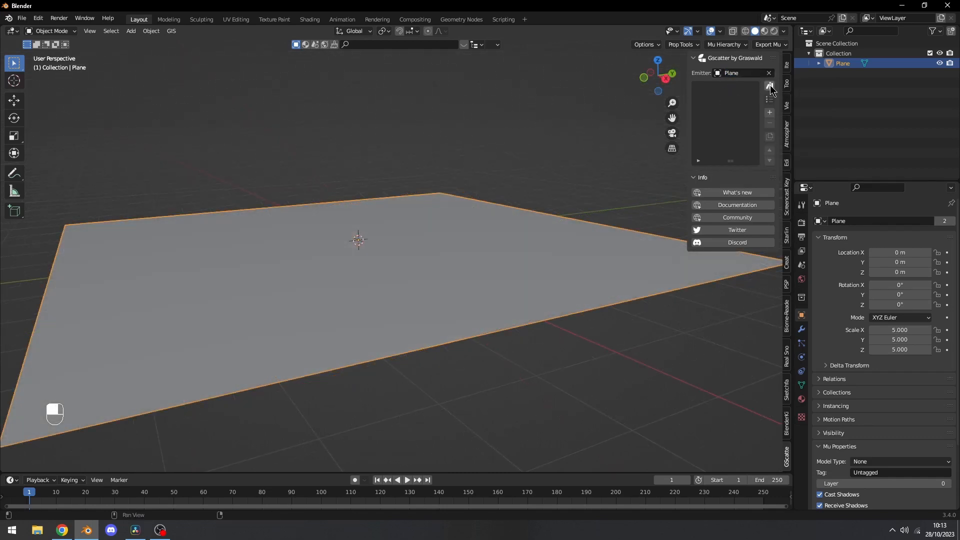
Show the Gscatter asset library and select Creeping Bentgrass Big.
left_click(769, 85)
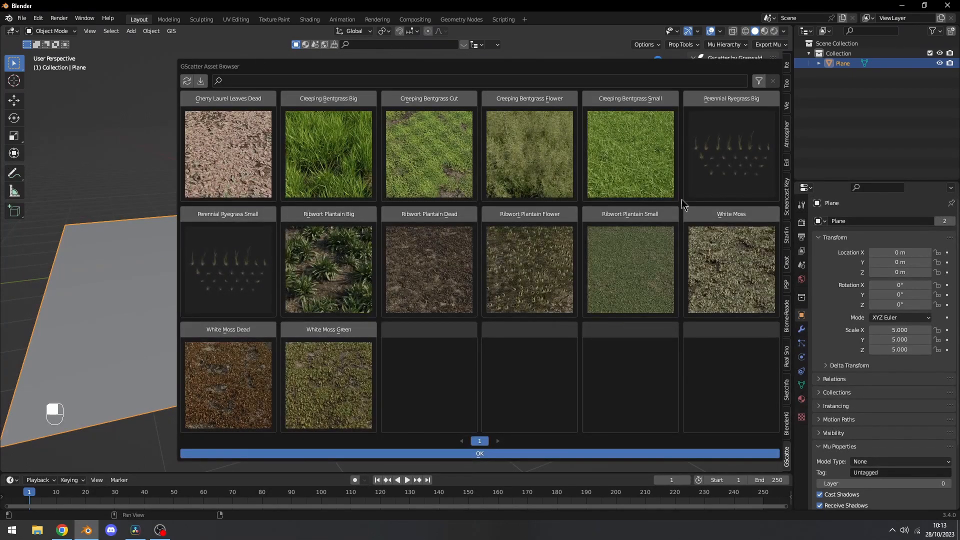
mouse_move(274, 225)
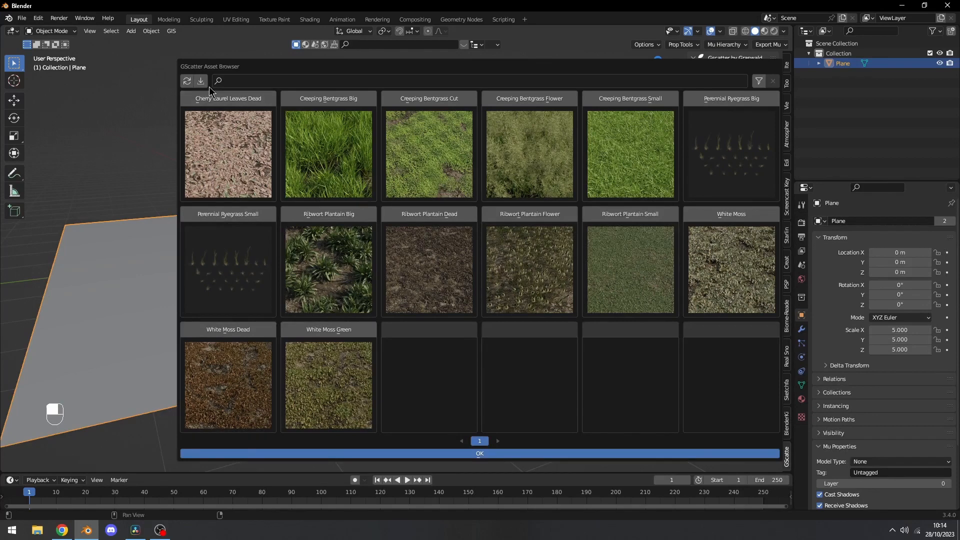
mouse_move(201, 81)
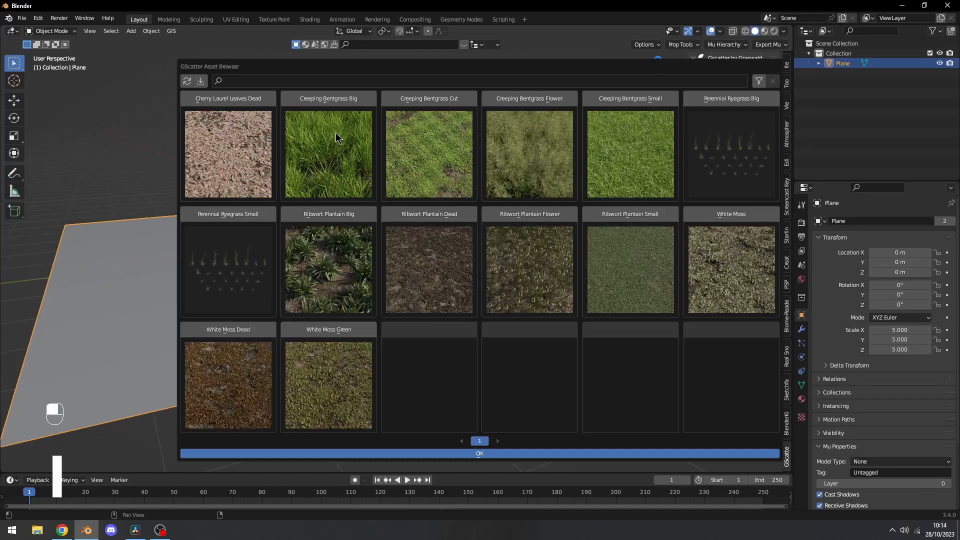
left_click(328, 154)
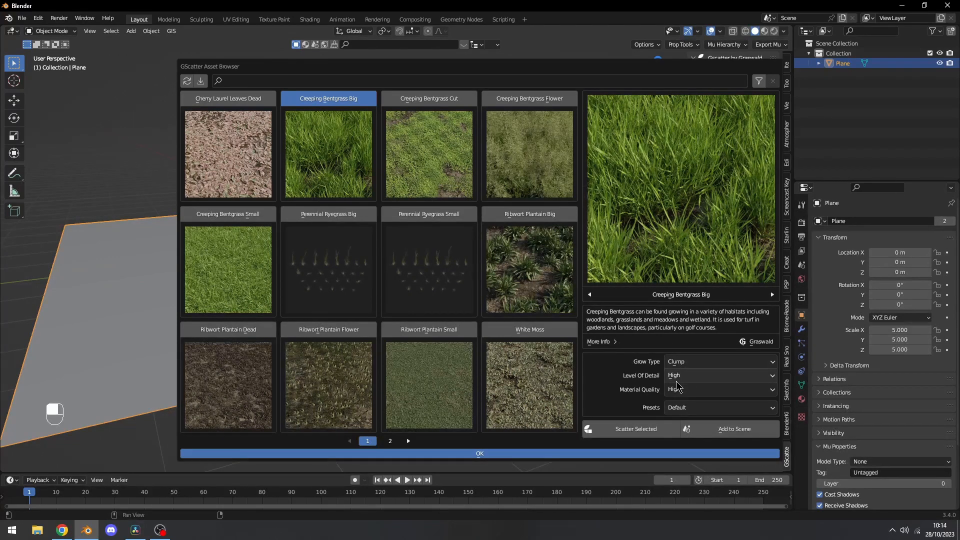
Set Creeping Bentgrass Big to Low level of detail and Low material quality.
left_click(719, 375)
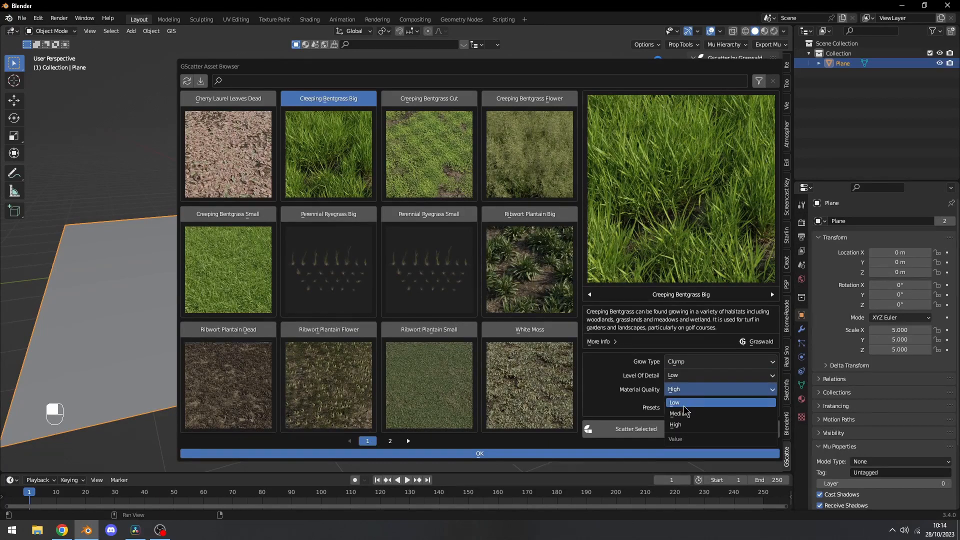
left_click(719, 375)
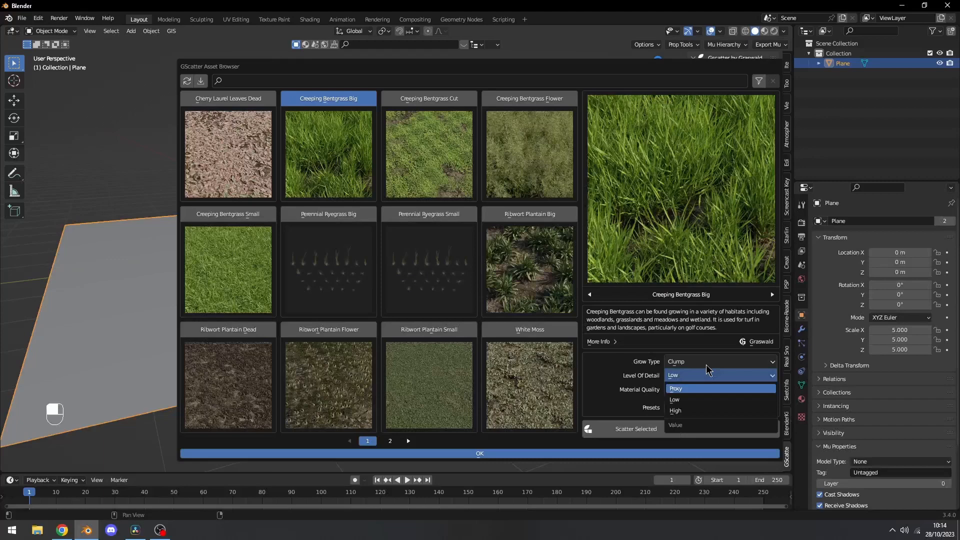
left_click(673, 400)
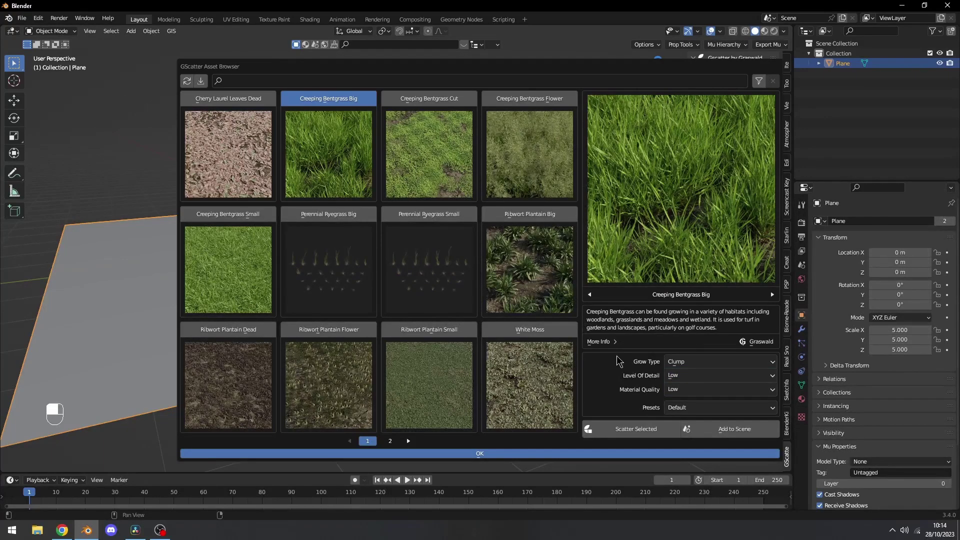
mouse_move(615, 373)
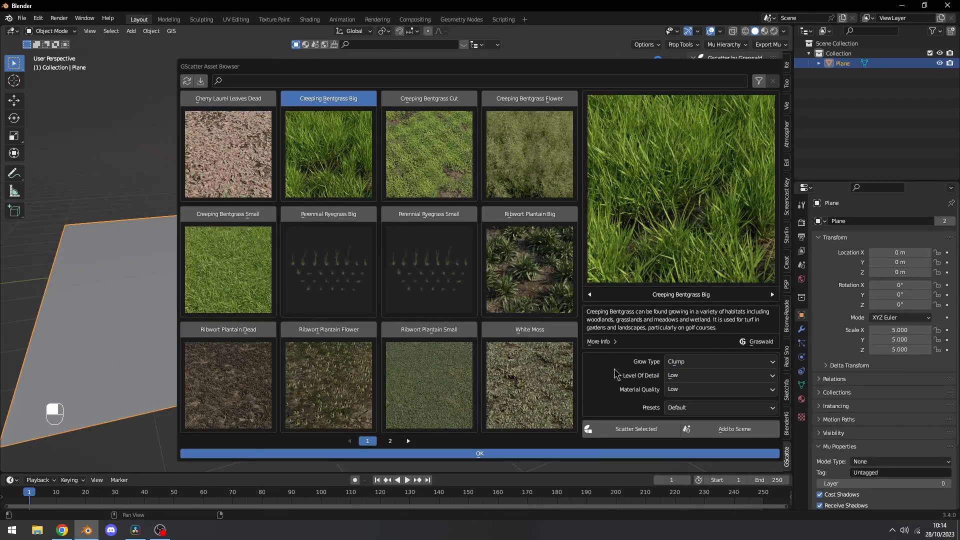
mouse_move(735, 445)
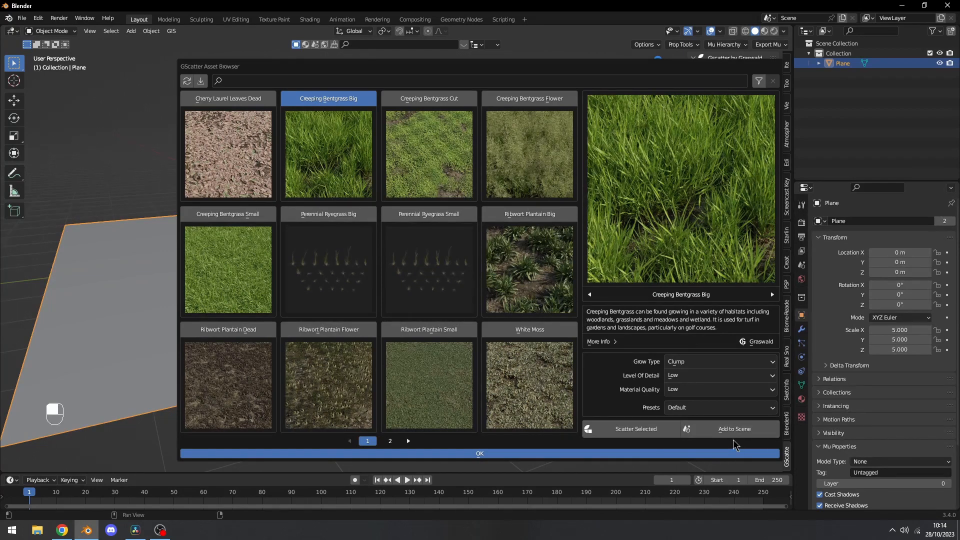
mouse_move(113, 187)
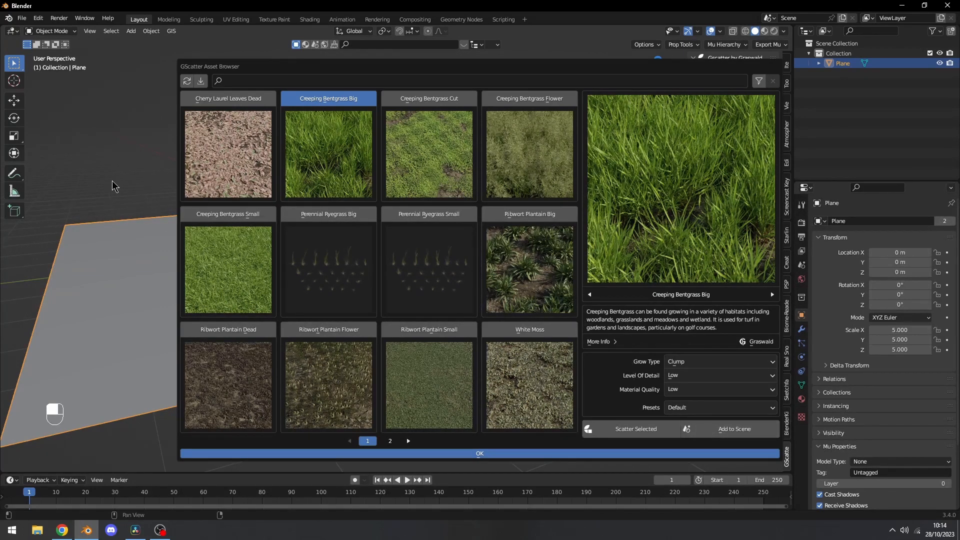
mouse_move(641, 443)
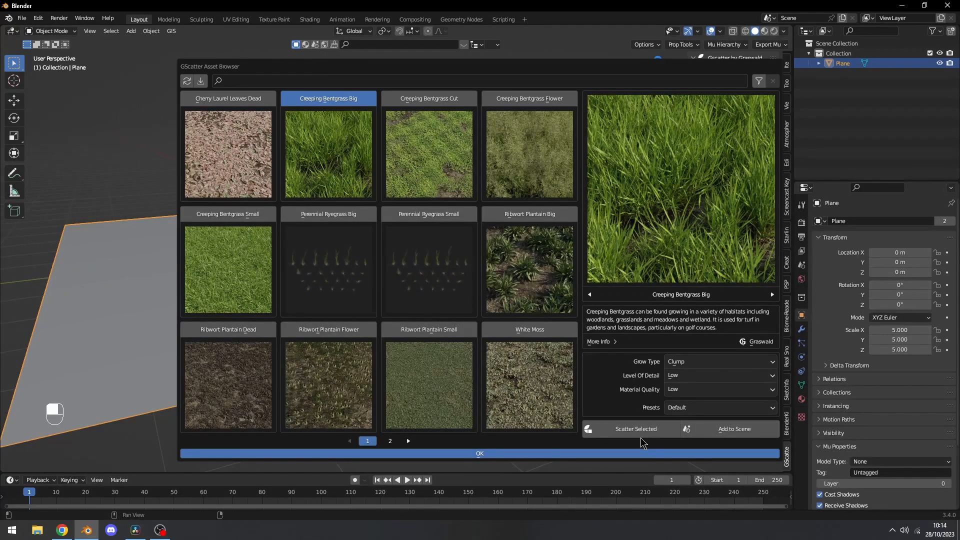
mouse_move(618, 456)
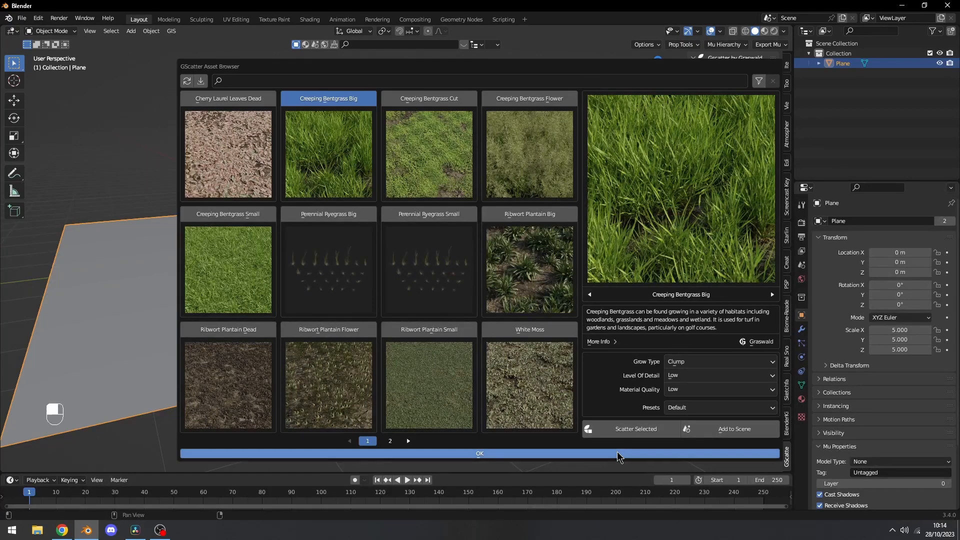
Scatter the grass over the selected plane and confirm with OK.
left_click(635, 429)
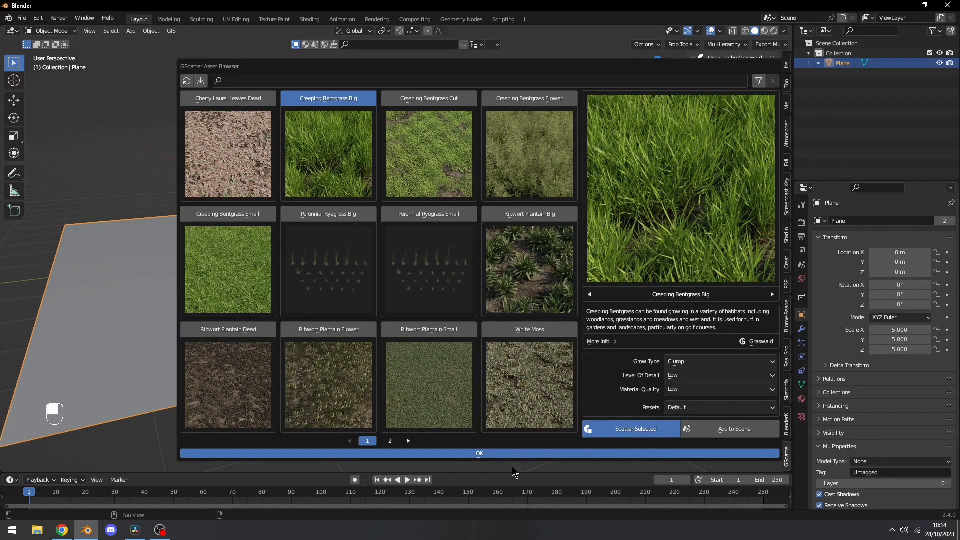
left_click(630, 429)
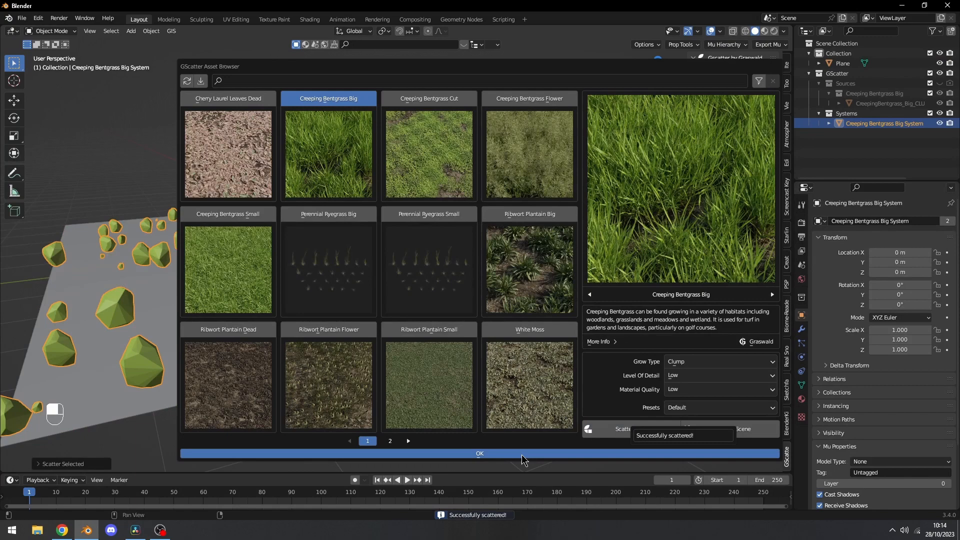
left_click(479, 453)
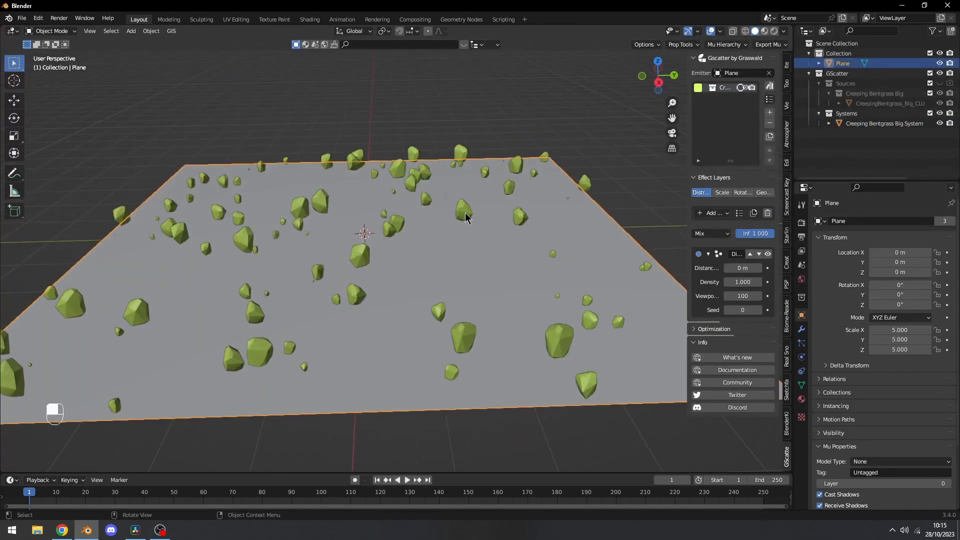
Set Distribute on Faces density to 60 with viewport display at 100%.
left_click(883, 123)
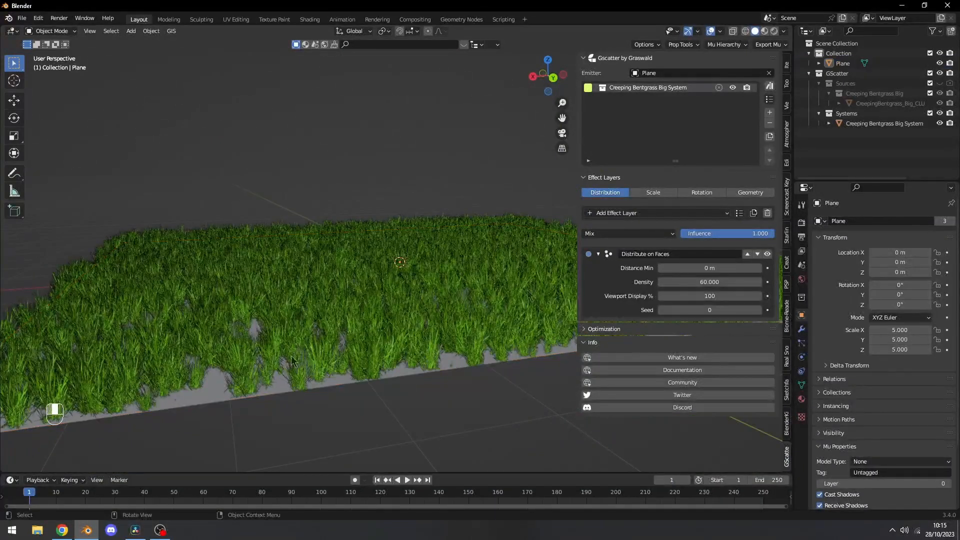
mouse_move(527, 294)
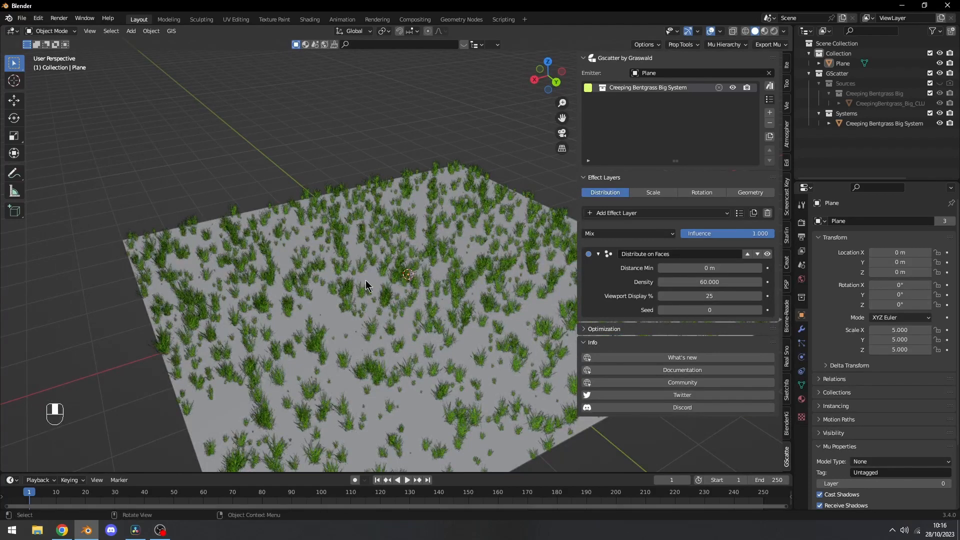
mouse_move(442, 294)
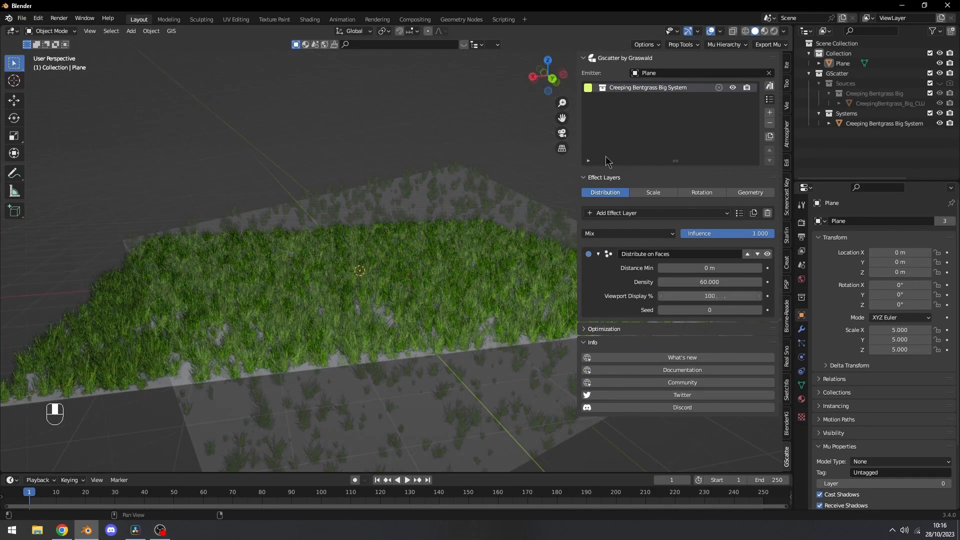
Set grass Main scale to 2.0, then randomize rotation X and Y to 0.07.
left_click(652, 192)
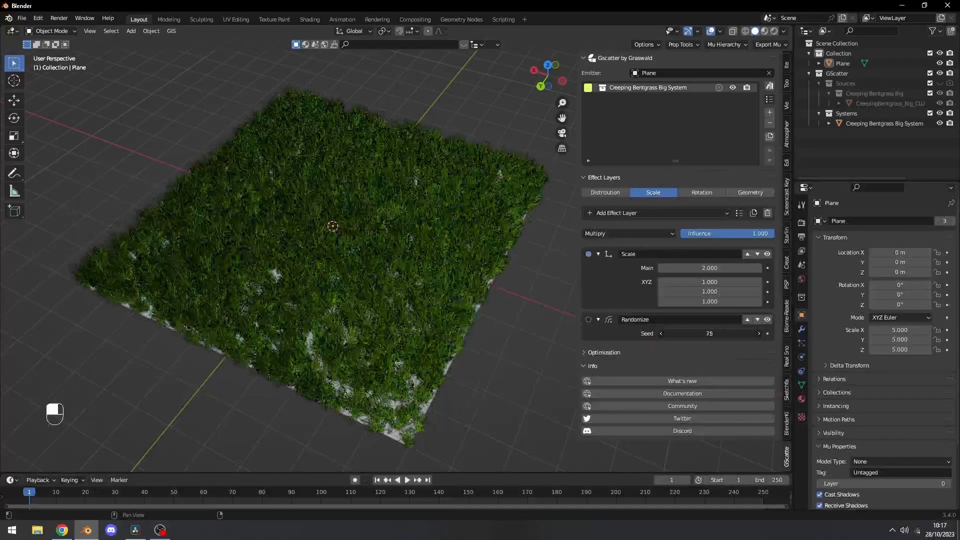
left_click(709, 333)
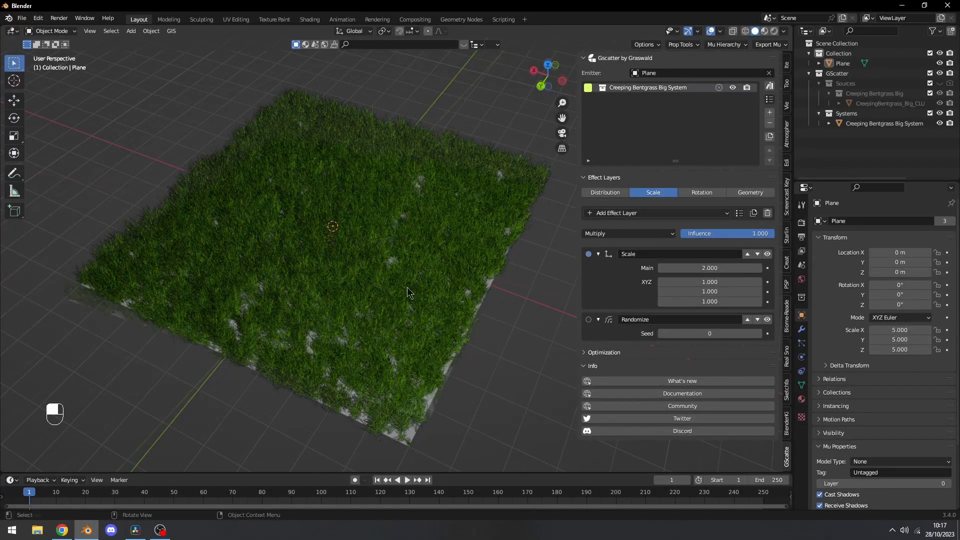
left_click(701, 192)
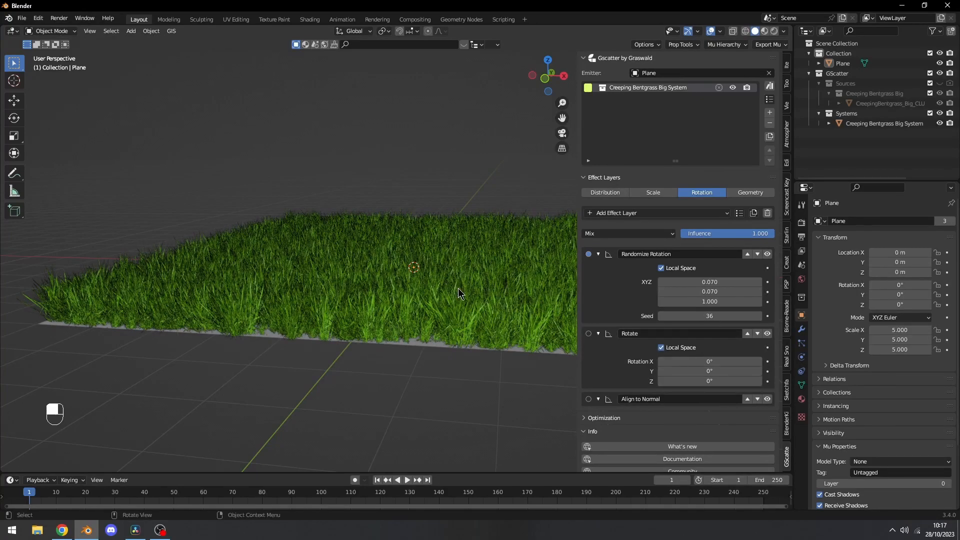
Show the Geometry effect layer instancing the Creeping Bentgrass Big collection.
left_click(749, 192)
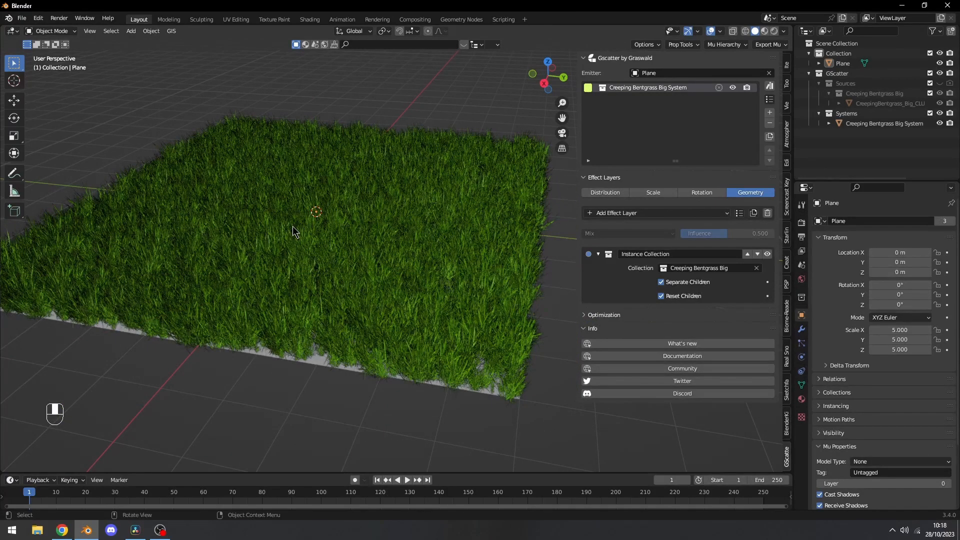
mouse_move(605, 191)
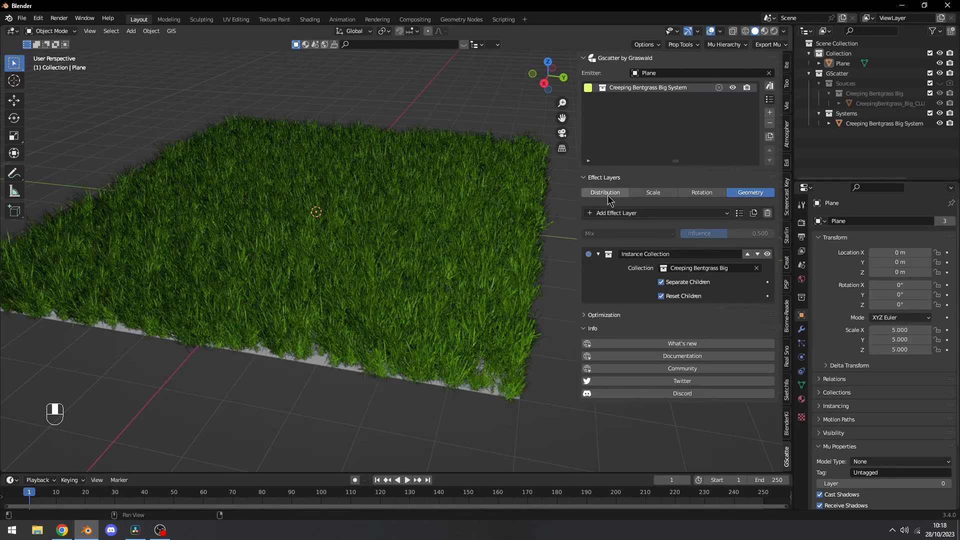
Add a Musgrave mask to the distribution, adjust its scale, then delete it again.
left_click(604, 192)
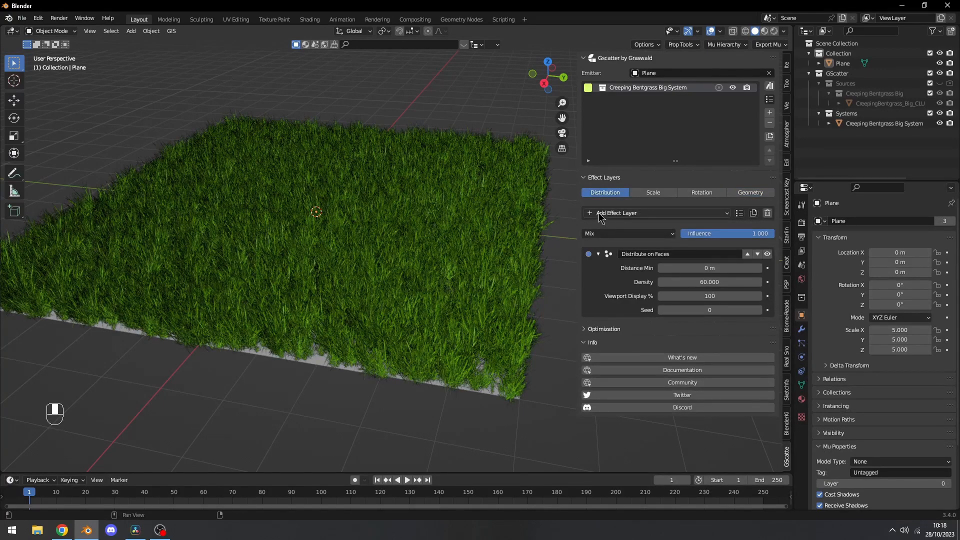
left_click(615, 212)
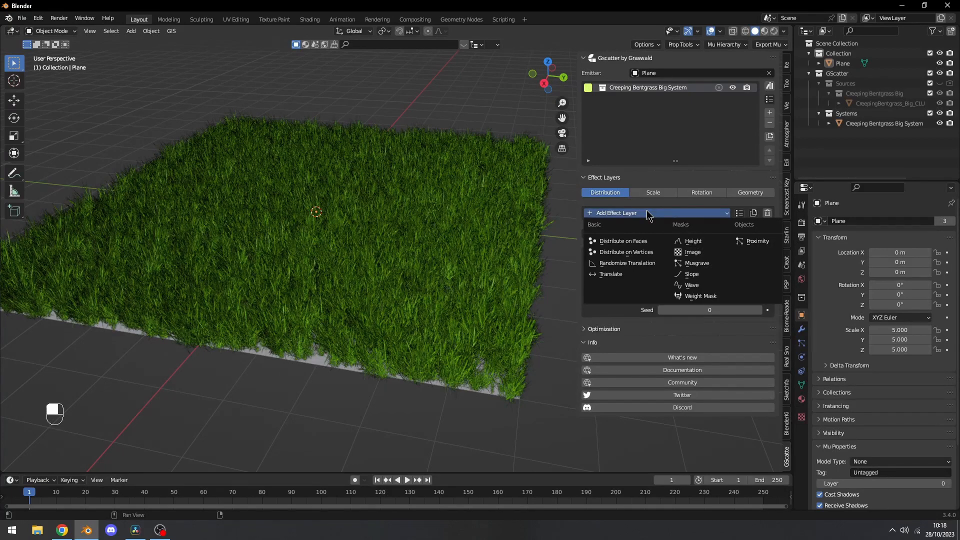
mouse_move(697, 263)
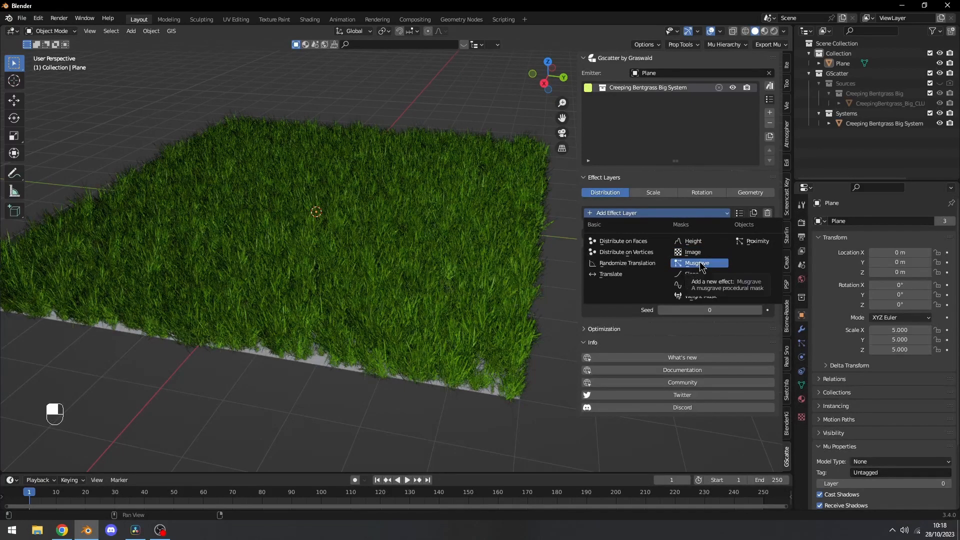
left_click(696, 263)
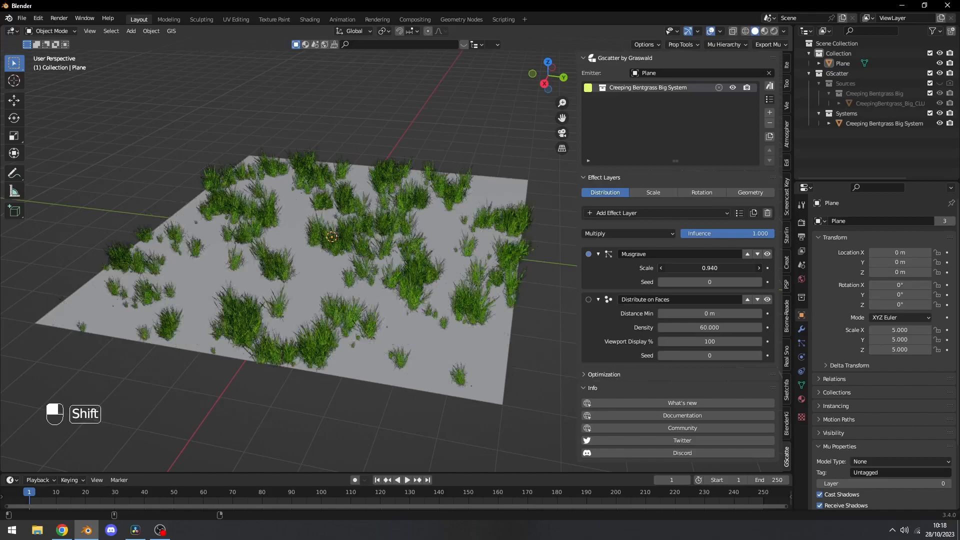
left_click(709, 267)
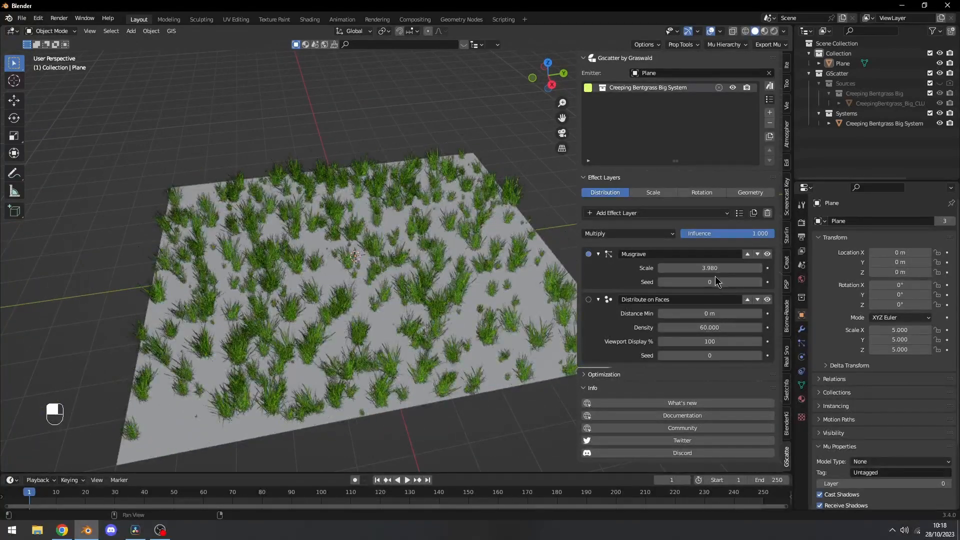
left_click(708, 282)
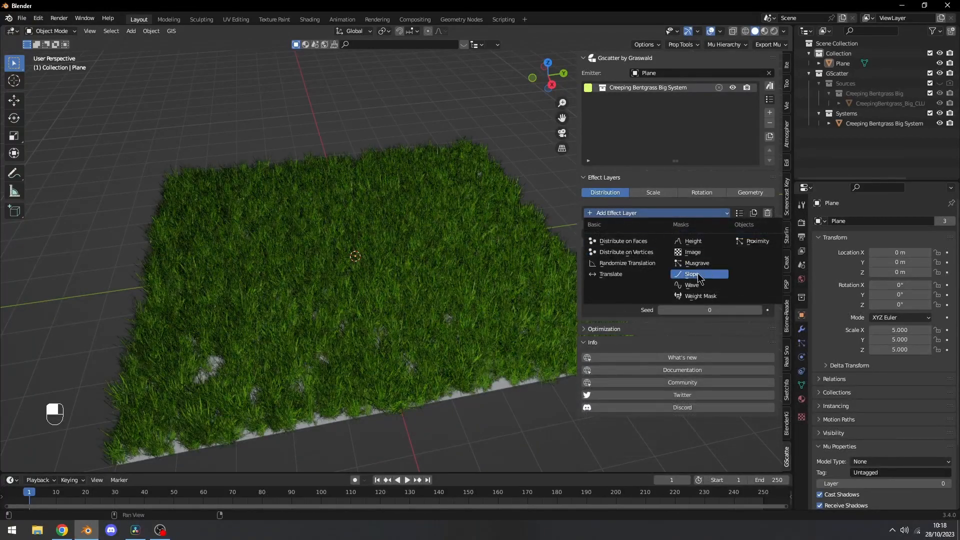
Show the plane's Object Data properties with its empty vertex group list.
left_click(691, 285)
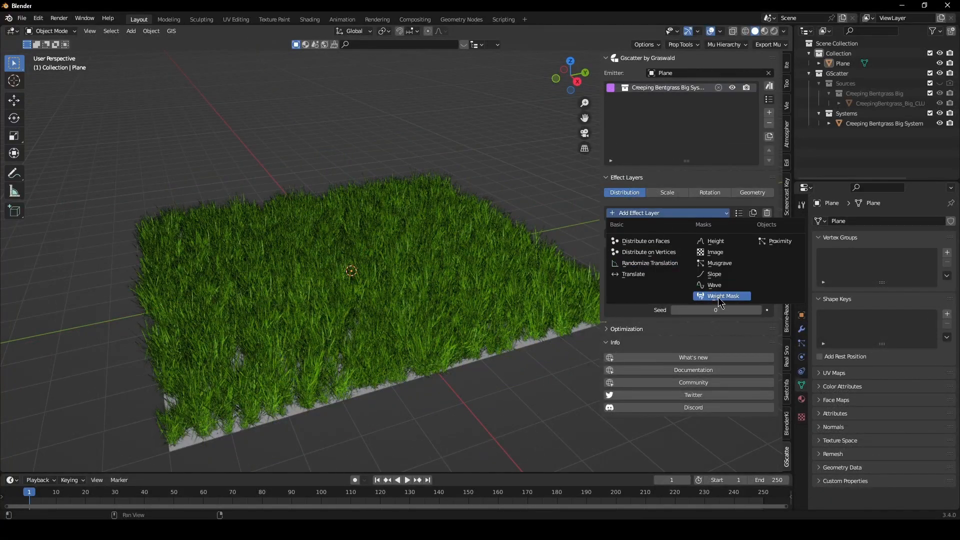
Add a Weight Mask layer and subdivide the plane mesh with 80 cuts.
left_click(723, 296)
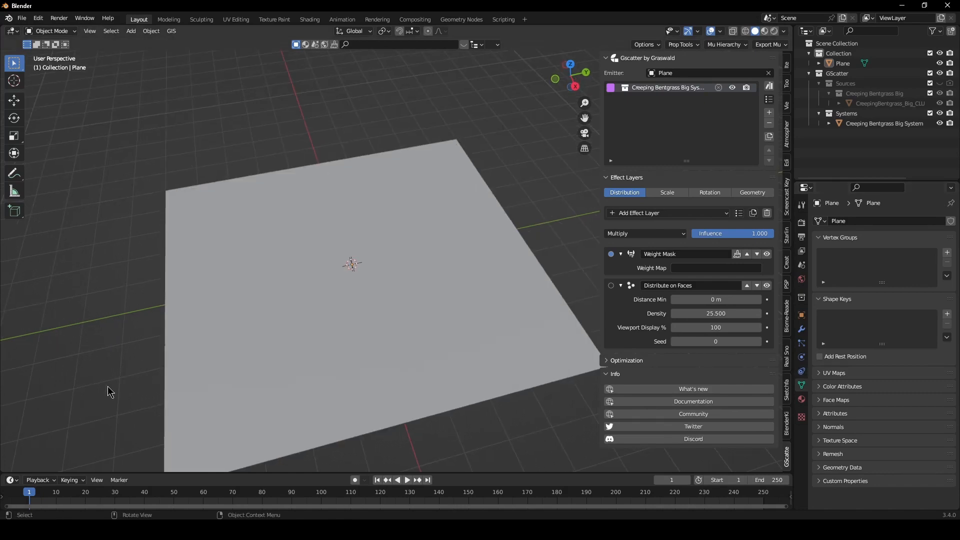
key("Tab")
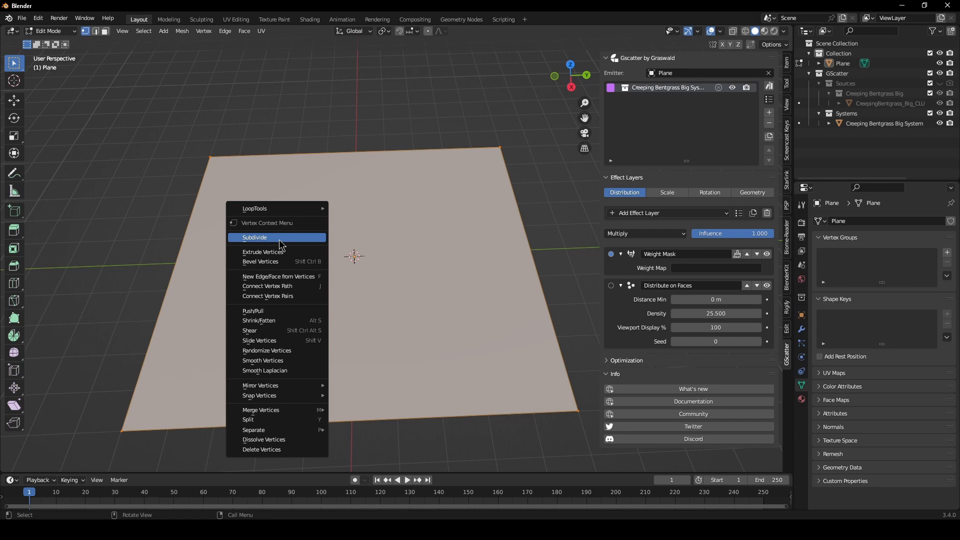
left_click(254, 238)
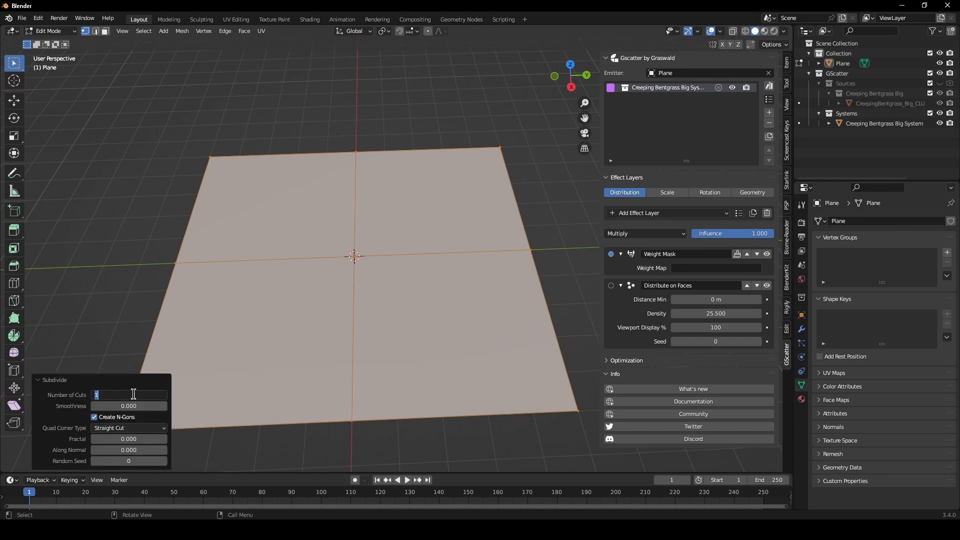
type("80")
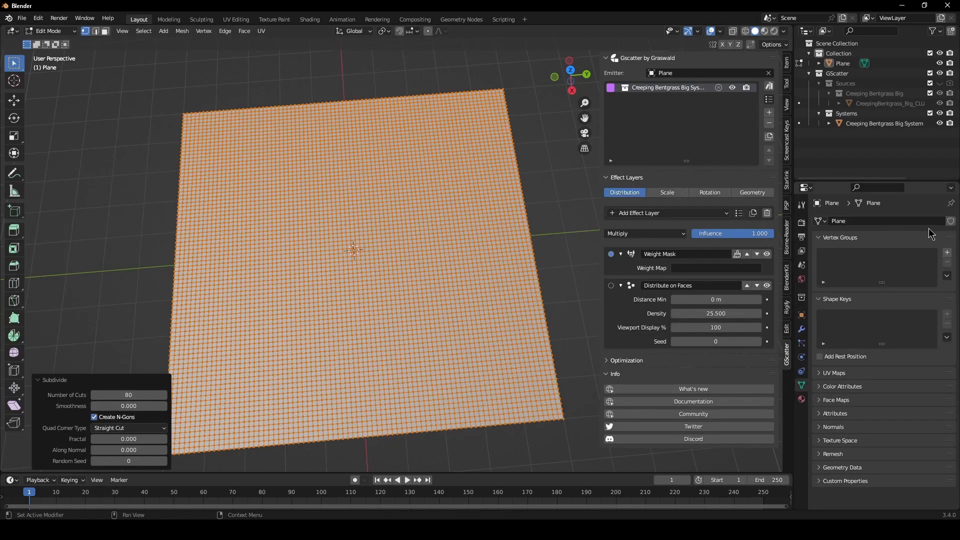
Weight paint a winding path into a new vertex group and assign it to the mask in Object Mode.
left_click(945, 252)
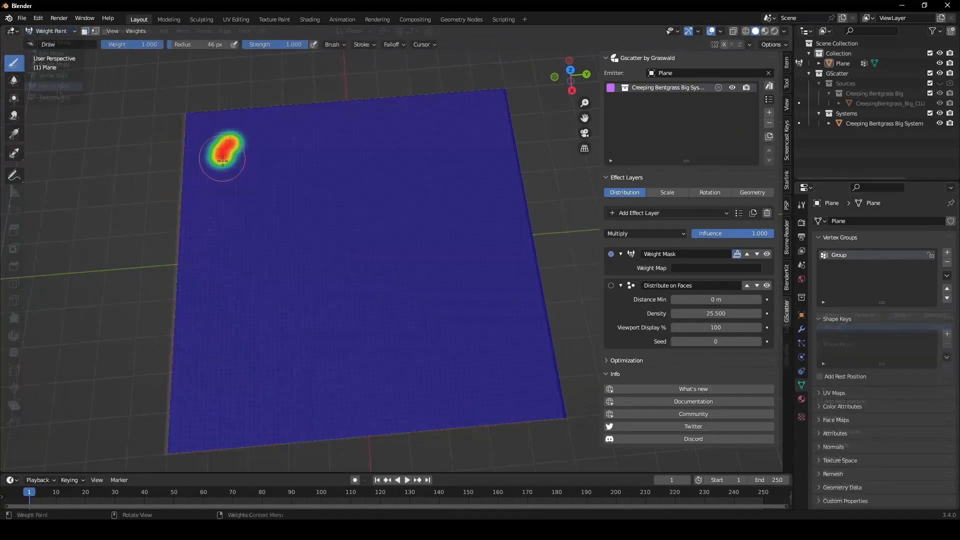
left_click_drag(223, 153, 407, 150)
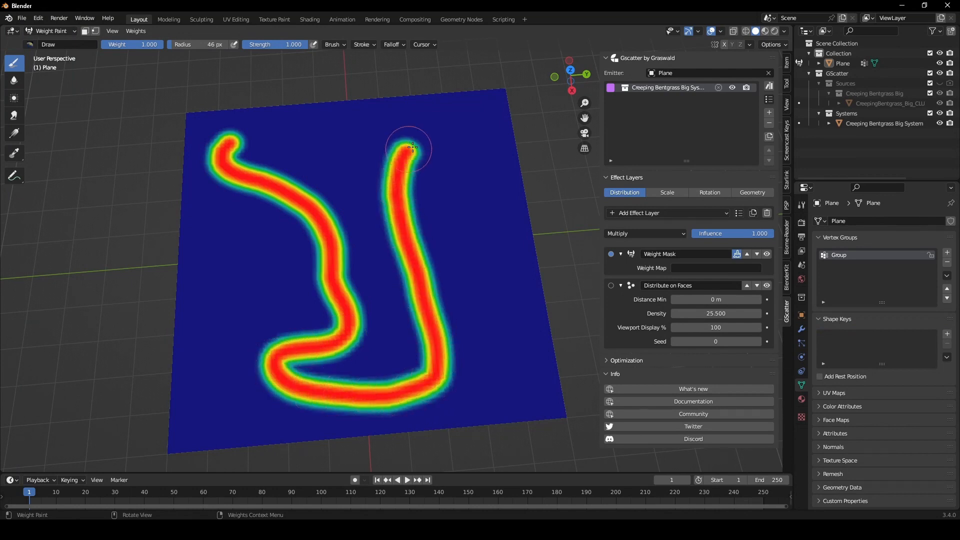
left_click(52, 31)
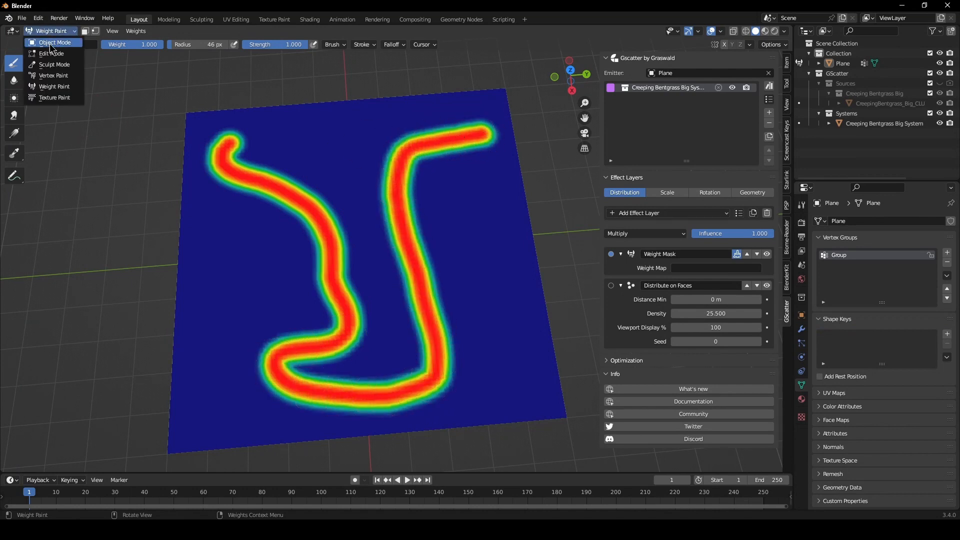
left_click(52, 42)
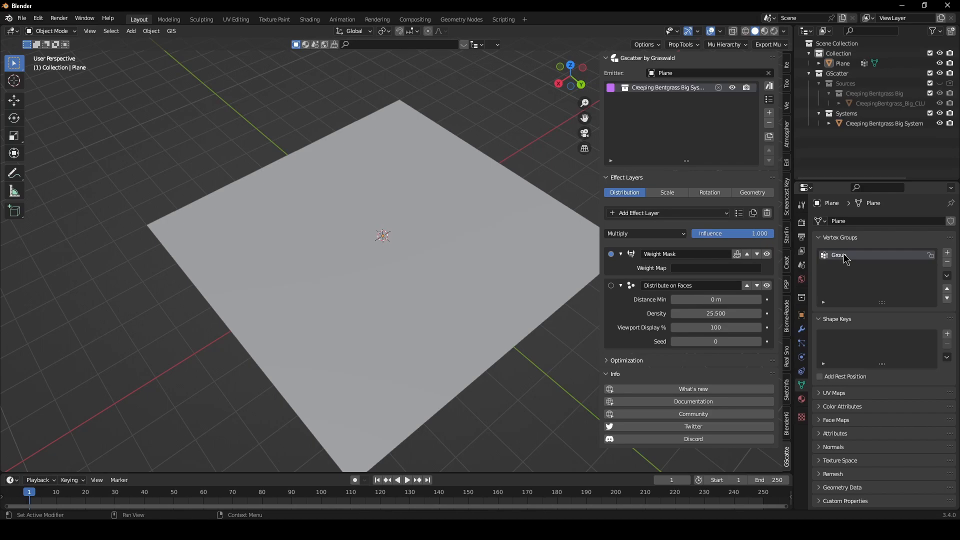
left_click(714, 268)
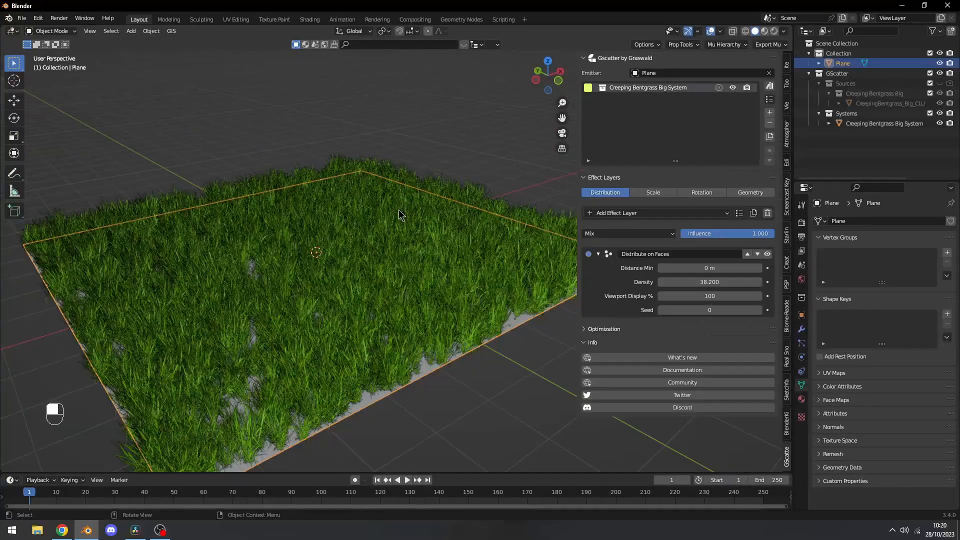
mouse_move(306, 245)
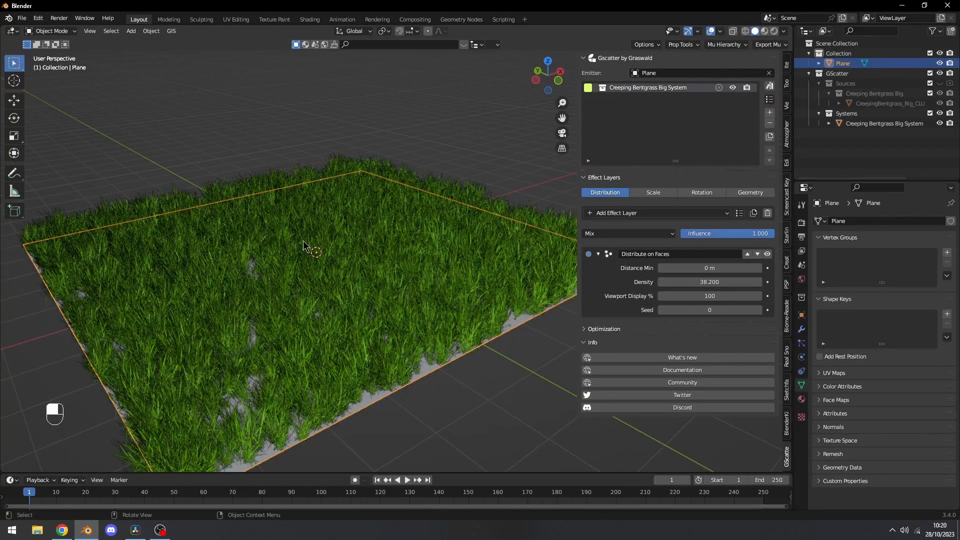
Subdivide the plane with 80 cuts and lift a vertex about 0.9 m with proportional falloff into a mound.
key("Tab")
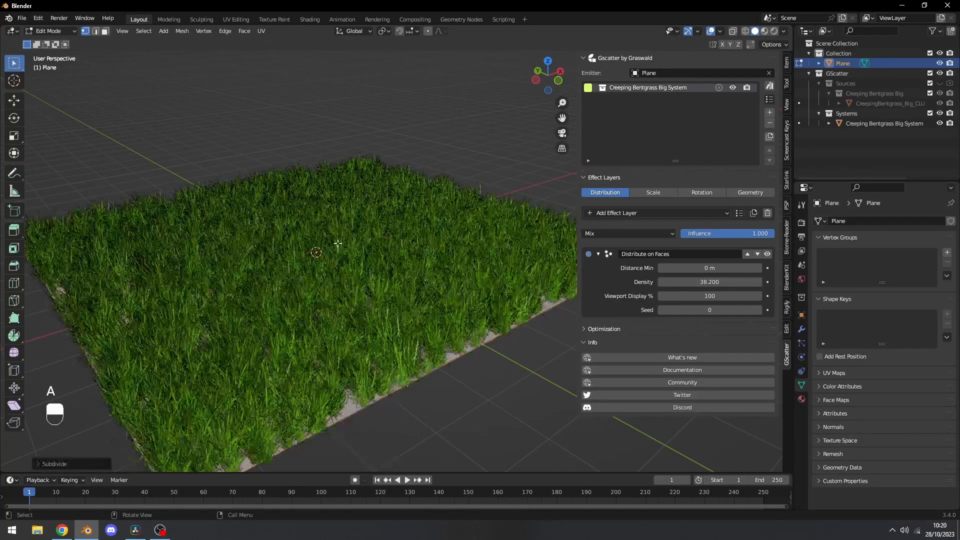
left_click(70, 462)
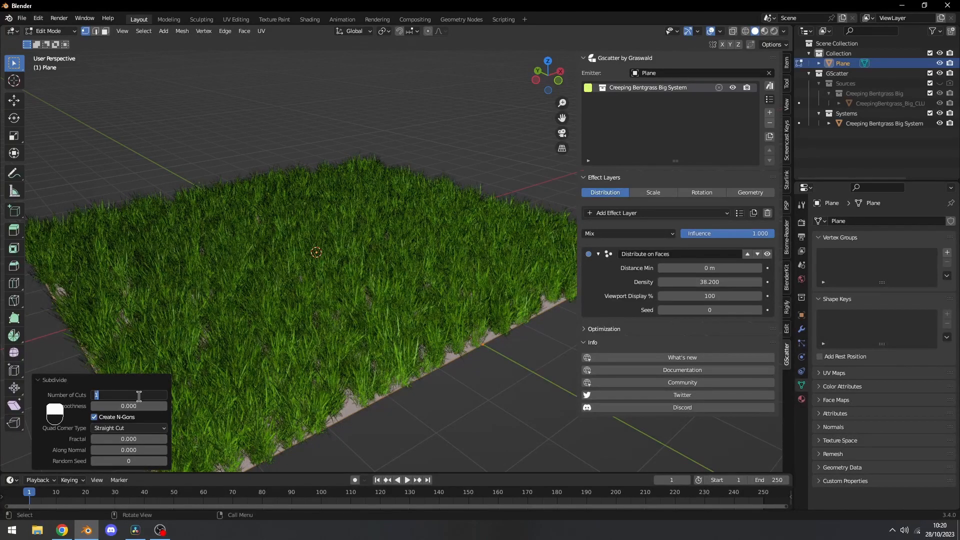
type("80")
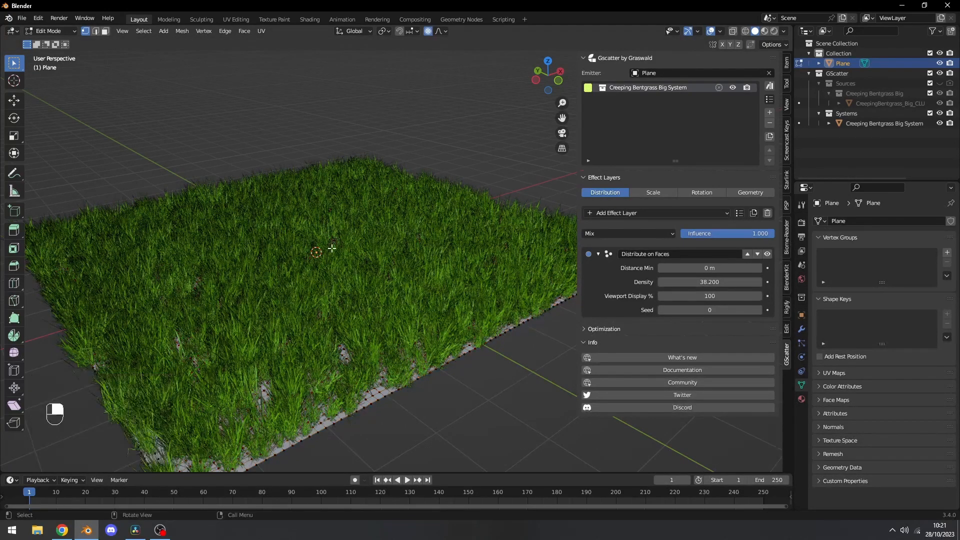
key("g")
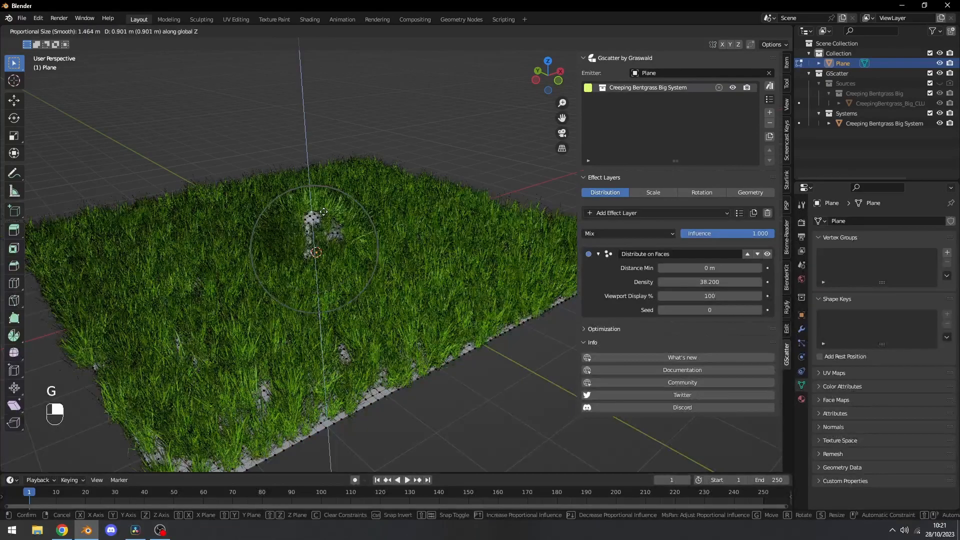
mouse_move(331, 193)
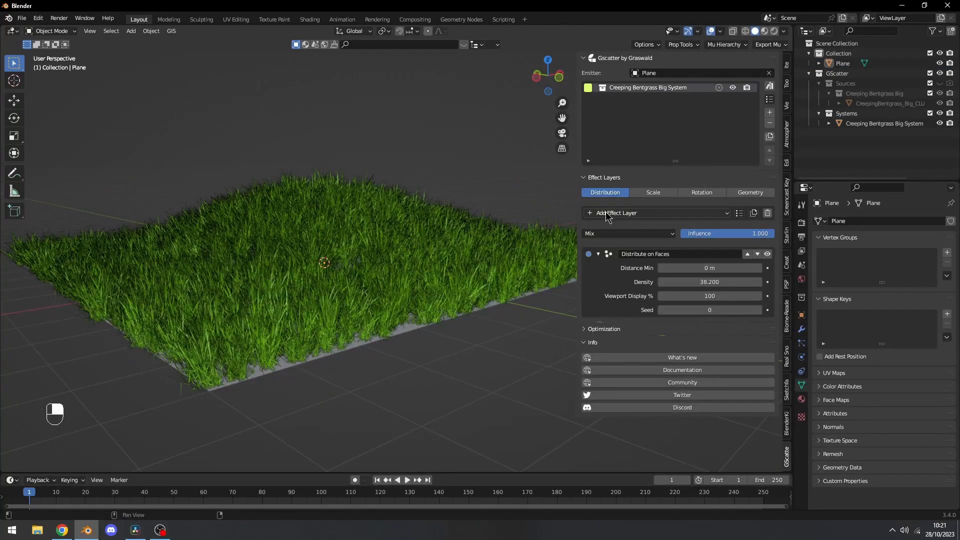
Adjust the Gscatter distribution so bare patches of ground show through the grass.
left_click(615, 212)
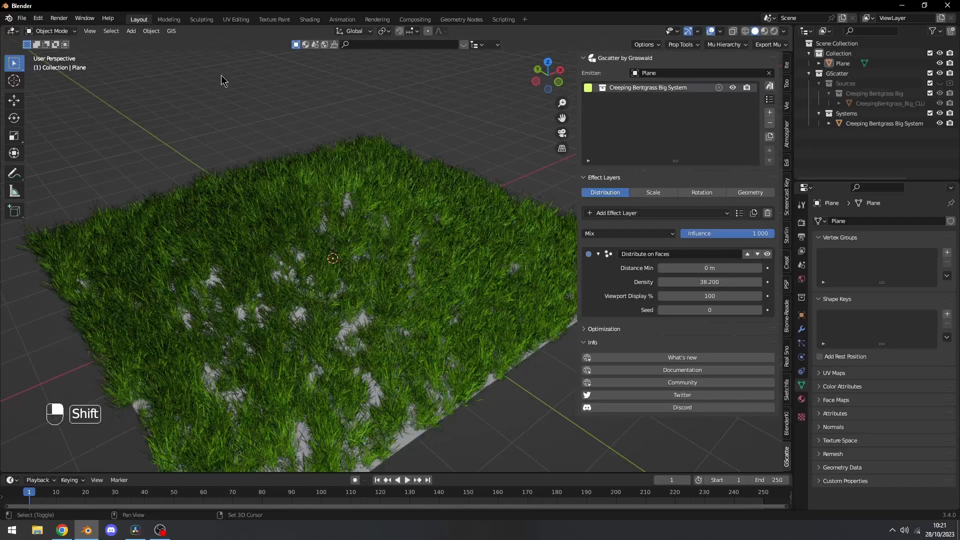
Add a monkey head mesh and rotate it above the grass field.
key("shift+a")
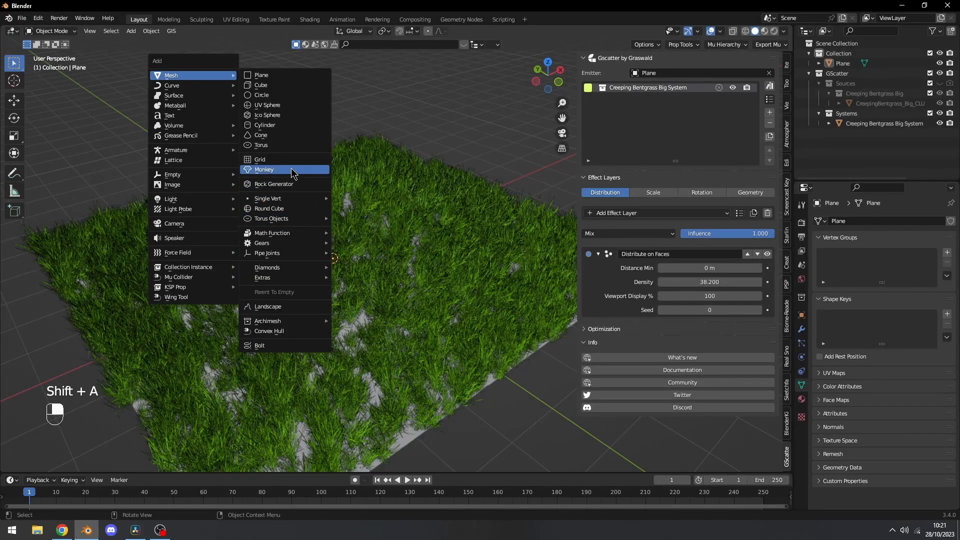
left_click(263, 170)
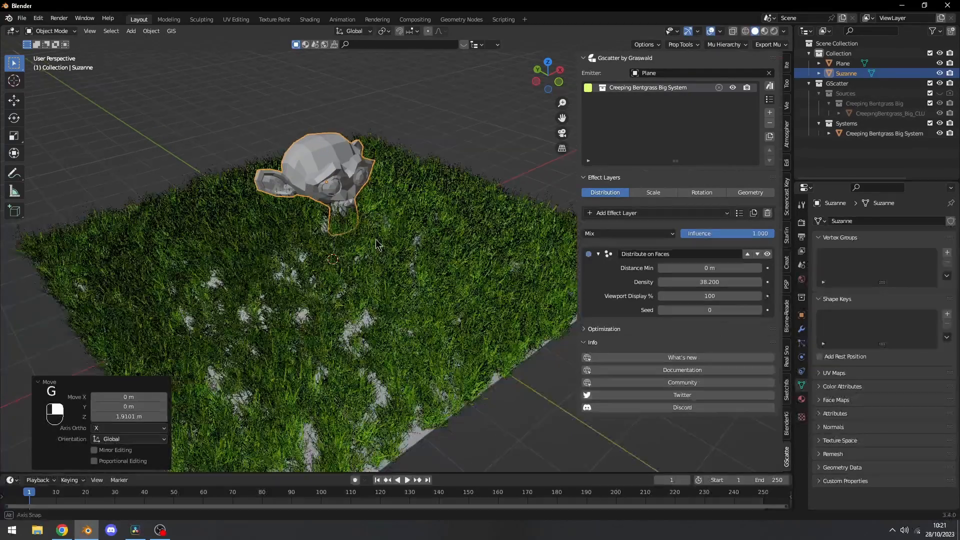
key("r")
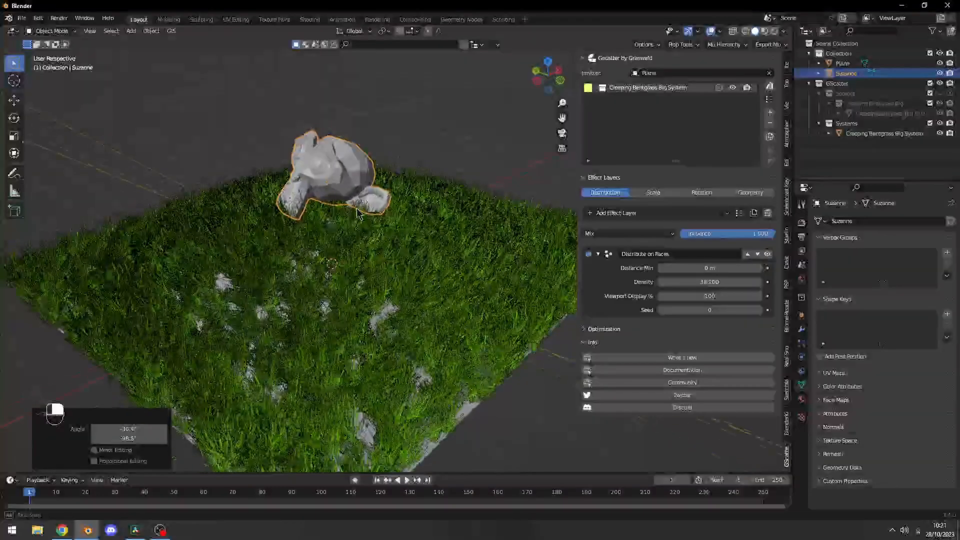
Add a Distribute on Faces layer to the grass system at density 25.5.
left_click(615, 212)
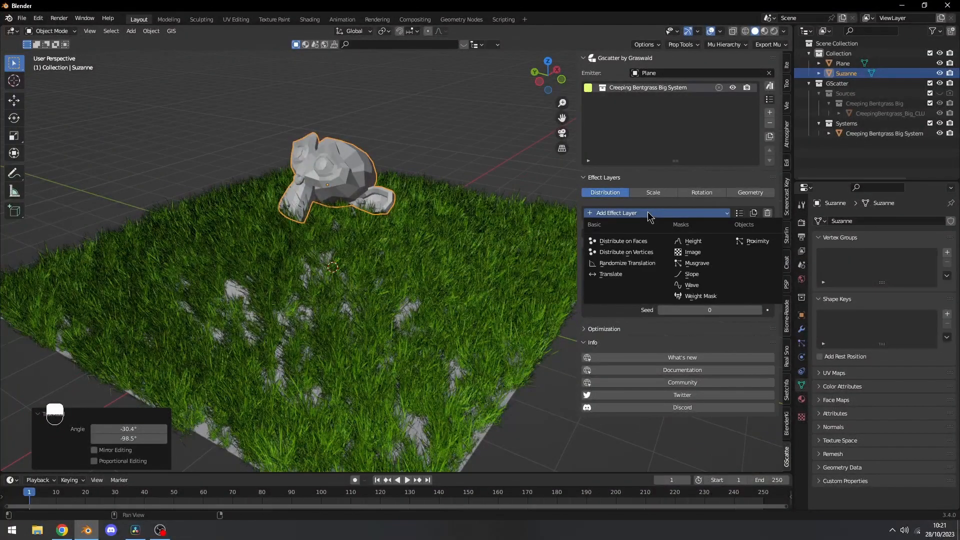
left_click(756, 241)
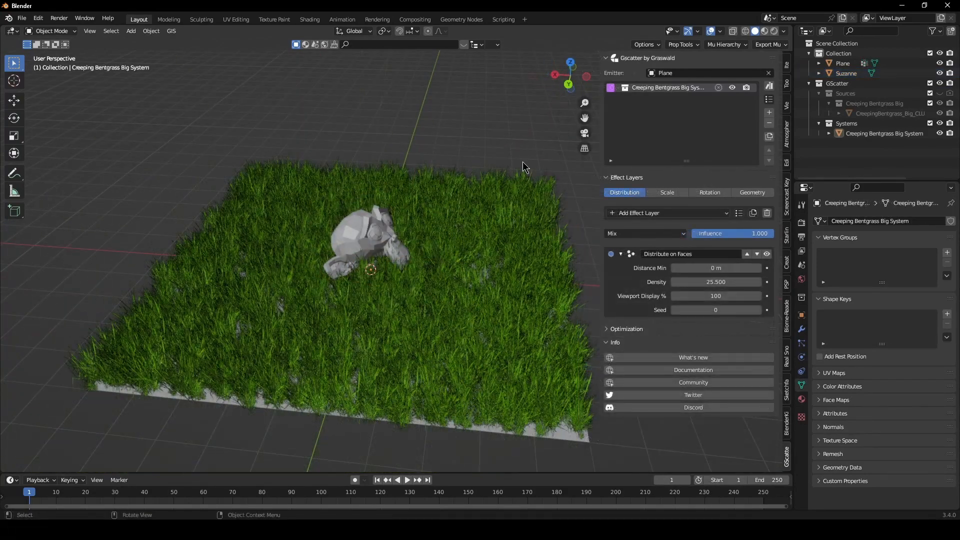
Set the Distribute on Faces density of the bentgrass field back to 60.
left_click(639, 212)
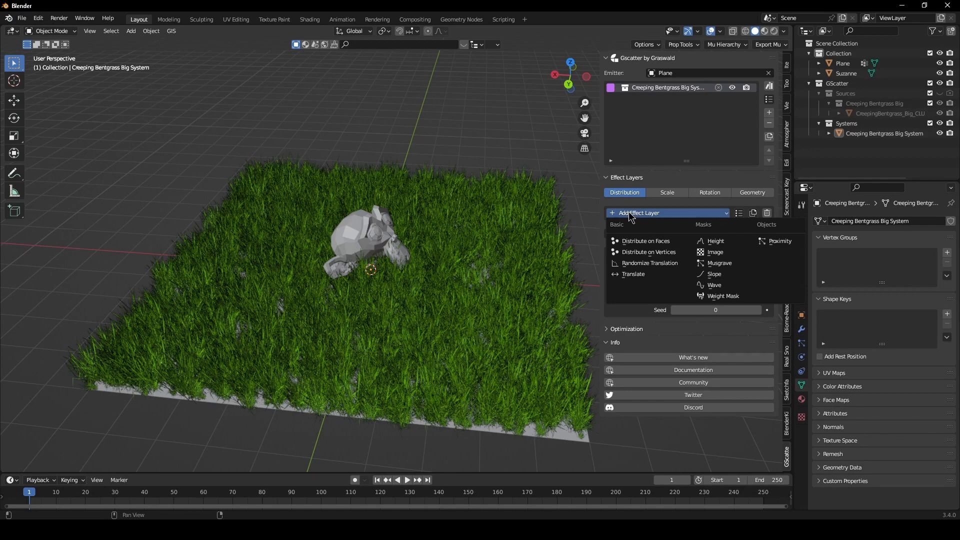
left_click(778, 241)
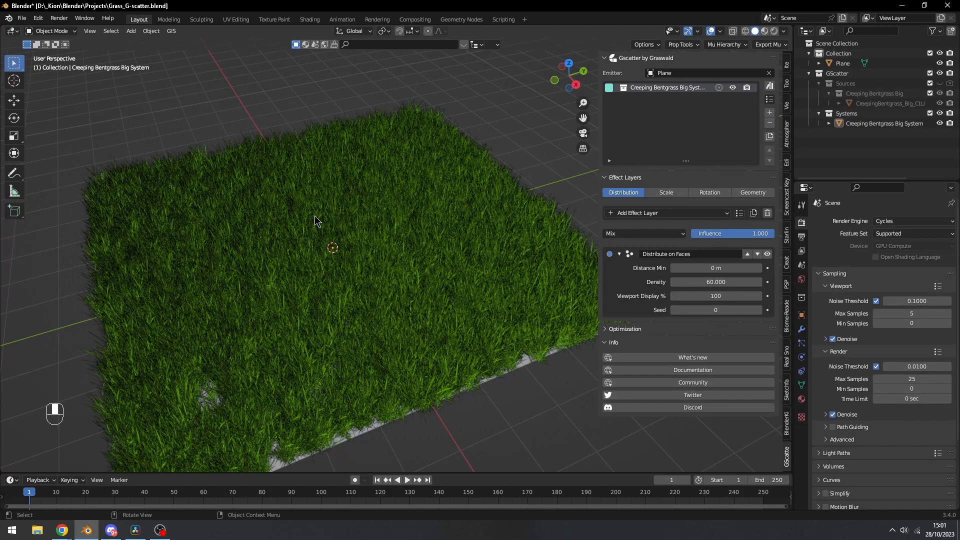
mouse_move(360, 250)
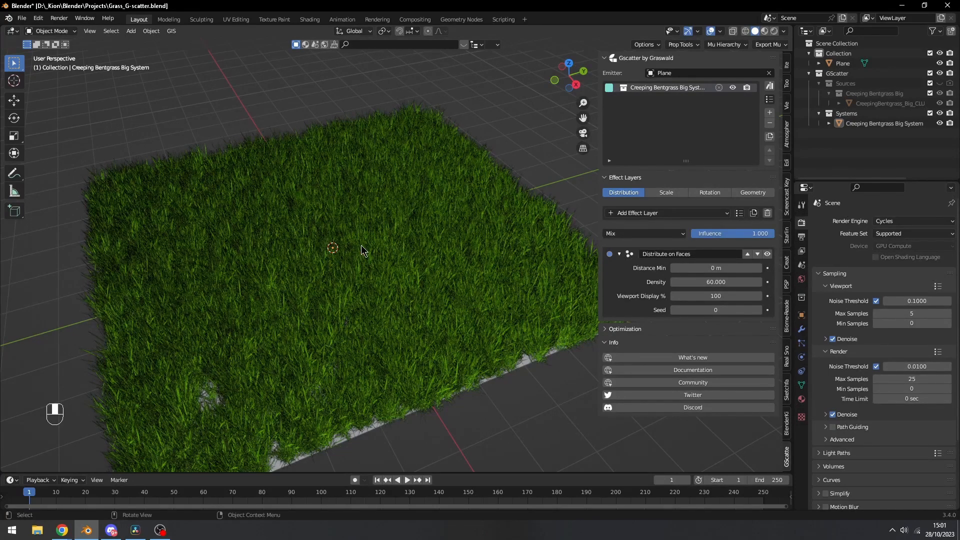
mouse_move(774, 101)
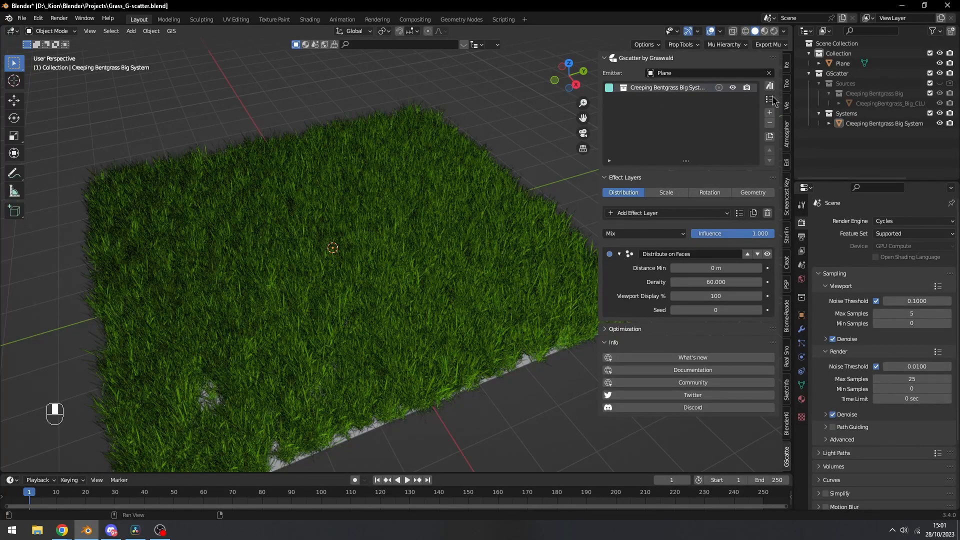
Scatter Cherry Laurel Leaves Dead onto the plane at low material quality from the asset library.
left_click(770, 99)
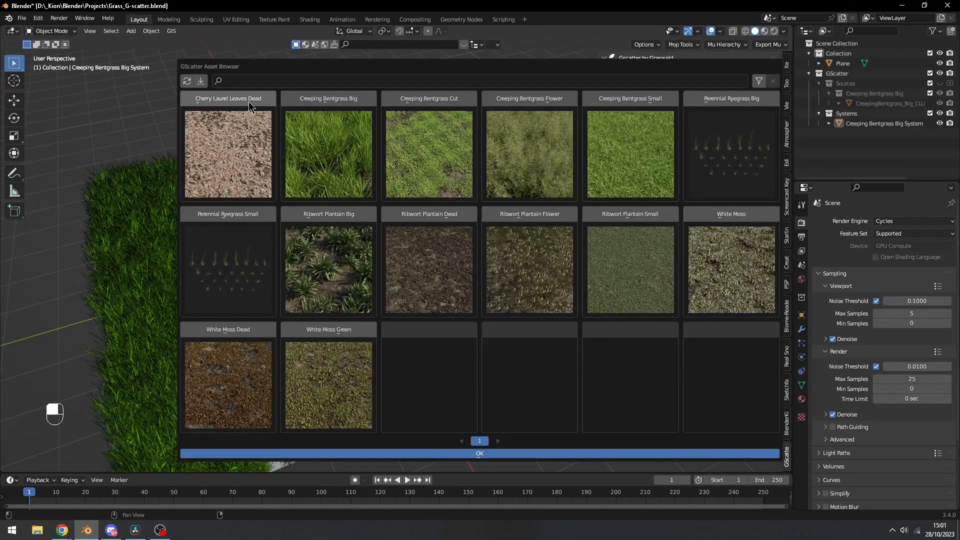
left_click(227, 154)
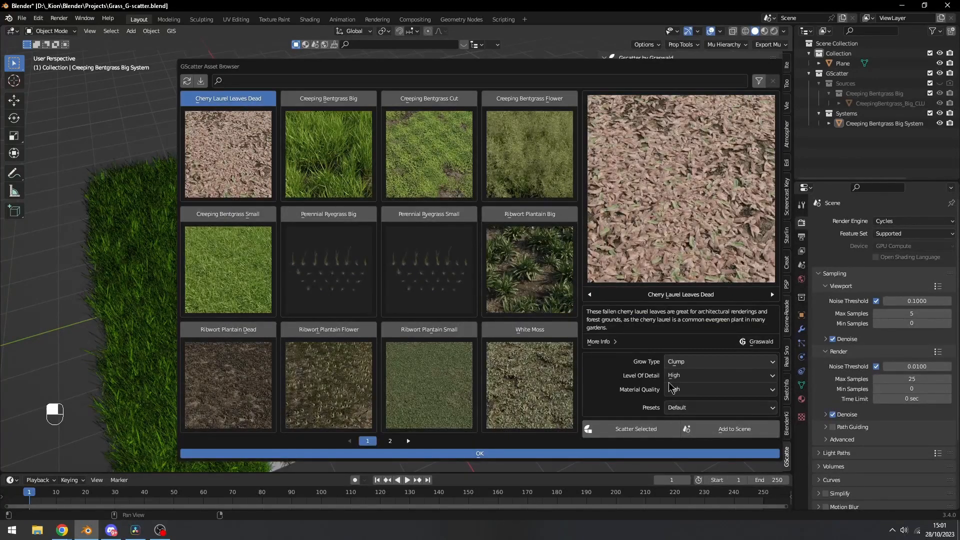
left_click(719, 389)
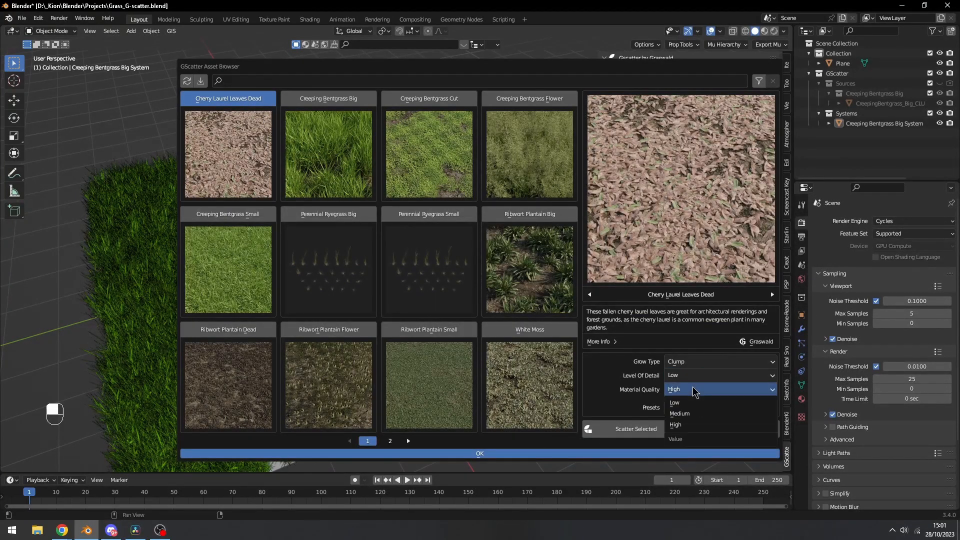
left_click(674, 401)
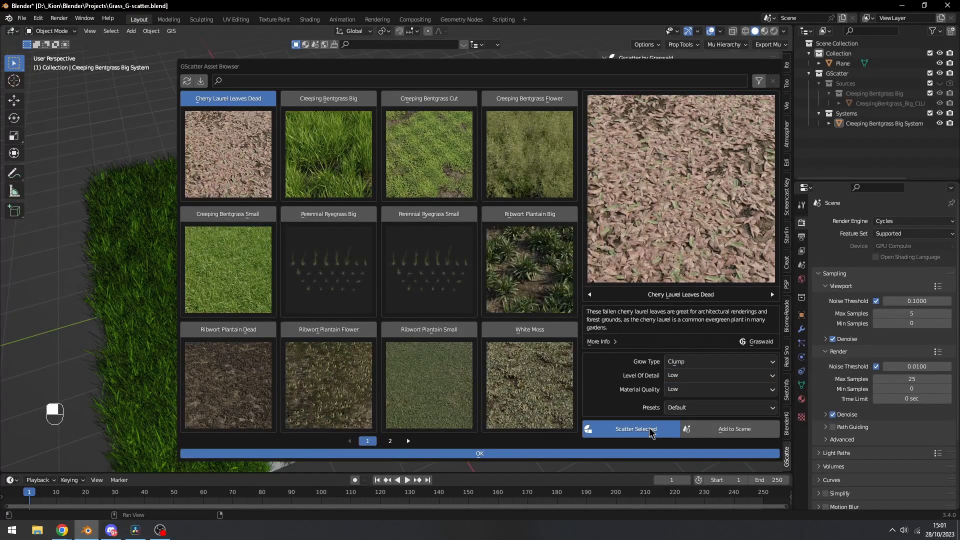
left_click(630, 429)
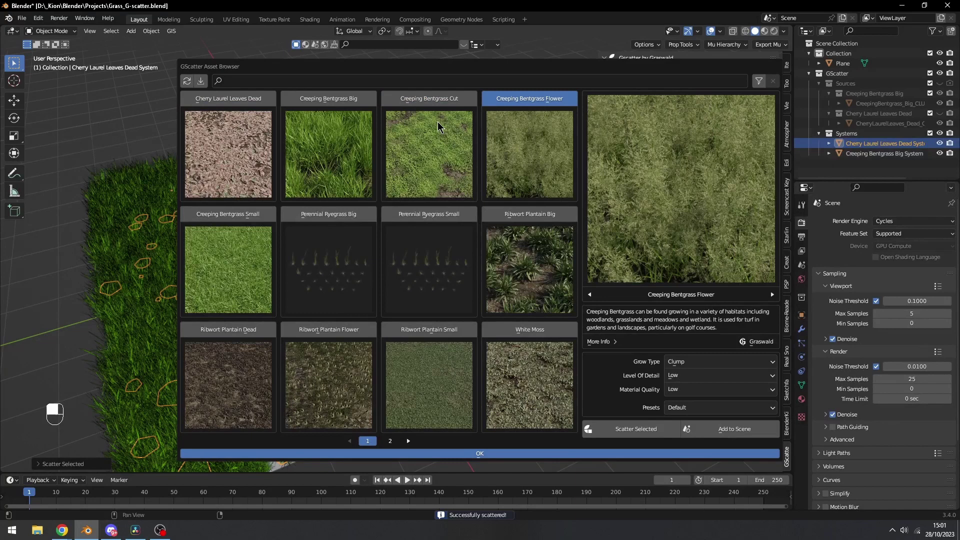
mouse_move(704, 389)
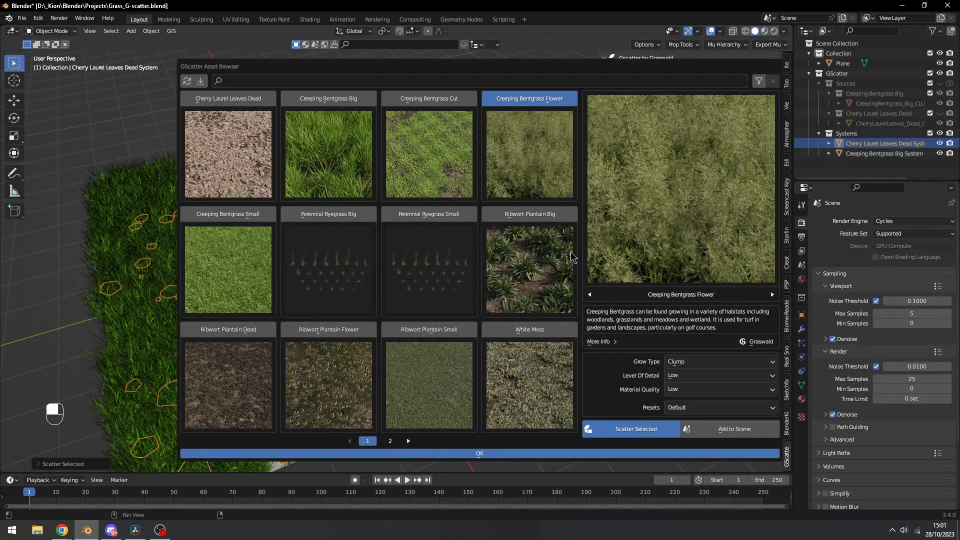
Scatter Creeping Bentgrass Flower and Creeping Bentgrass Small onto the plane and close the library.
left_click(631, 428)
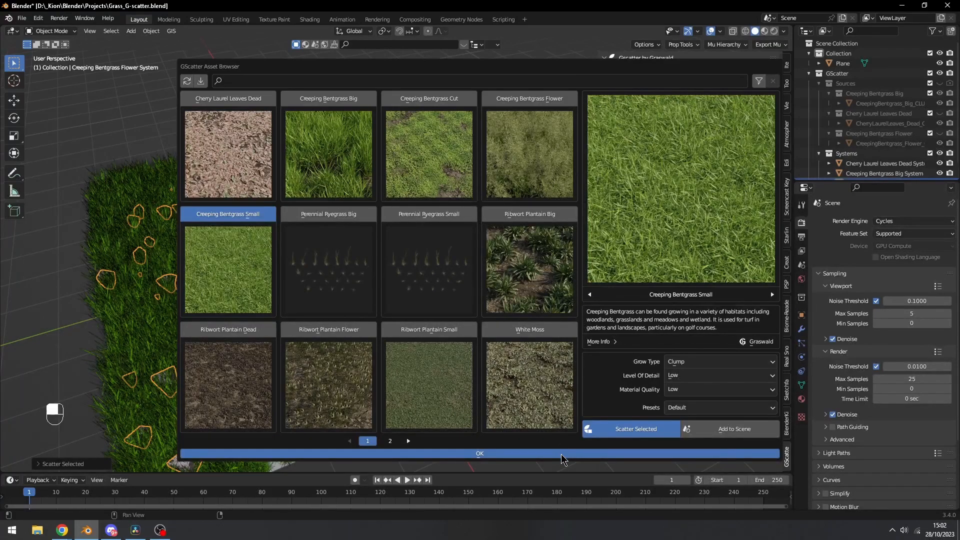
left_click(479, 452)
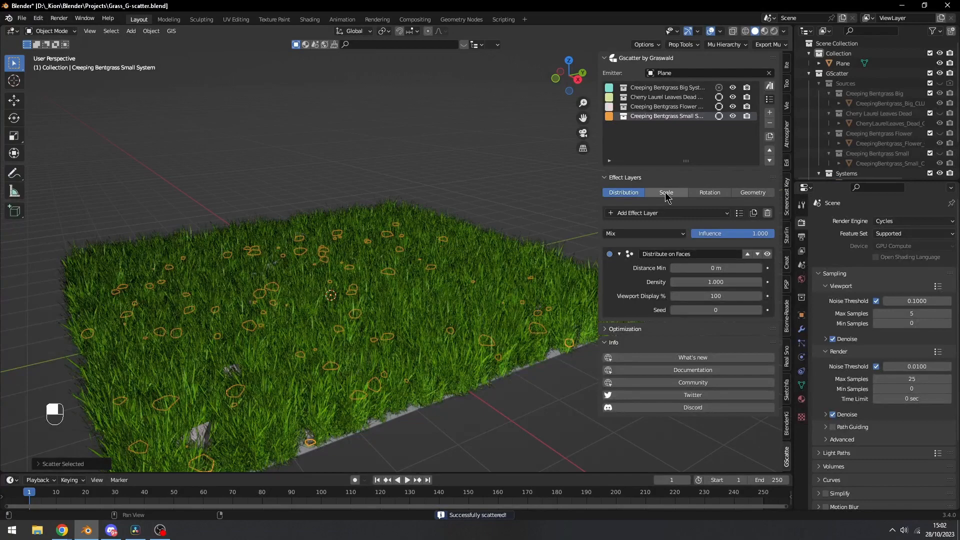
Set the Creeping Bentgrass Flower system's main scale to 2.3 so its stalks rise above the grass.
left_click(666, 192)
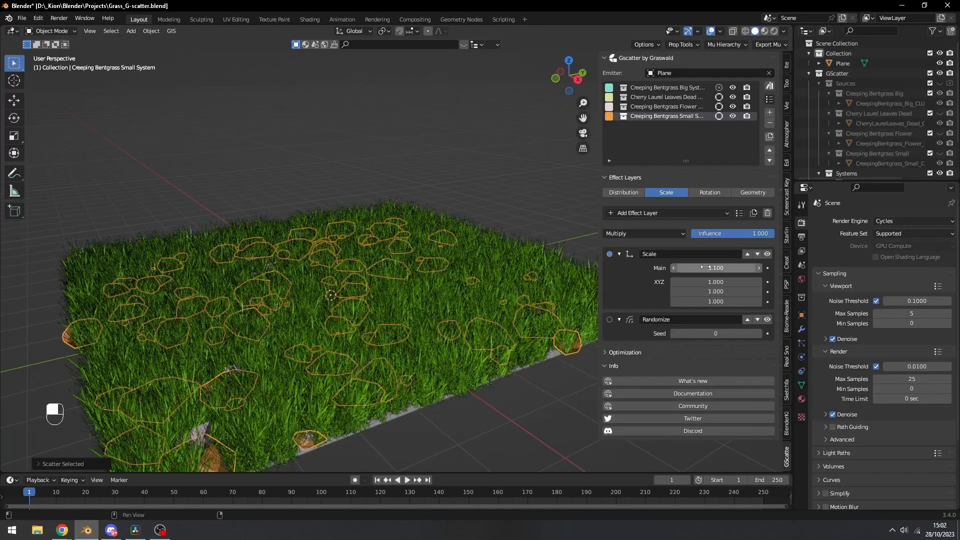
left_click(664, 107)
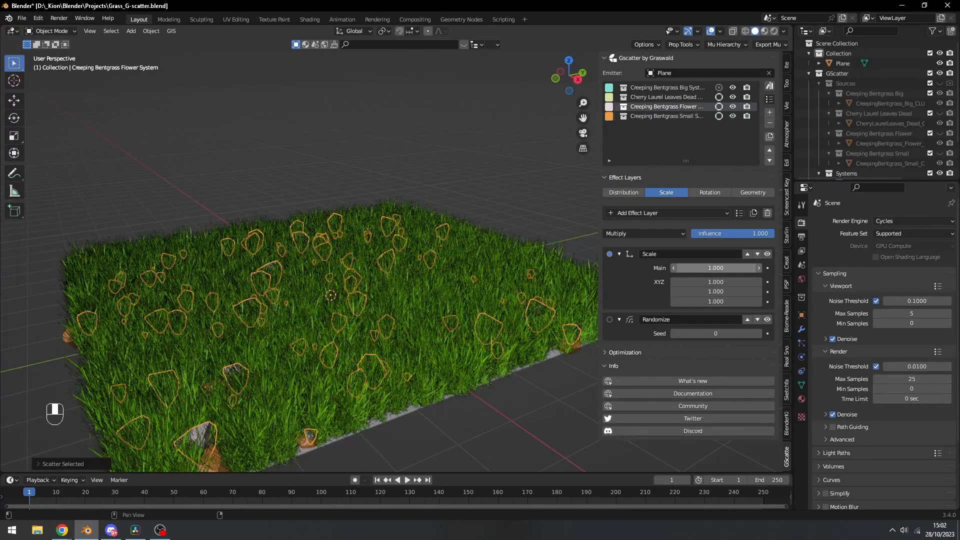
left_click(715, 268)
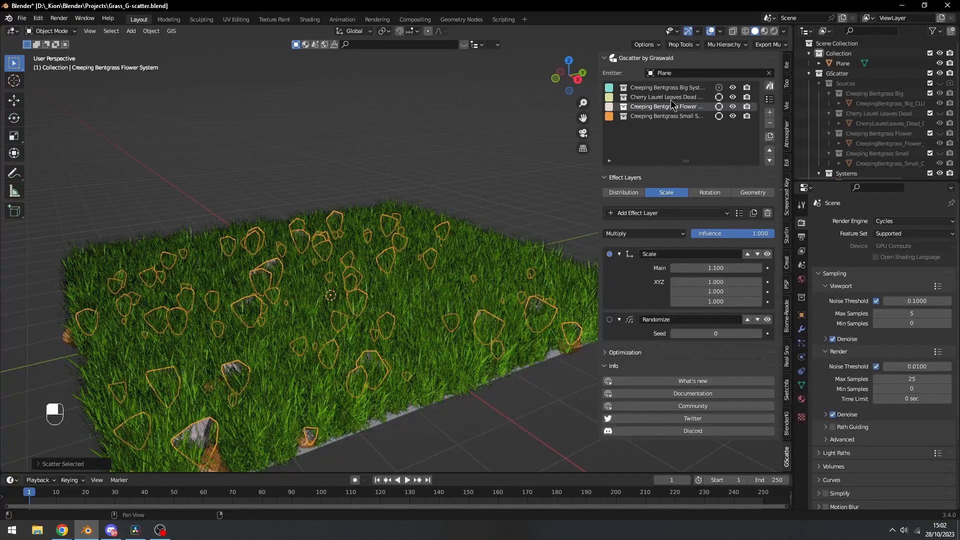
left_click(666, 96)
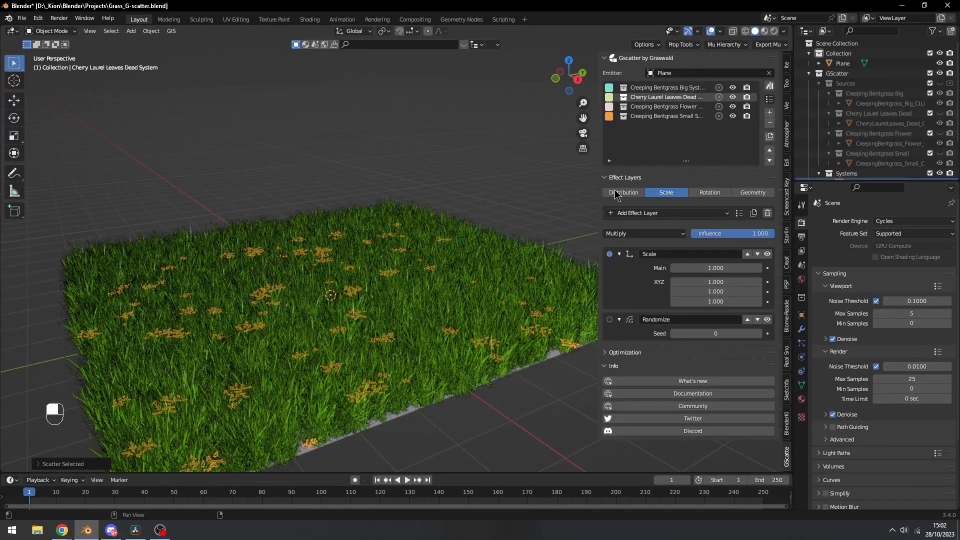
scroll("down", 3)
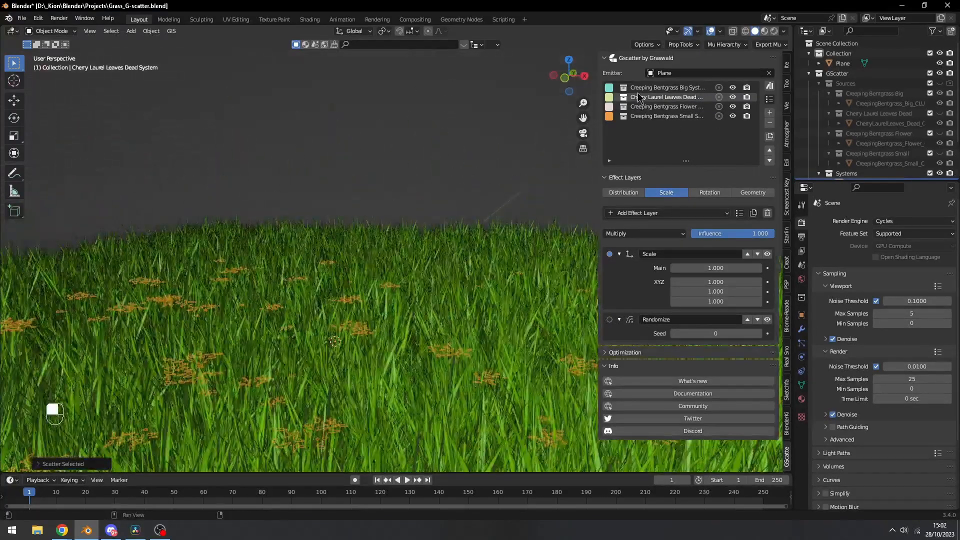
left_click(666, 107)
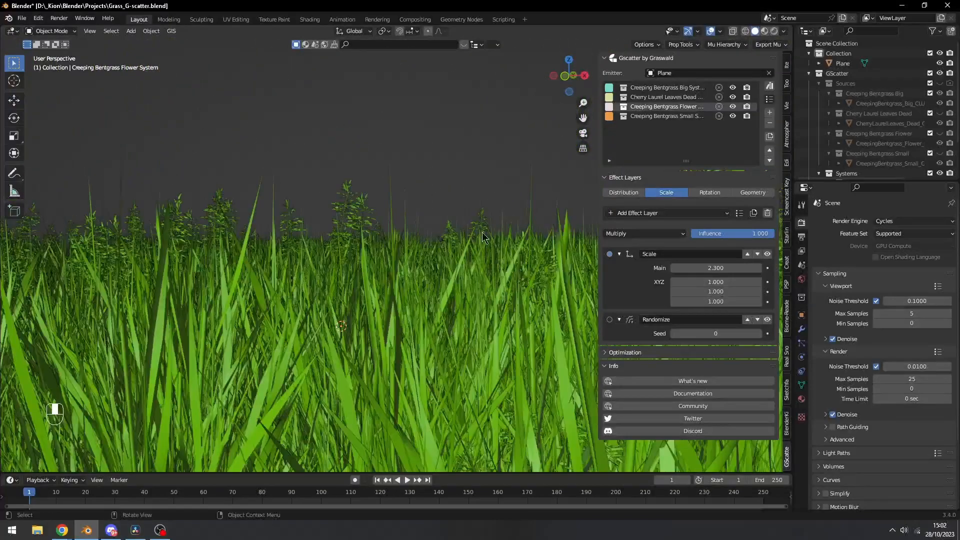
Add a camera aligned to the view and position it low in the grass framing the field.
key("Shift+A")
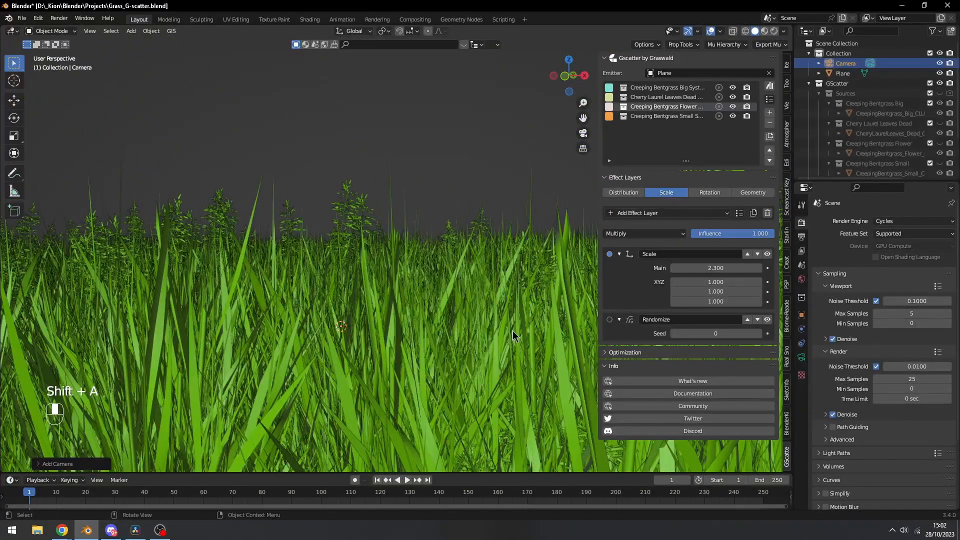
key("Ctrl+Alt")
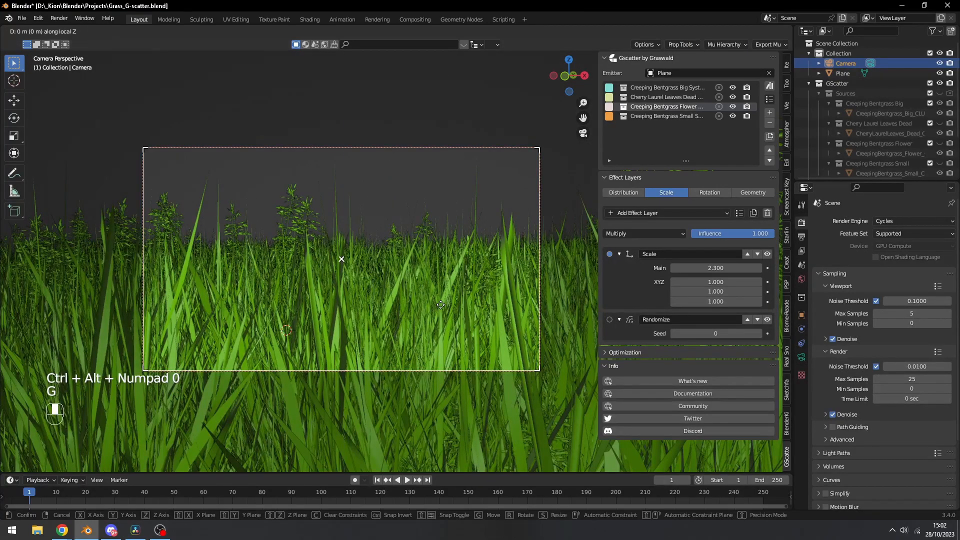
mouse_move(395, 359)
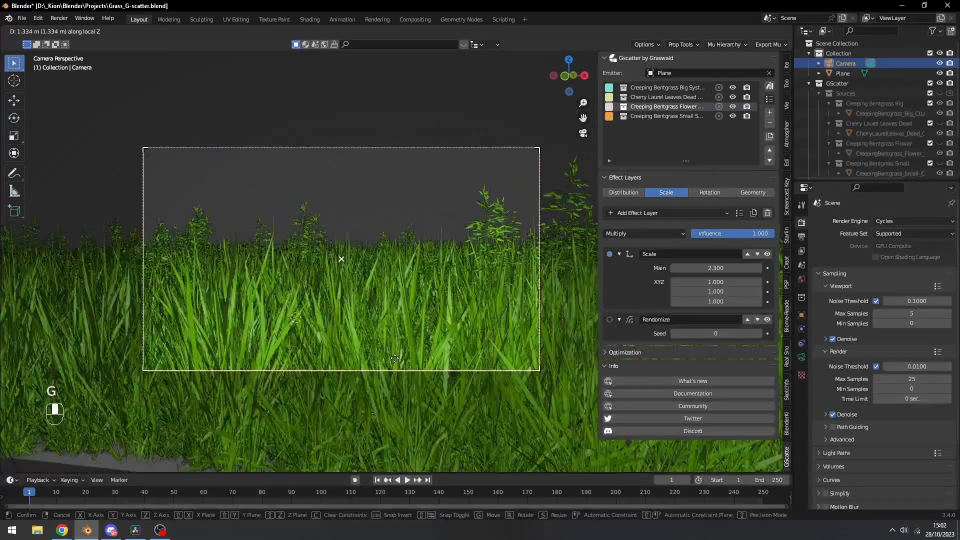
mouse_move(395, 311)
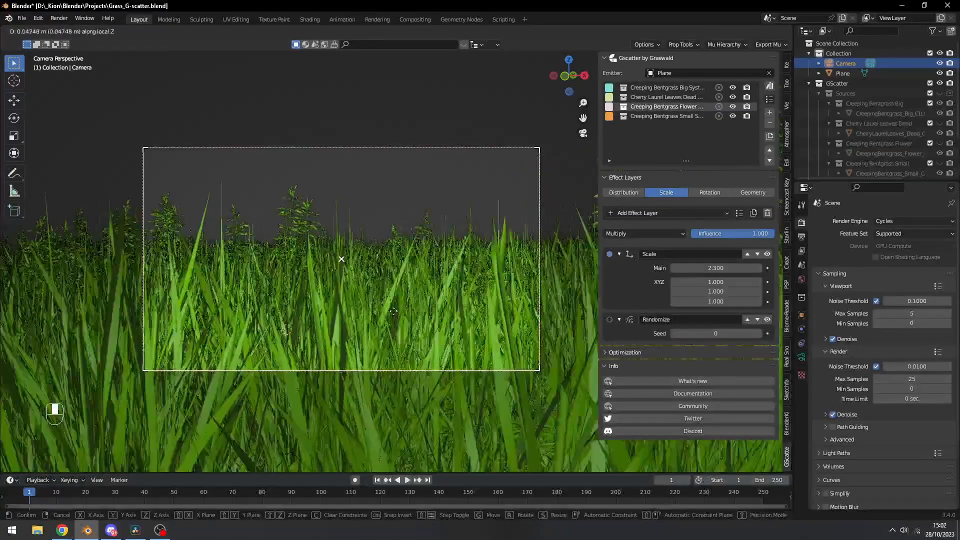
left_click(342, 258)
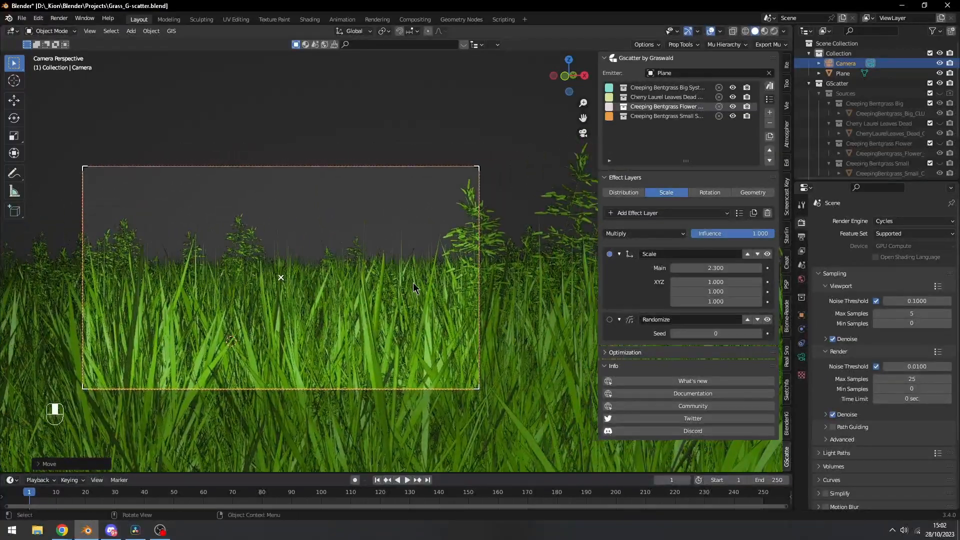
key("shift+a")
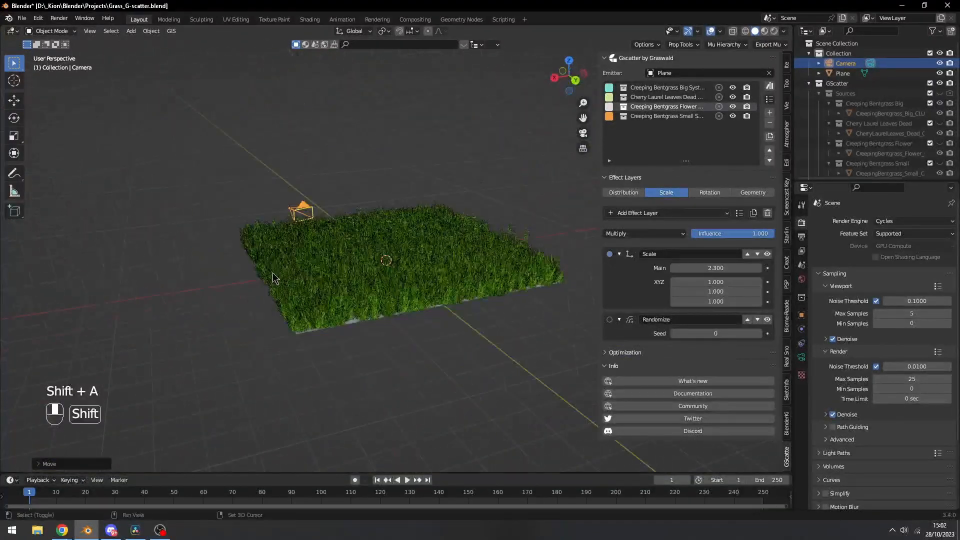
Add an Empty as a focus target, position it, and view the field through the camera.
key("shift+a")
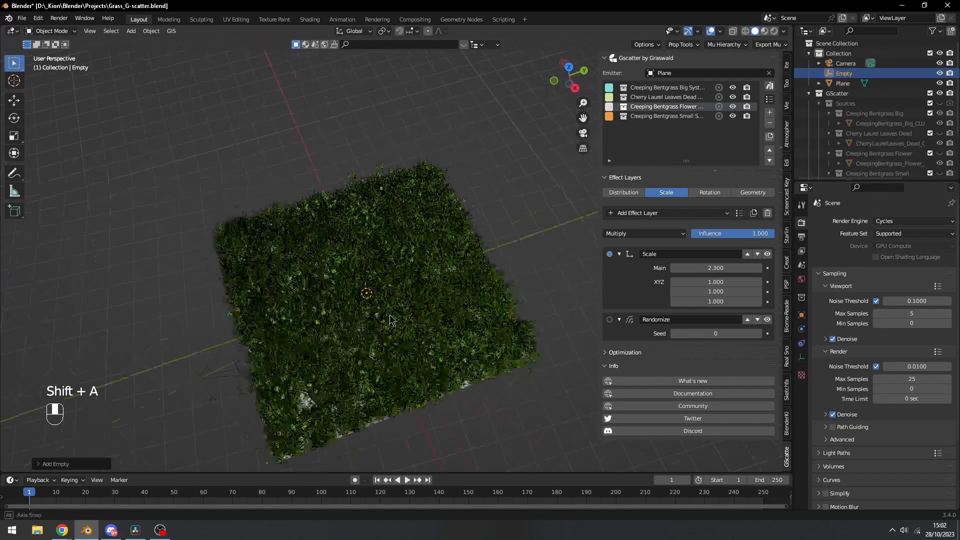
key("g")
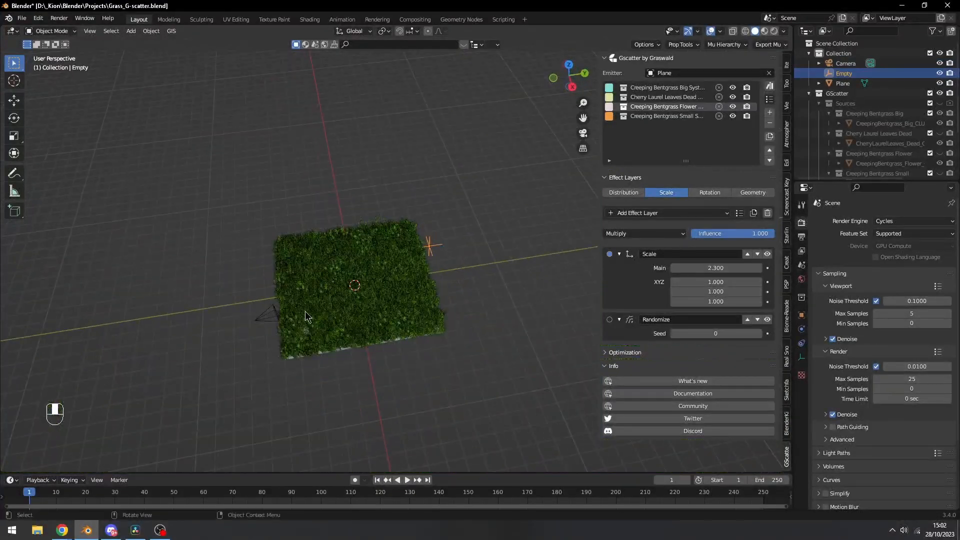
left_click(844, 63)
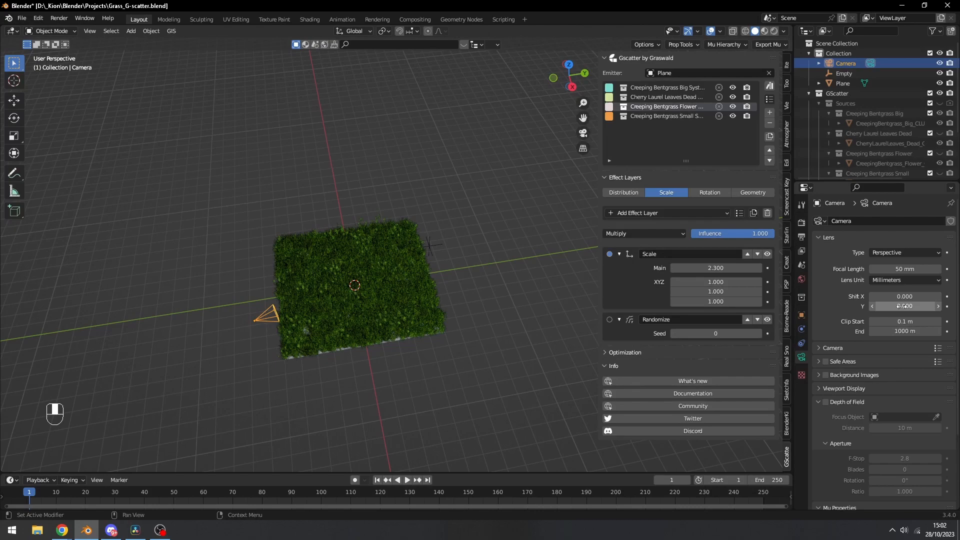
left_click(825, 402)
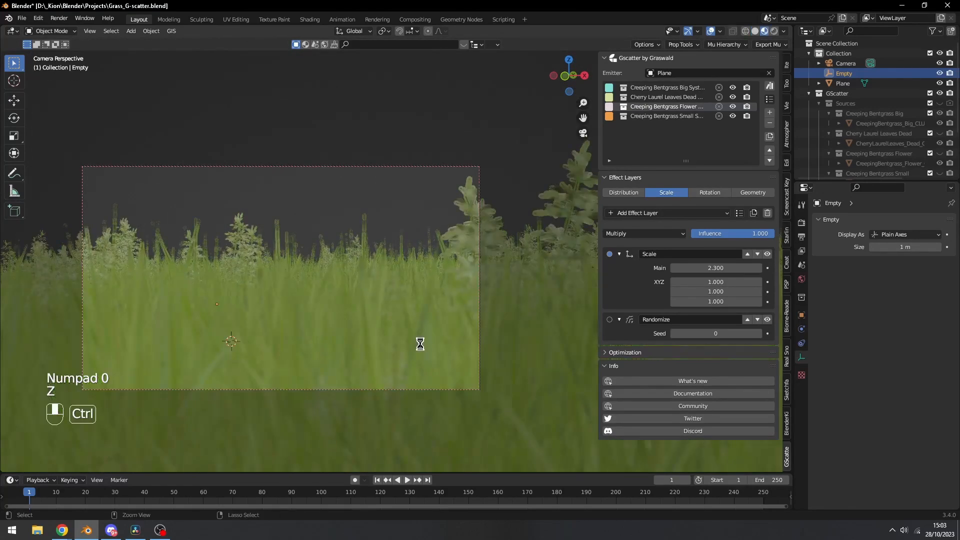
Save the file, then enable camera depth of field focused on the Empty at F-stop 2.9.
key("ctrl+s")
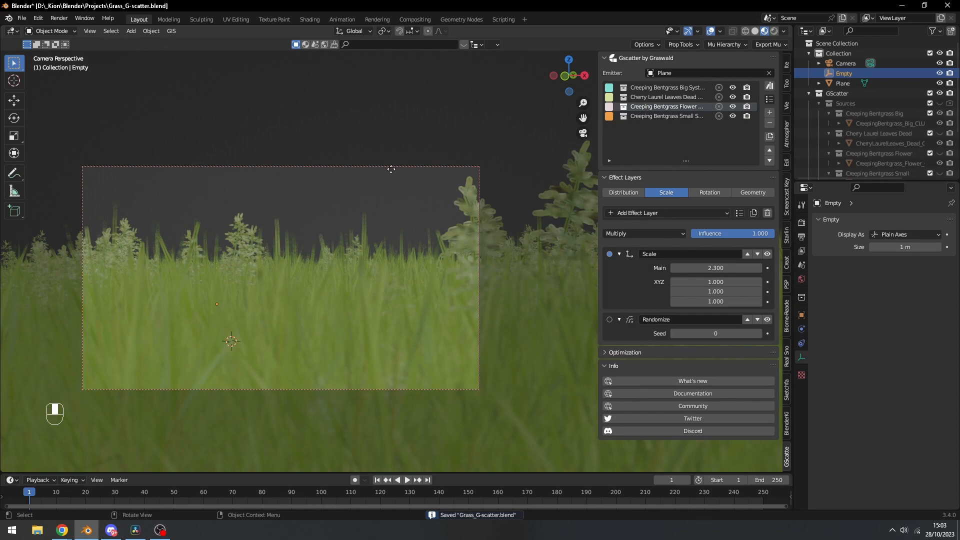
left_click(846, 63)
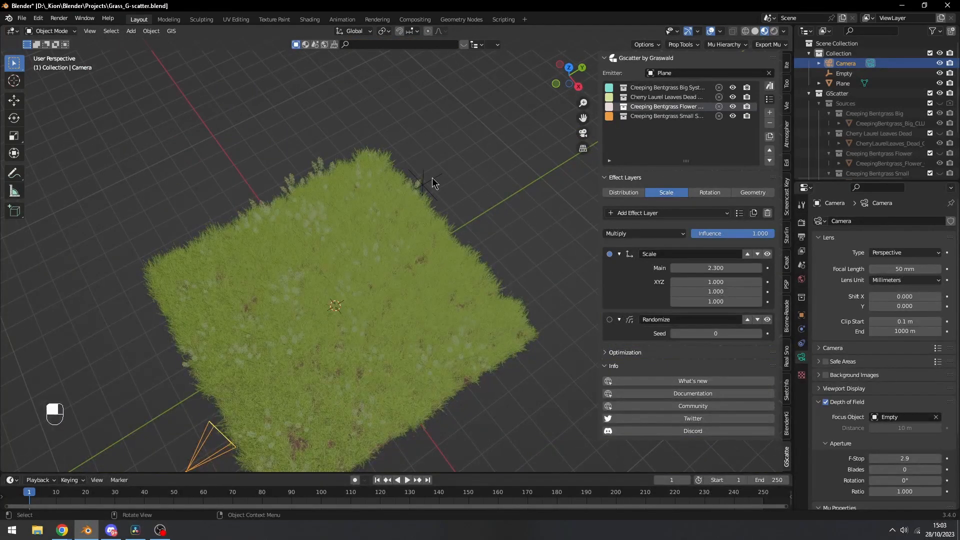
key("g")
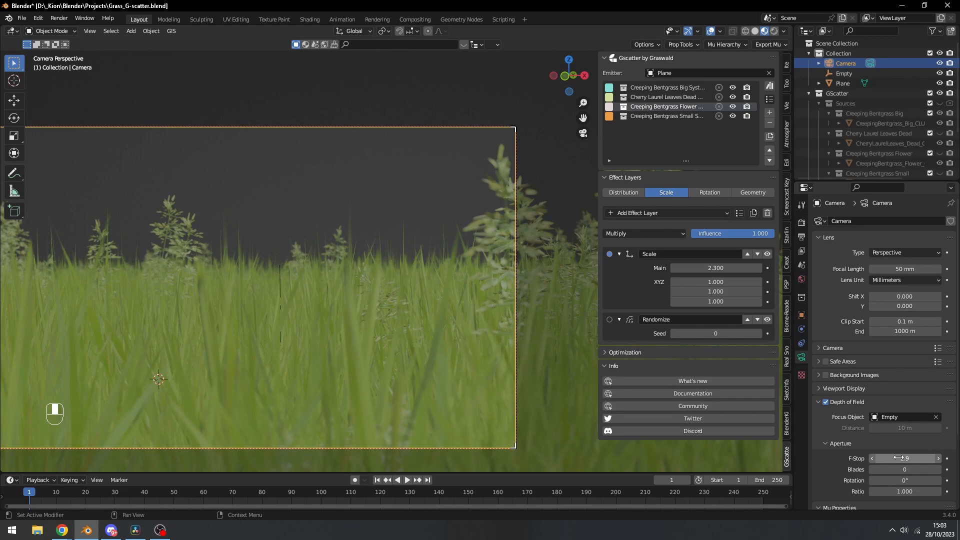
left_click(905, 458)
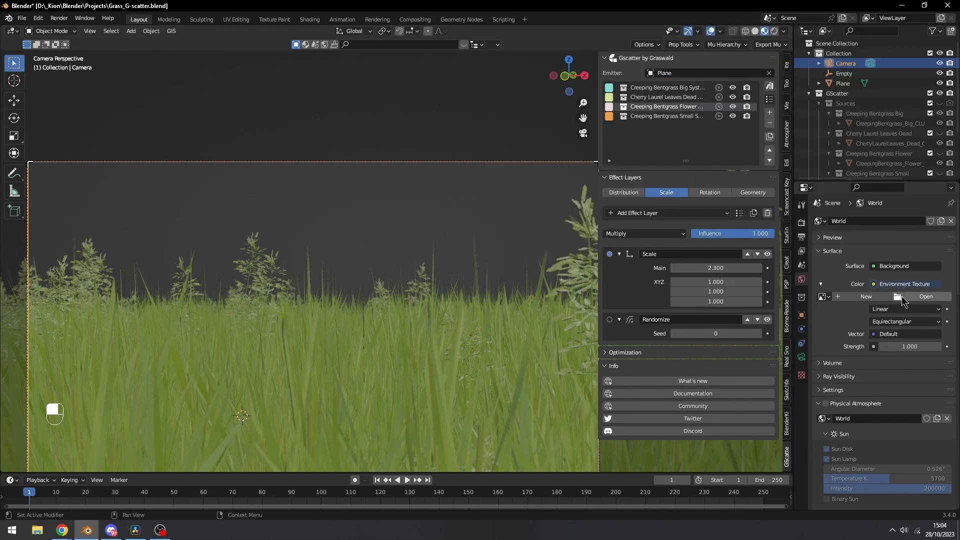
Load rolling_hills_4k.exr as the world's environment texture image.
left_click(925, 296)
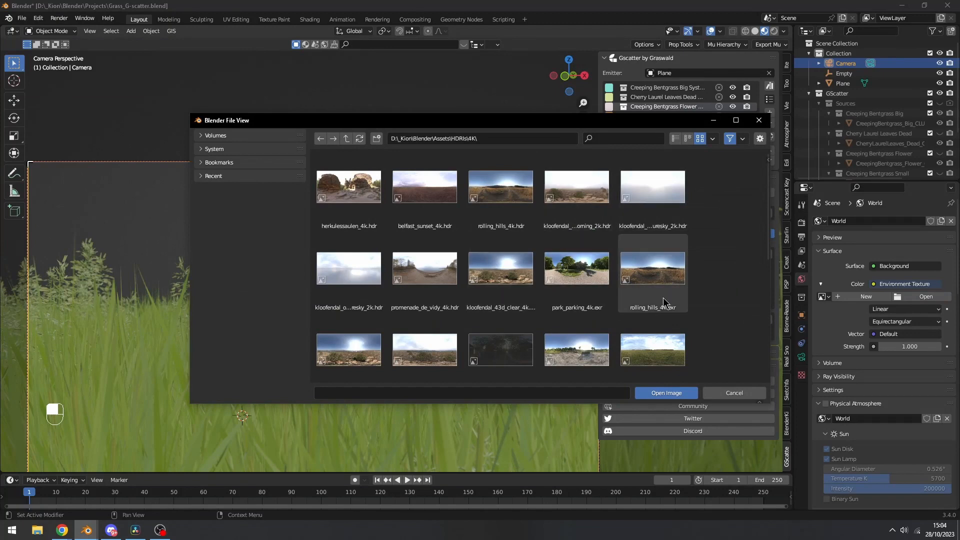
mouse_move(682, 260)
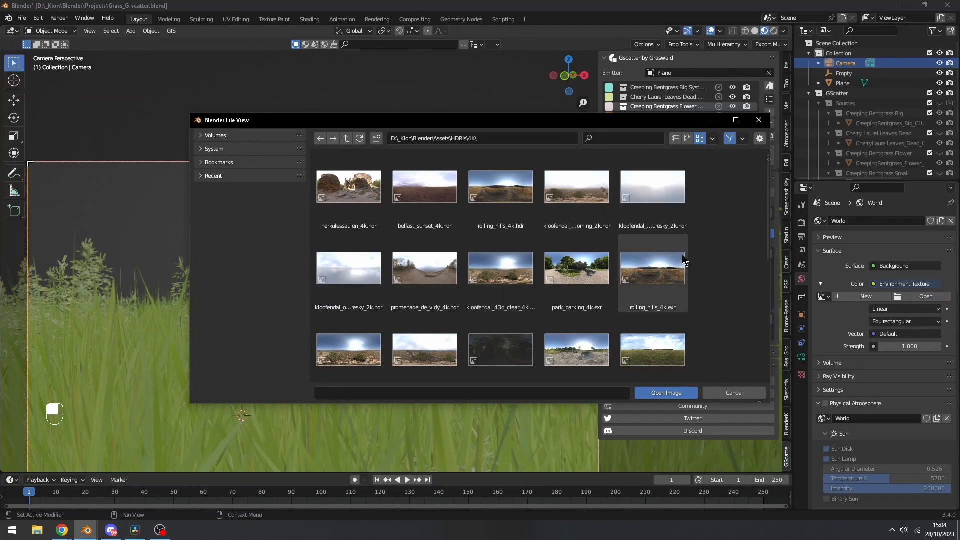
left_click(651, 268)
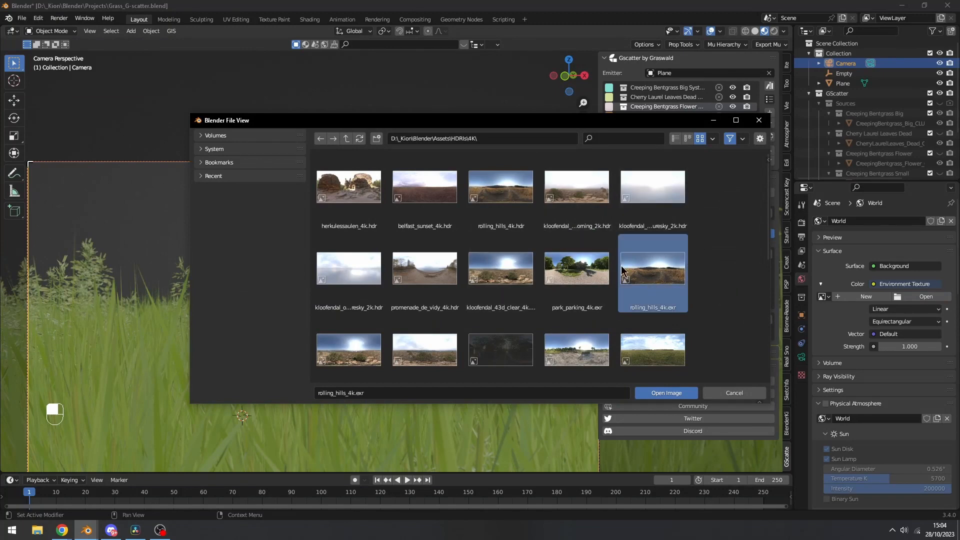
left_click(666, 392)
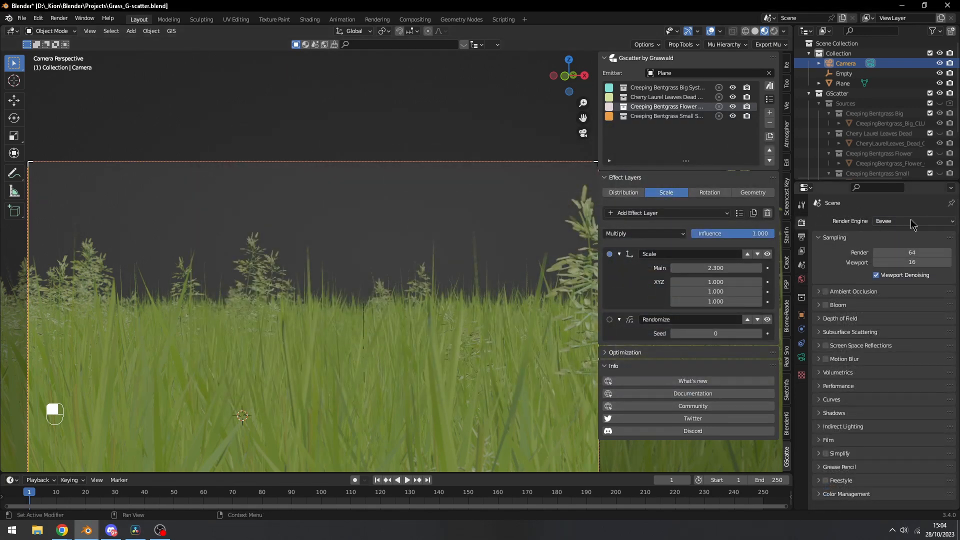
Switch the render engine to Cycles and preview a render region of the grass against the hillside HDRI.
left_click(911, 221)
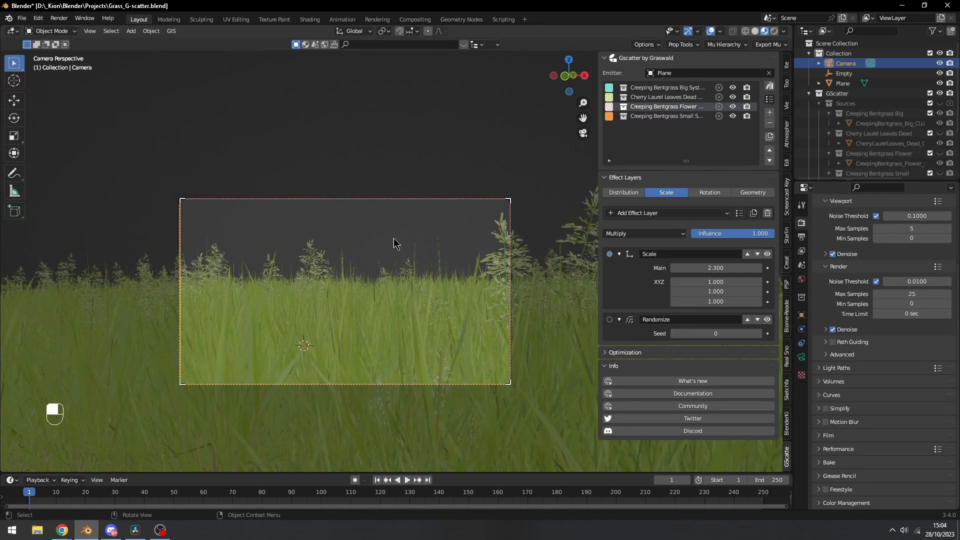
key("ctrl")
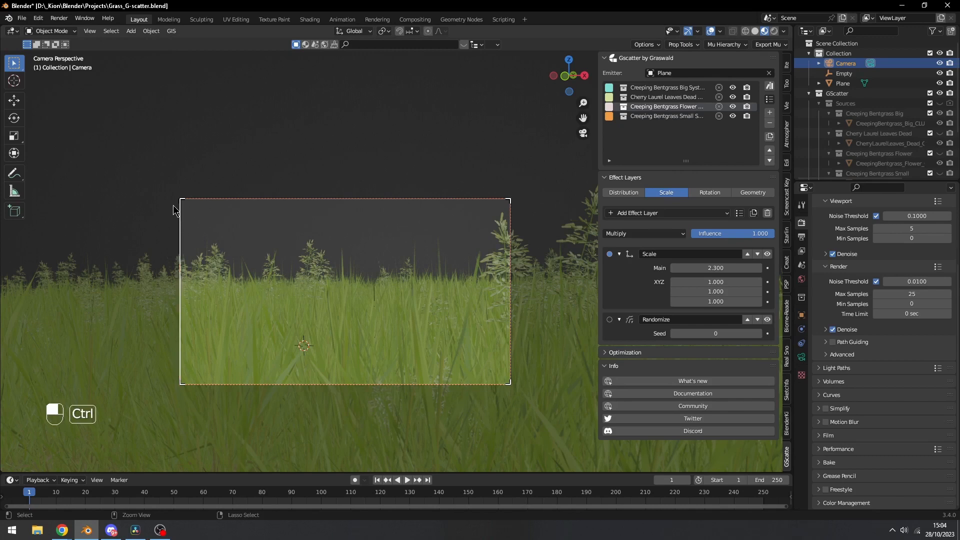
key("ctrl+b")
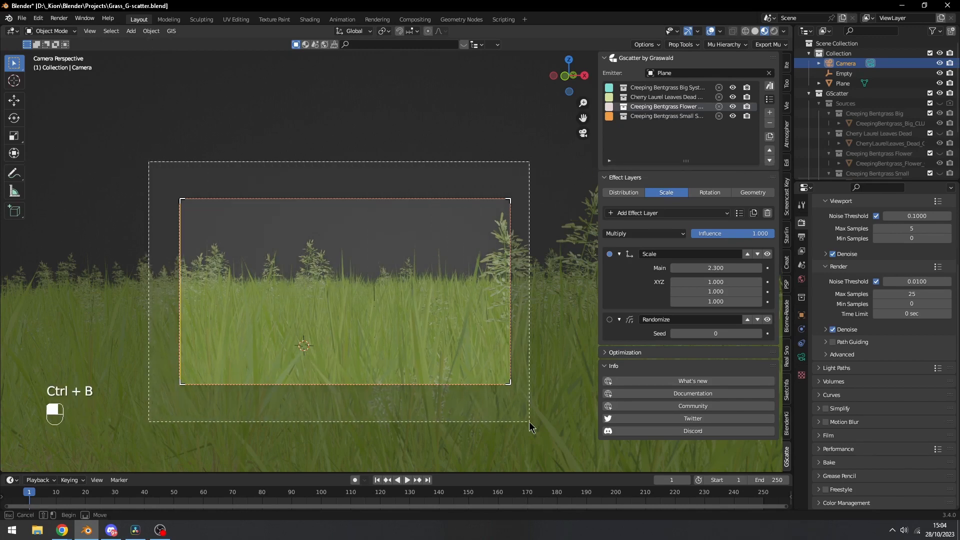
key("z")
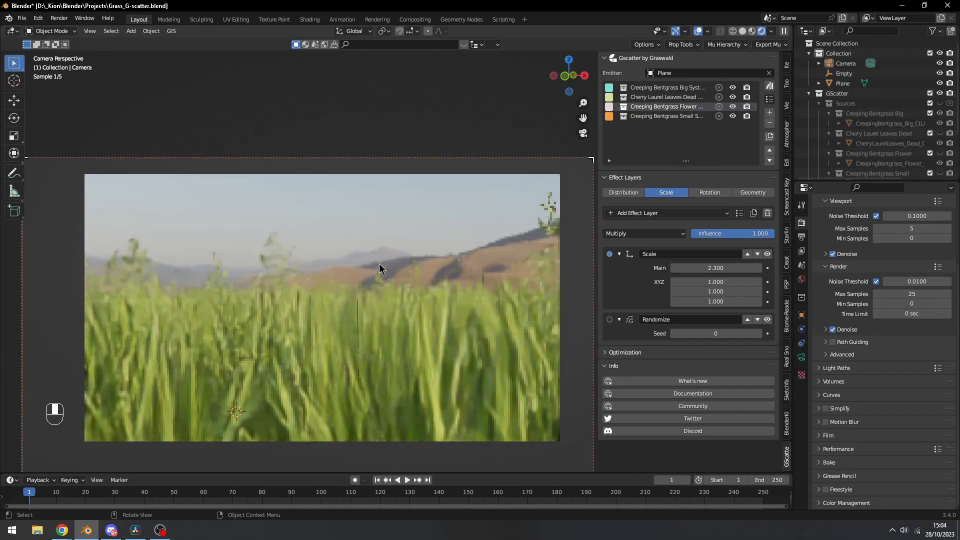
key("z")
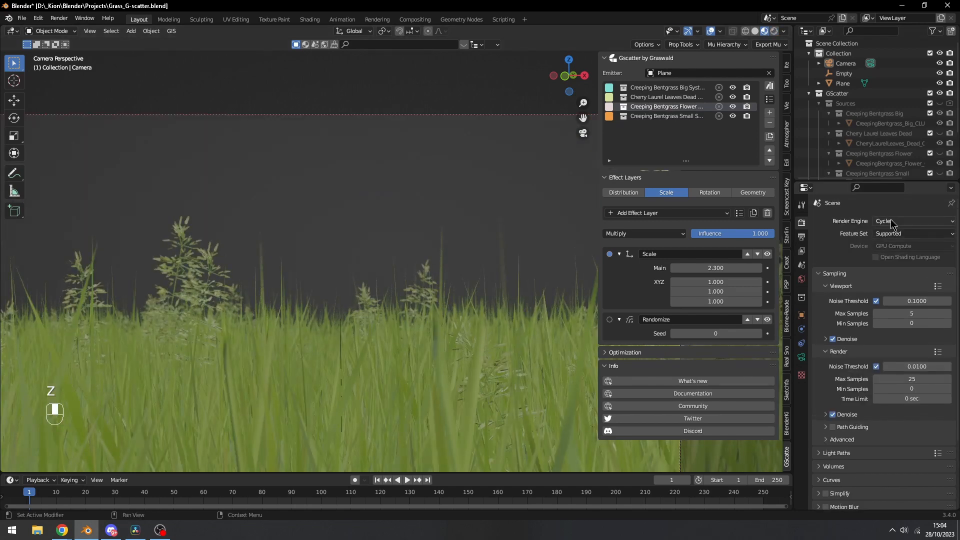
left_click(912, 221)
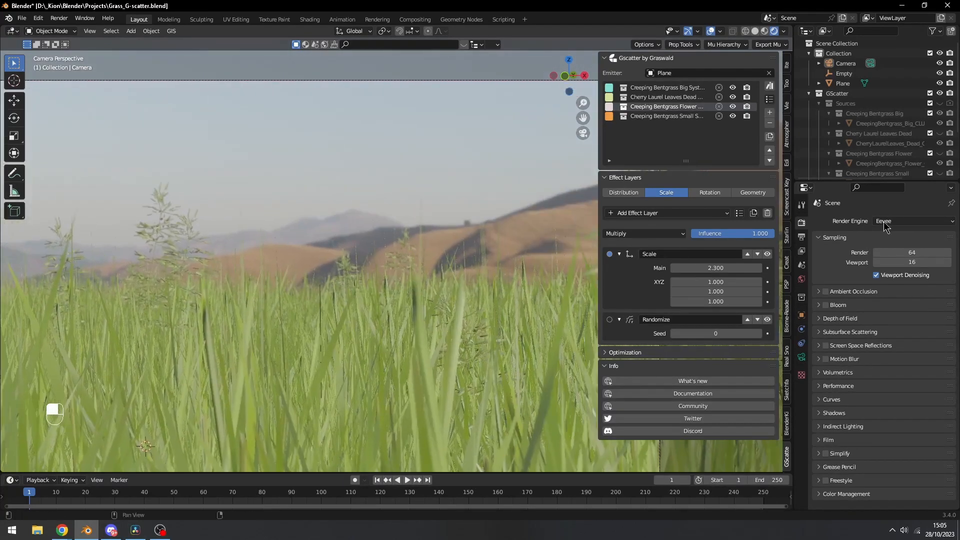
left_click(911, 221)
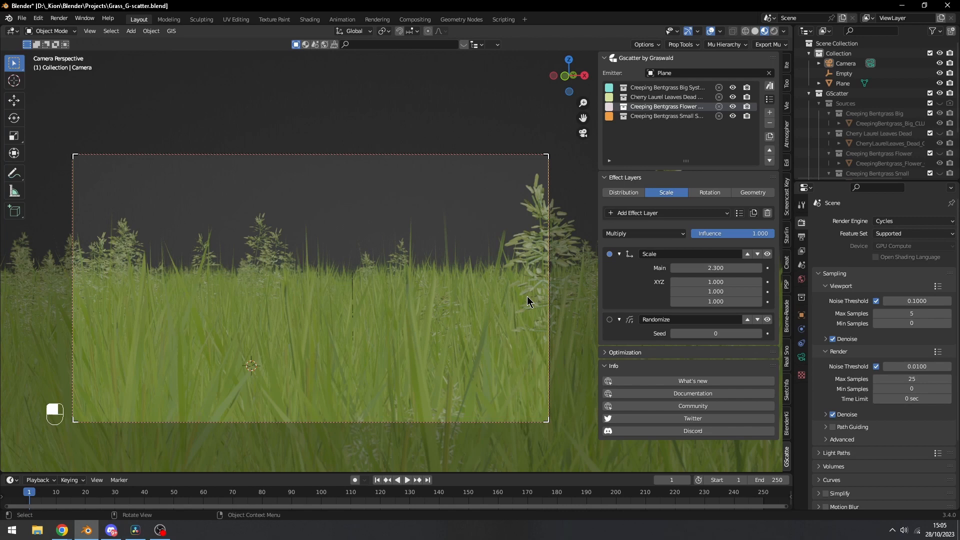
Save the .blend file and render the final camera image with F12.
key("ctrl+s")
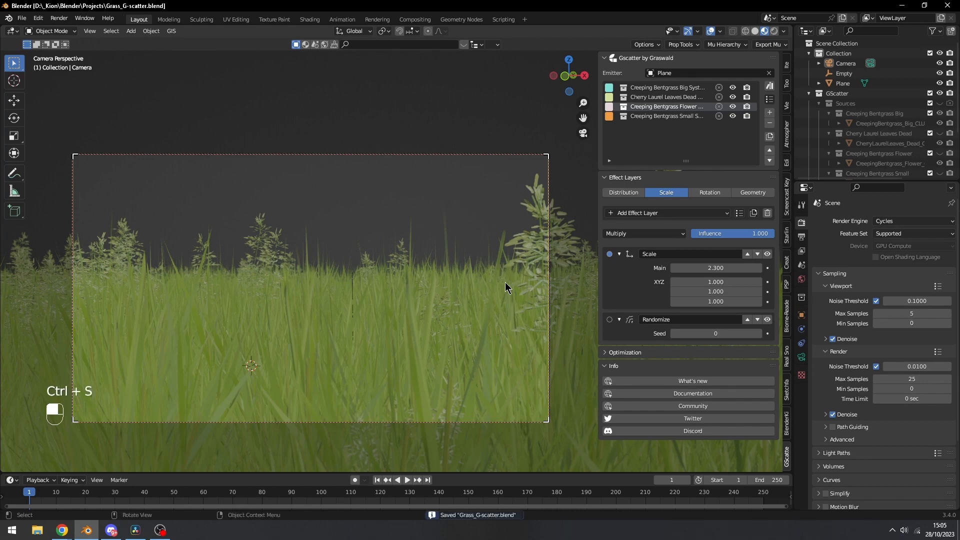
mouse_move(493, 304)
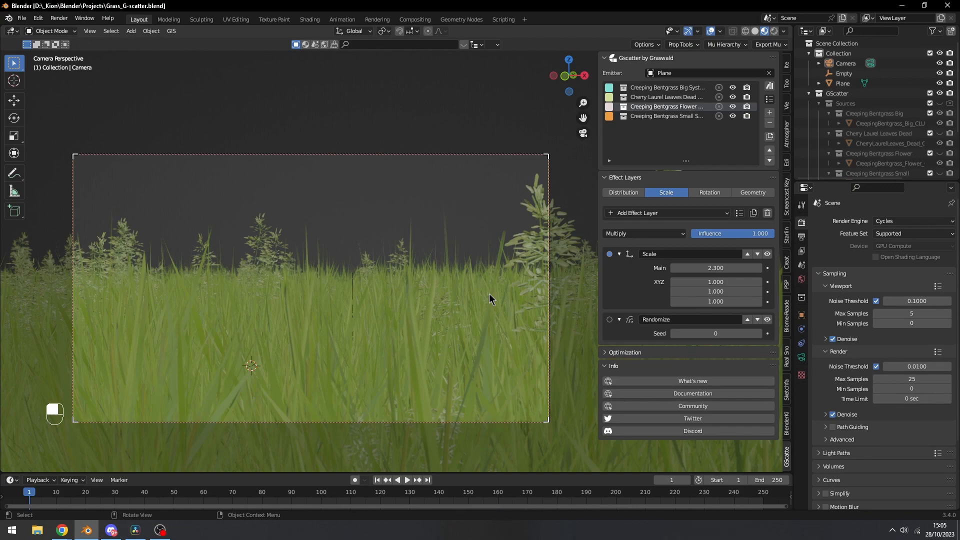
key("F12")
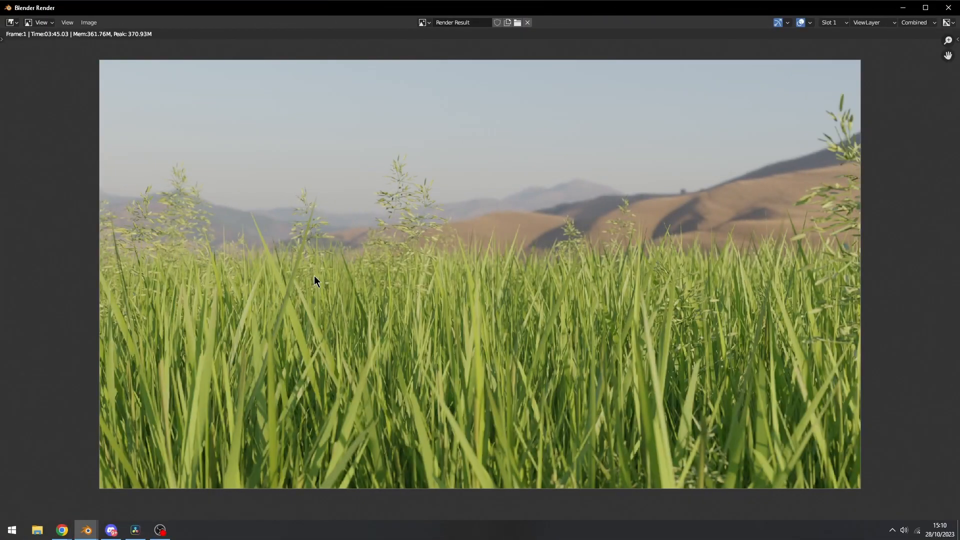
mouse_move(412, 459)
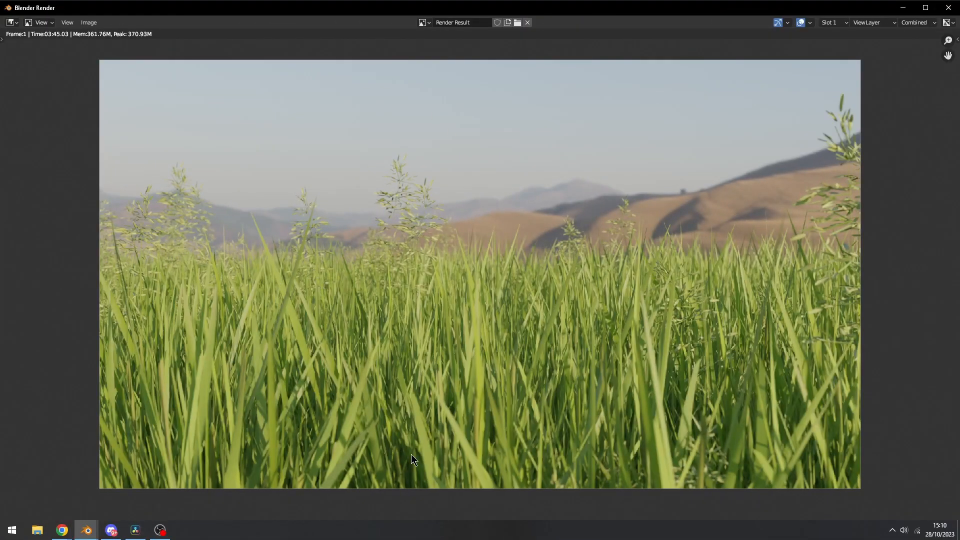
mouse_move(130, 492)
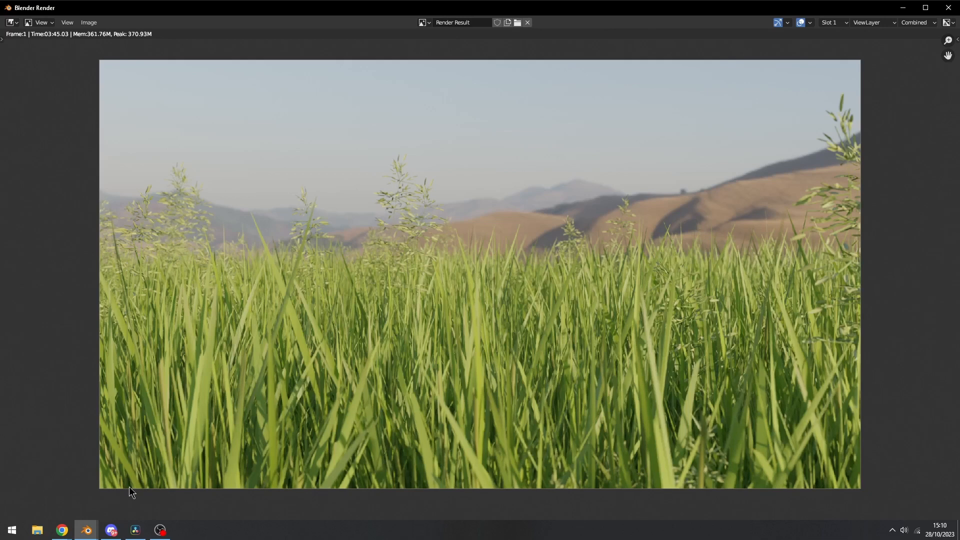
mouse_move(9, 245)
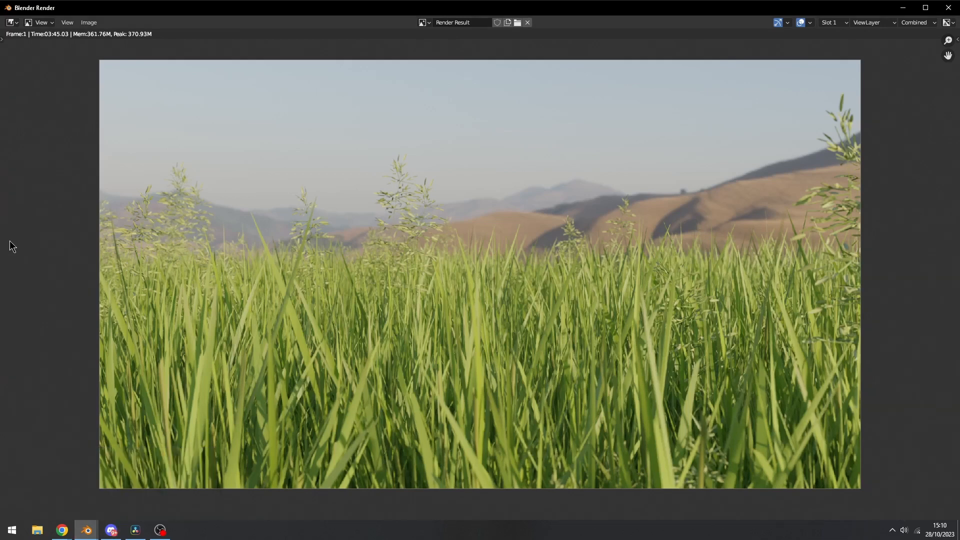
mouse_move(73, 500)
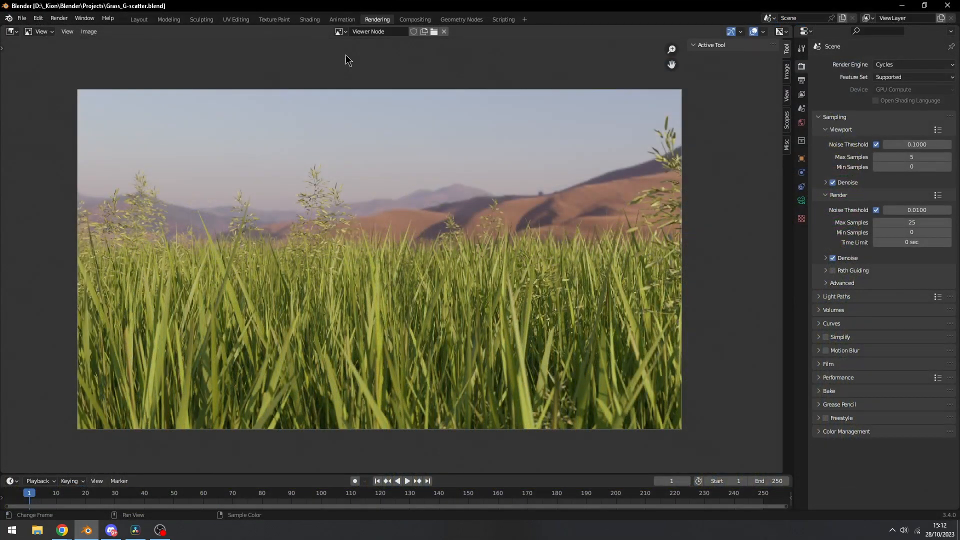
mouse_move(88, 31)
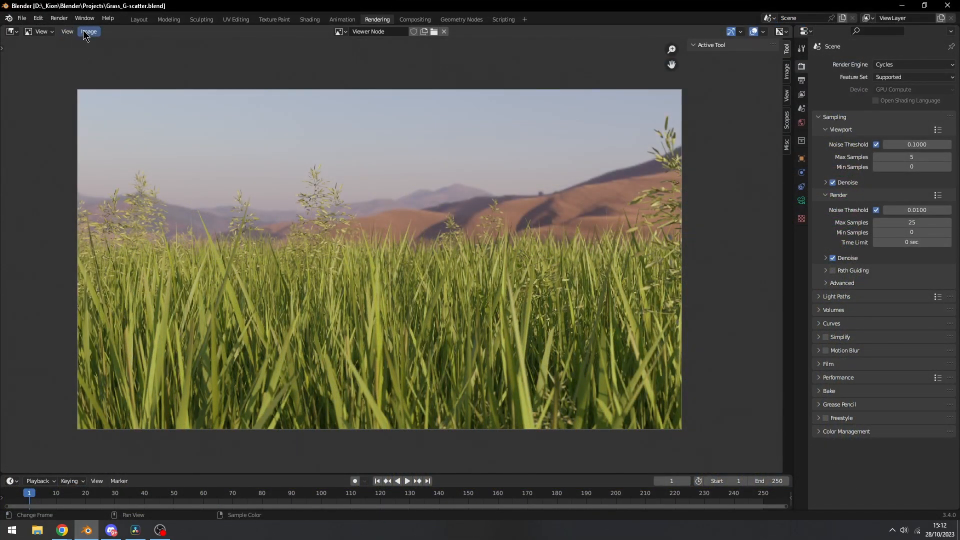
Bring up the Image menu's saving options for the rendered grass image.
left_click(89, 31)
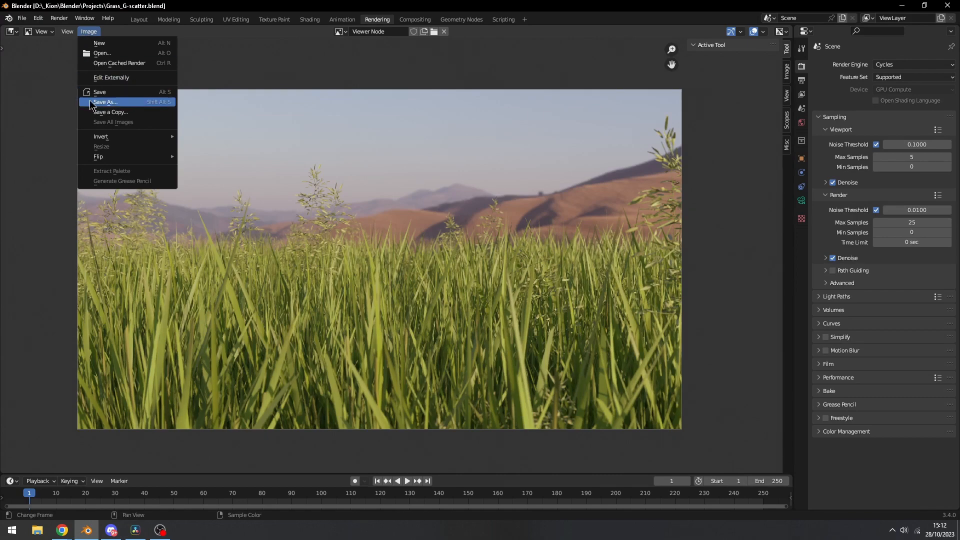